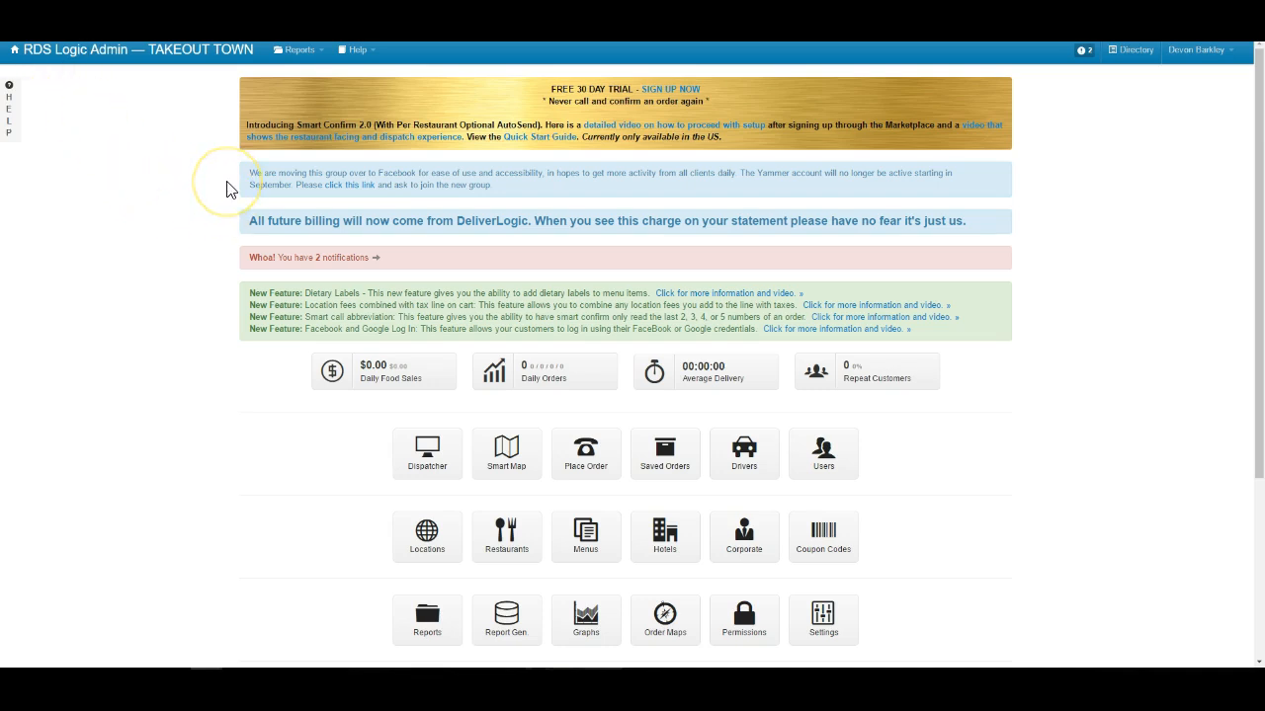
Reach the Settings tile on the RDS Logic dashboard and open the store settings
{"action": "scroll", "scroll_direction": "down", "scroll_amount": 3}
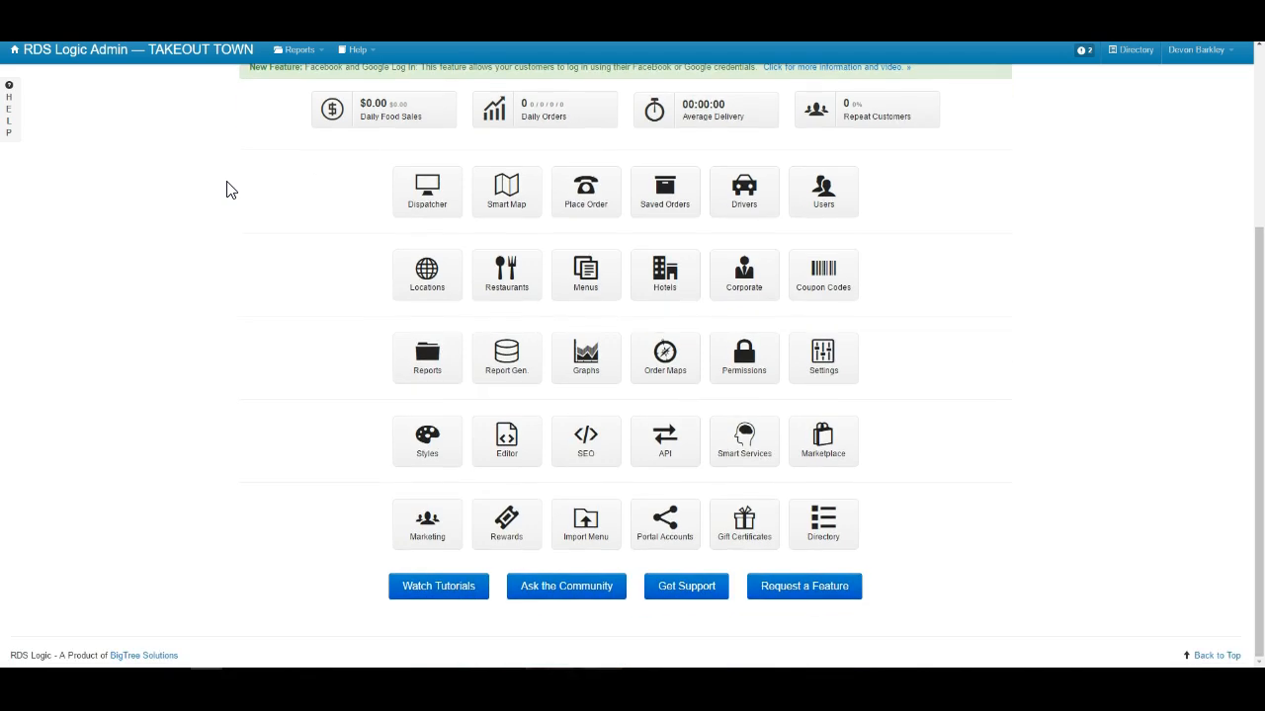
{"action": "mouse_move", "coordinate": [288, 201]}
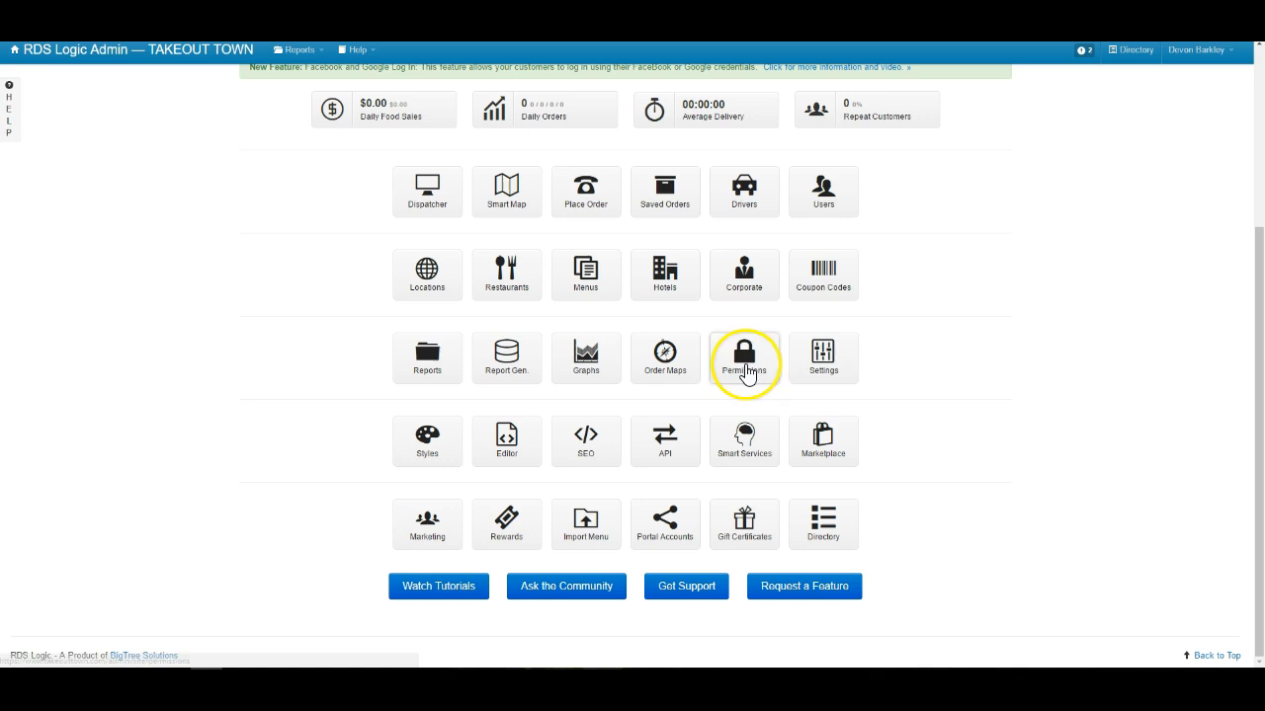
{"action": "left_click", "coordinate": [822, 358]}
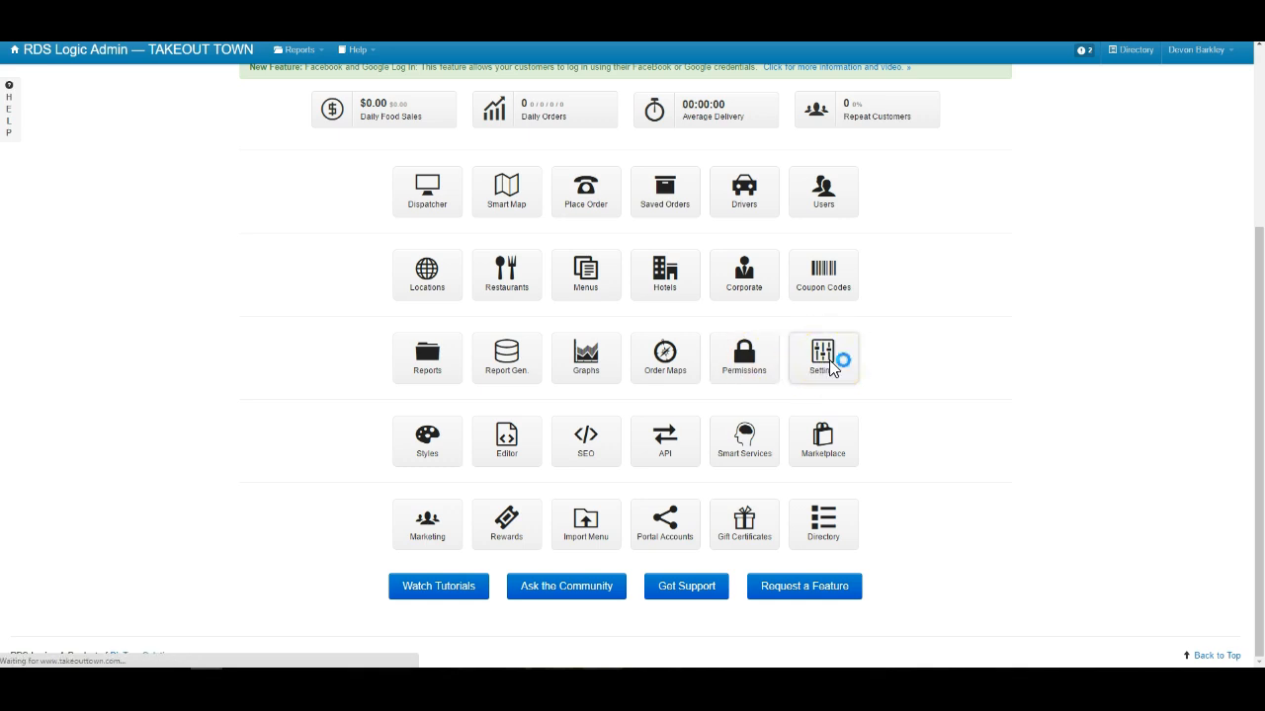
{"action": "left_click", "coordinate": [822, 358]}
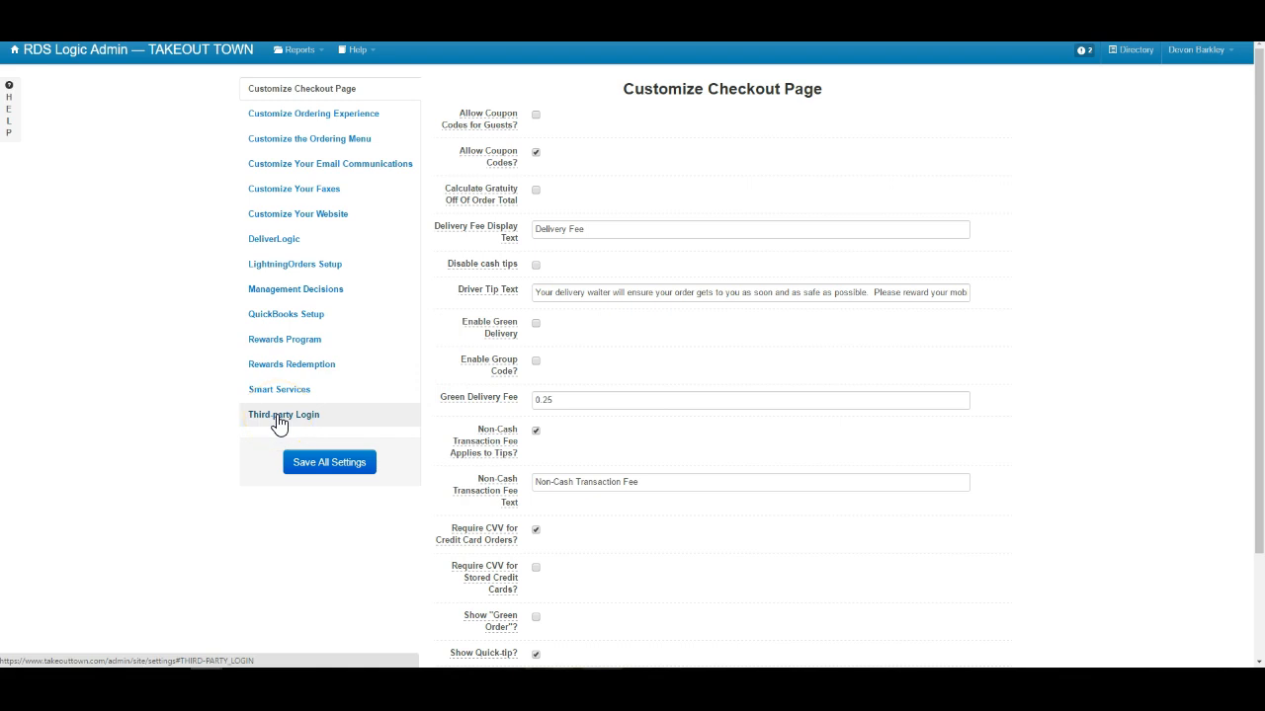
Show the Third-party Login settings with the Facebook App ID and Google Client ID fields
{"action": "left_click", "coordinate": [284, 415]}
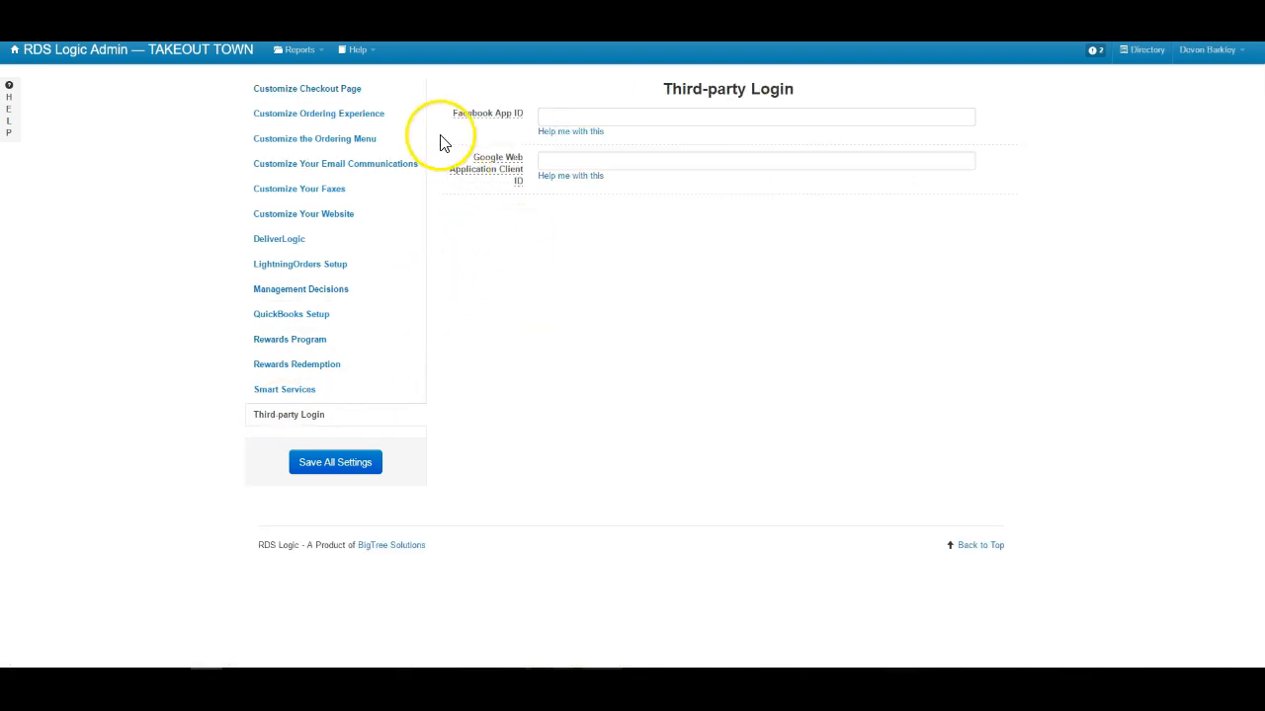
{"action": "mouse_move", "coordinate": [530, 122]}
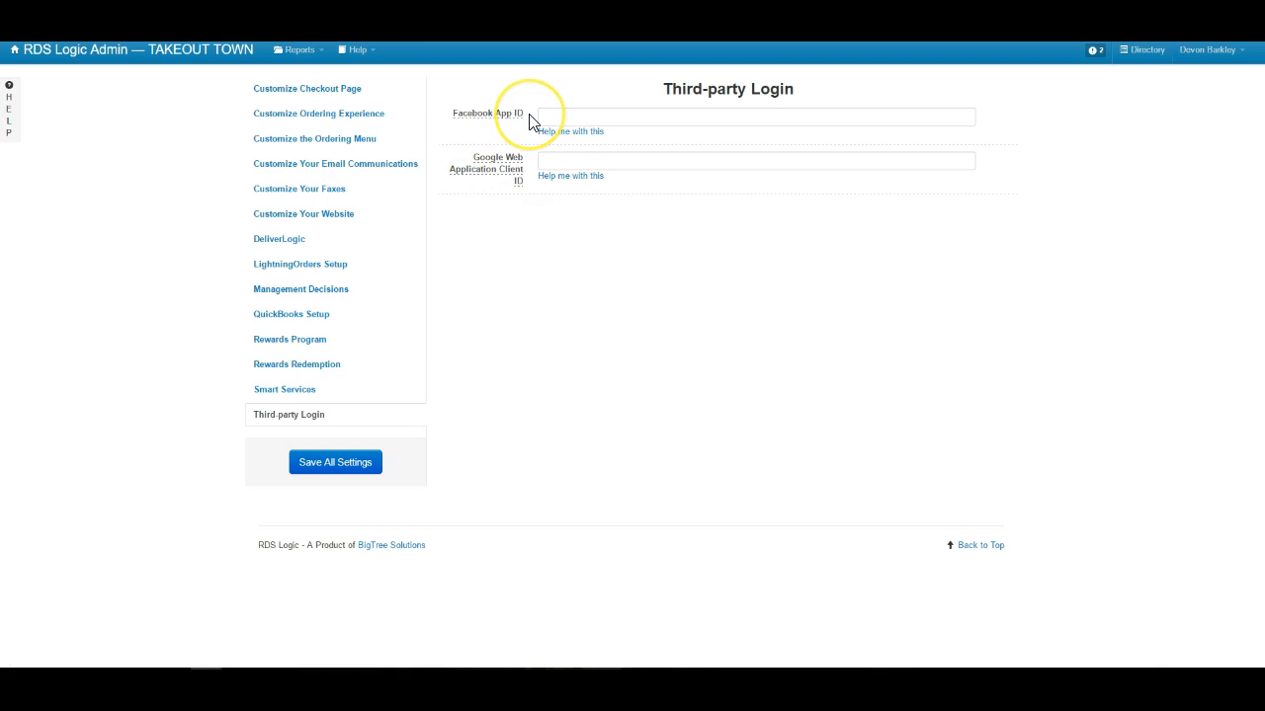
{"action": "mouse_move", "coordinate": [496, 134]}
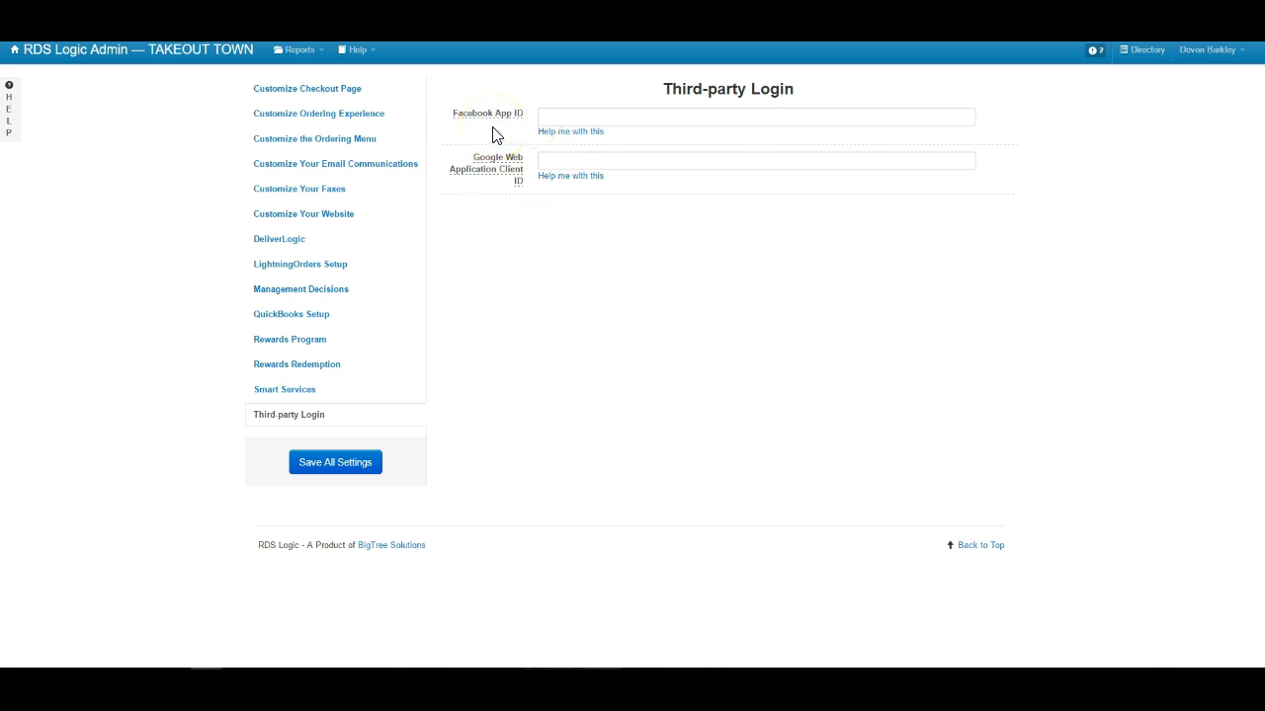
{"action": "mouse_move", "coordinate": [569, 131]}
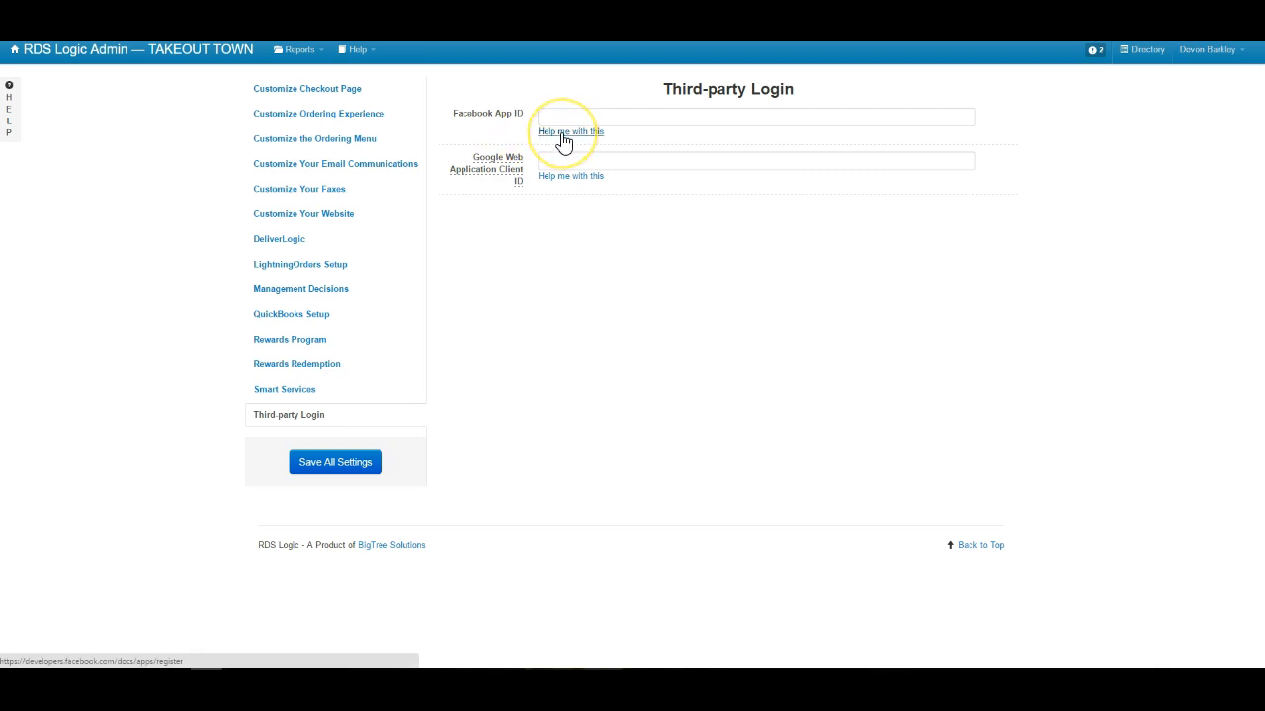
Open the Facebook App ID help guide and request a Facebook login from its step-by-step section
{"action": "left_click", "coordinate": [569, 131]}
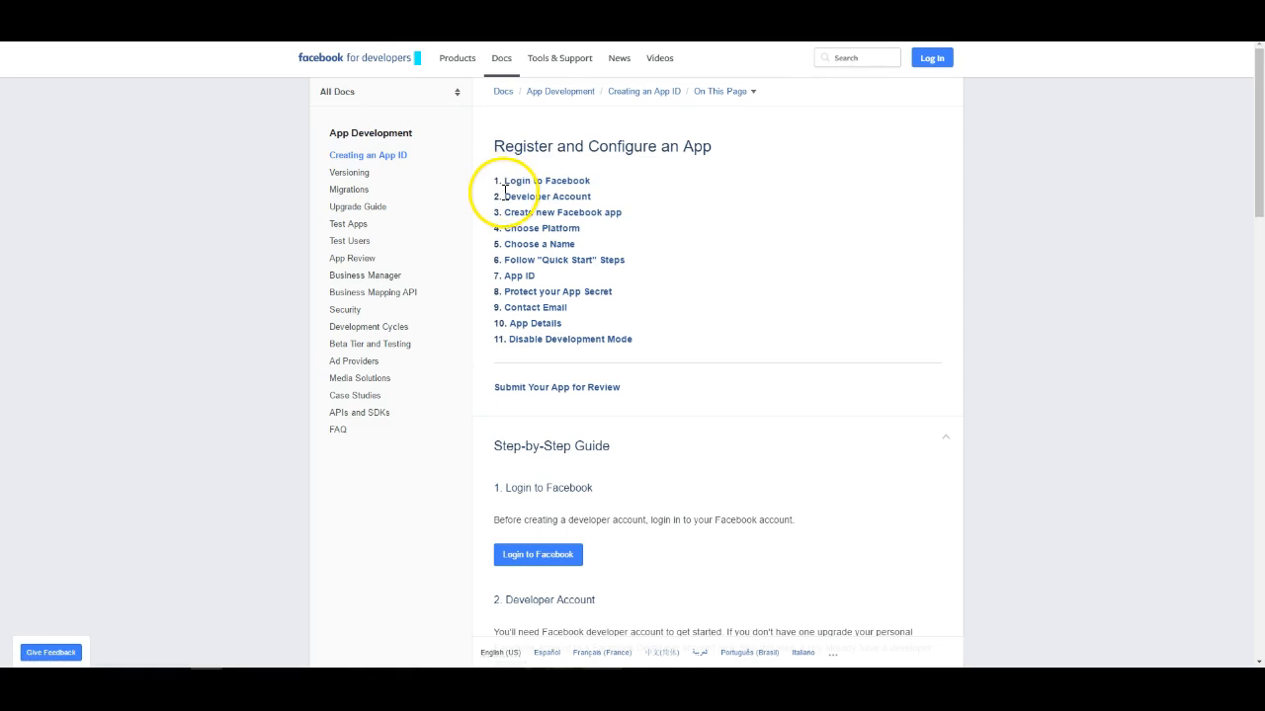
{"action": "scroll", "scroll_direction": "down", "scroll_amount": 3}
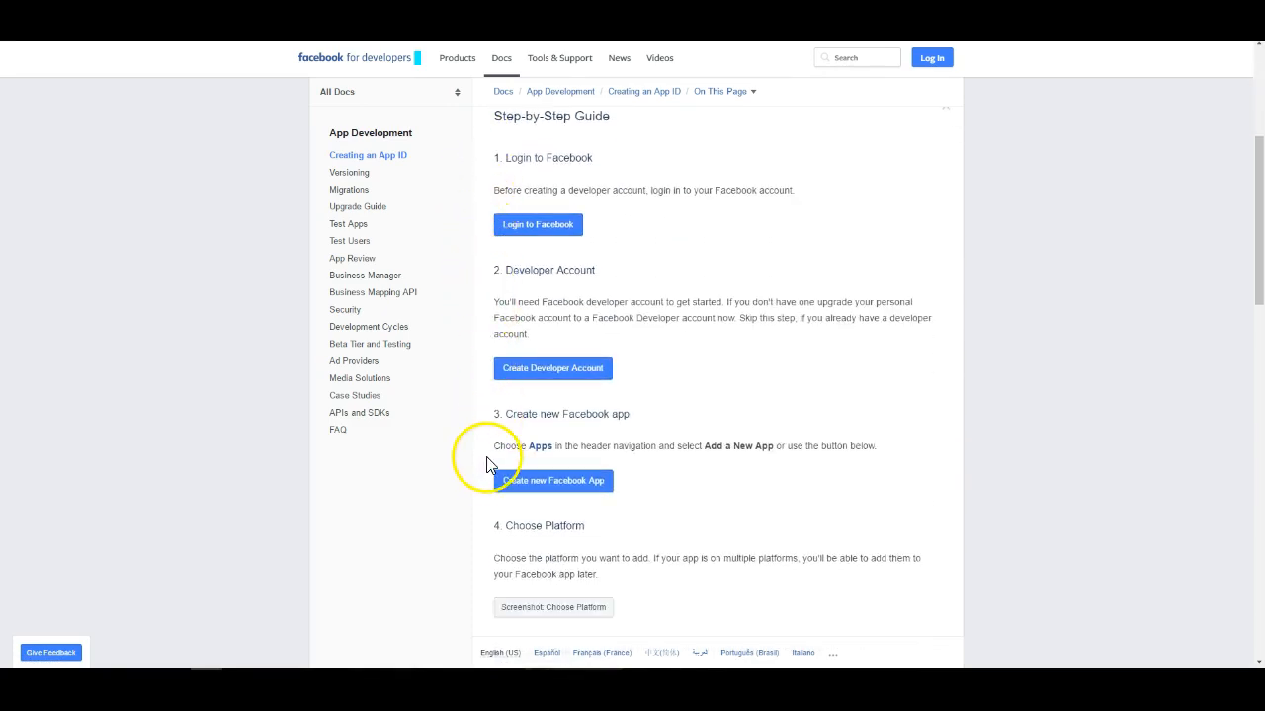
{"action": "mouse_move", "coordinate": [484, 245]}
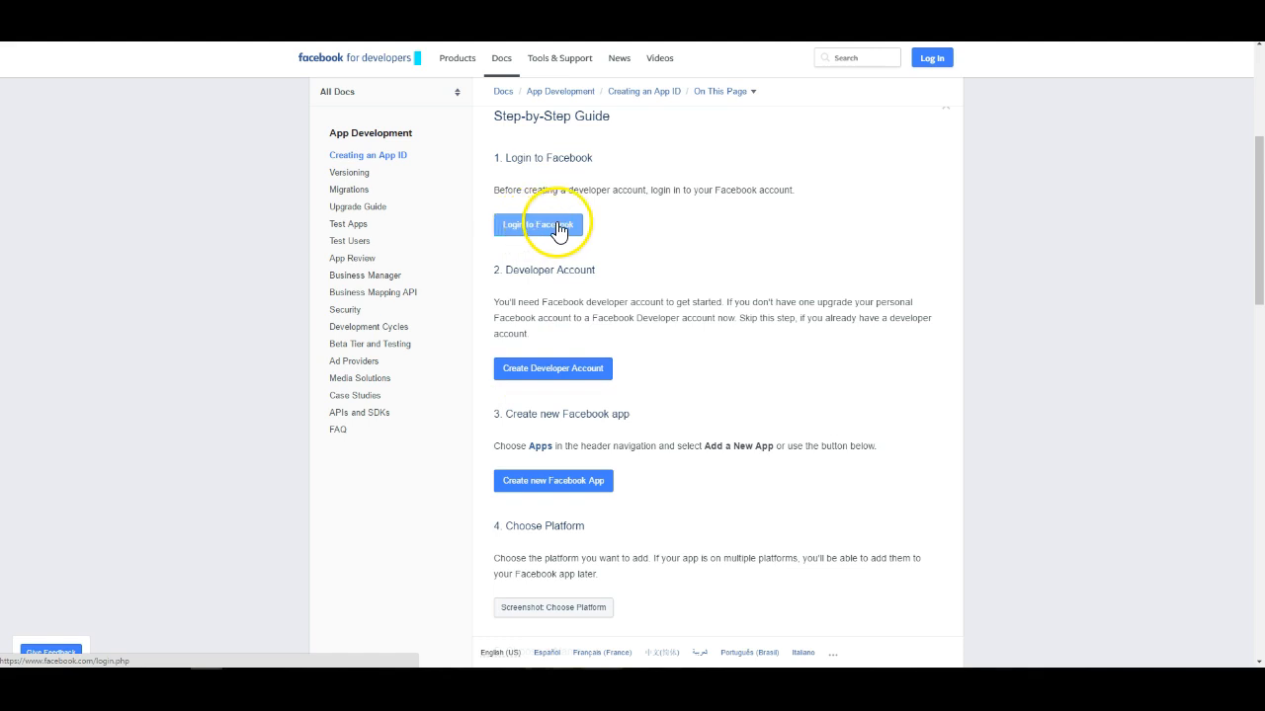
{"action": "left_click", "coordinate": [541, 226]}
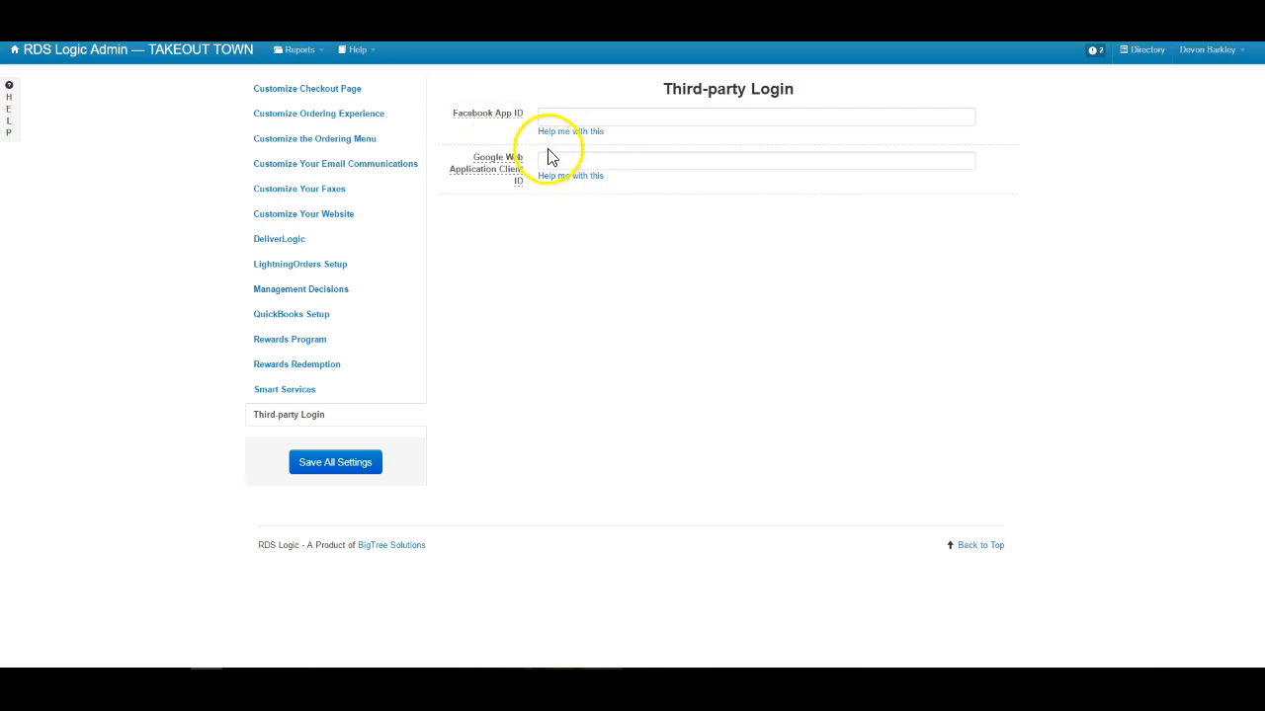
Reopen the Facebook App ID help guide, now signed in, at its developer account step
{"action": "left_click", "coordinate": [569, 130]}
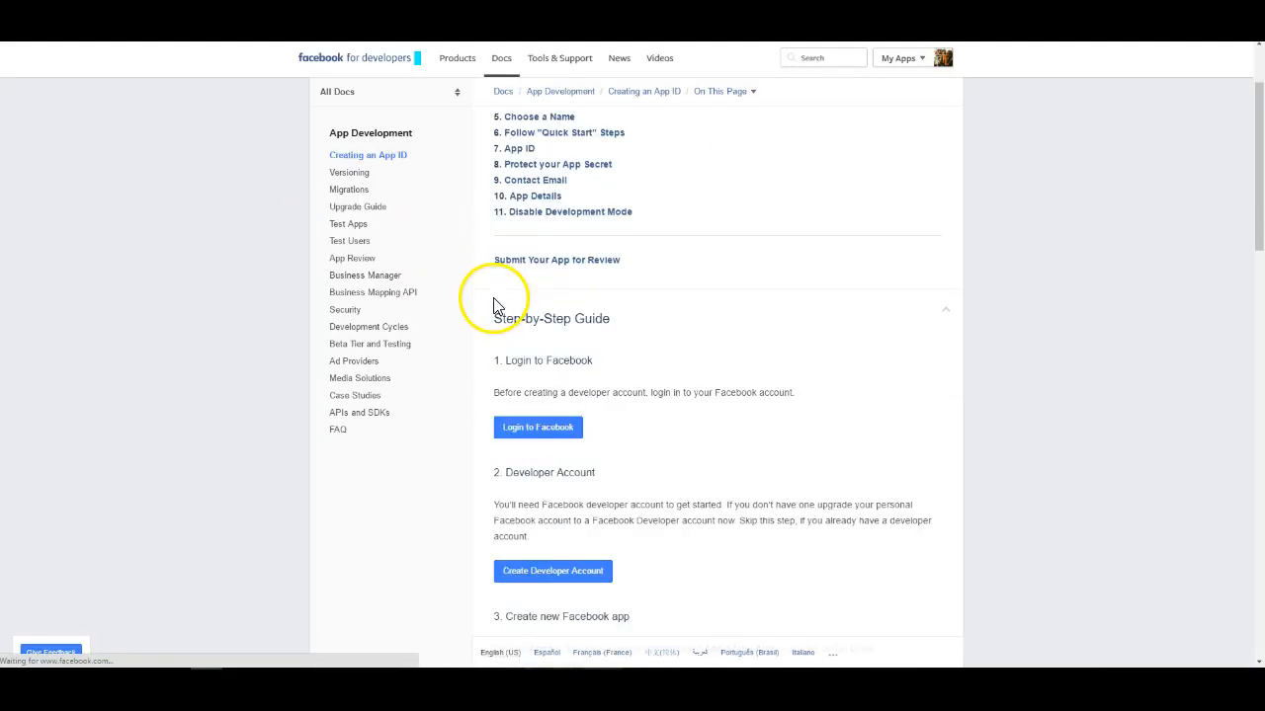
{"action": "scroll", "scroll_direction": "down", "scroll_amount": 3}
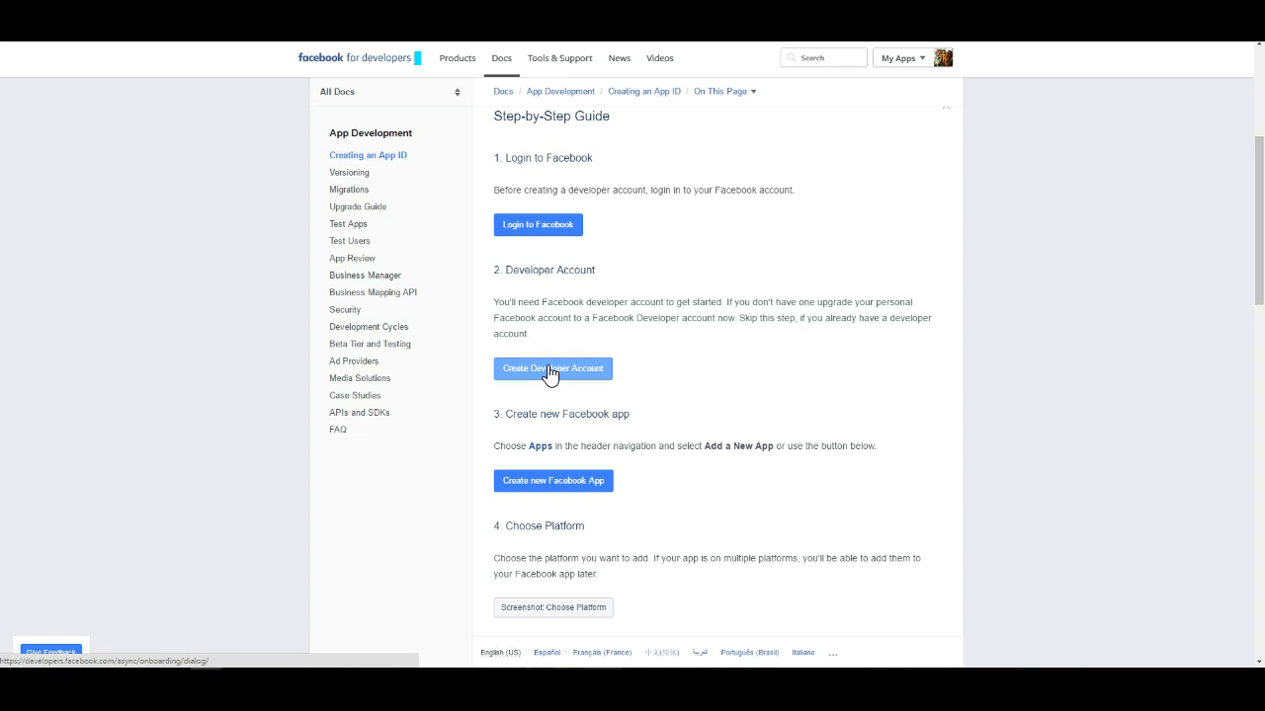
Register as a Facebook developer, accepting the platform and privacy policies with the toggle set to Yes
{"action": "left_click", "coordinate": [553, 367]}
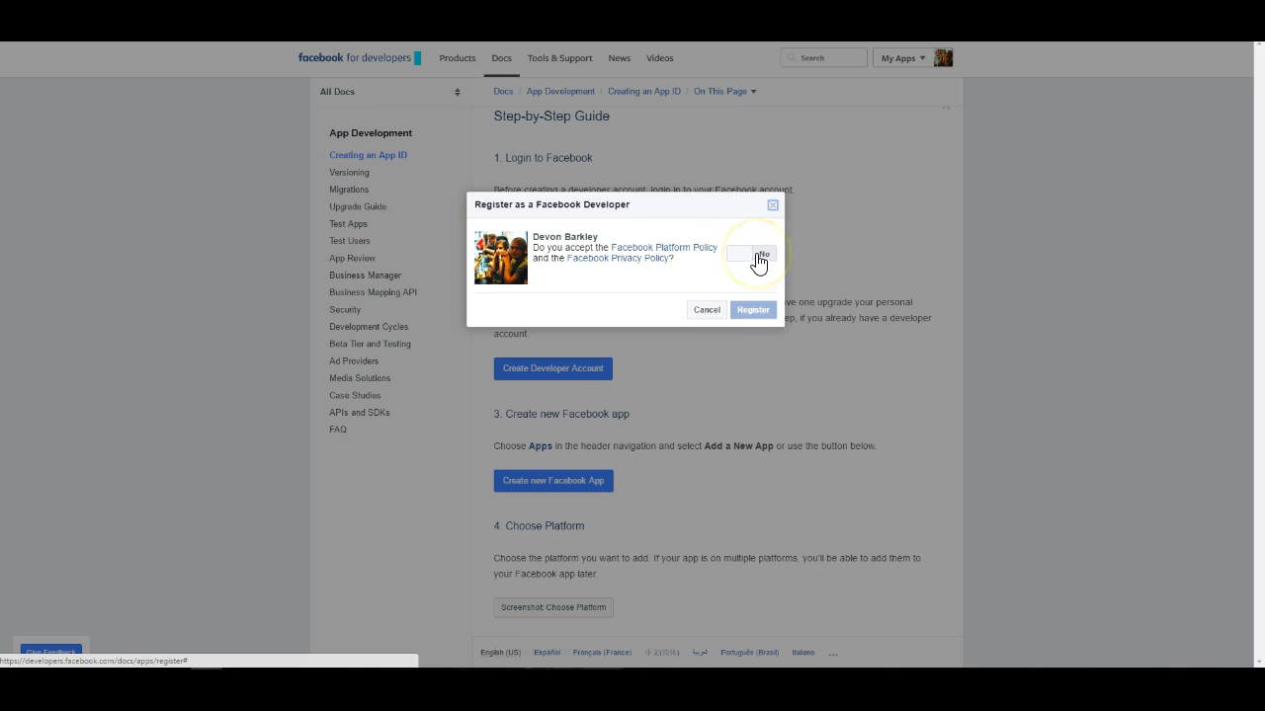
{"action": "left_click", "coordinate": [751, 255]}
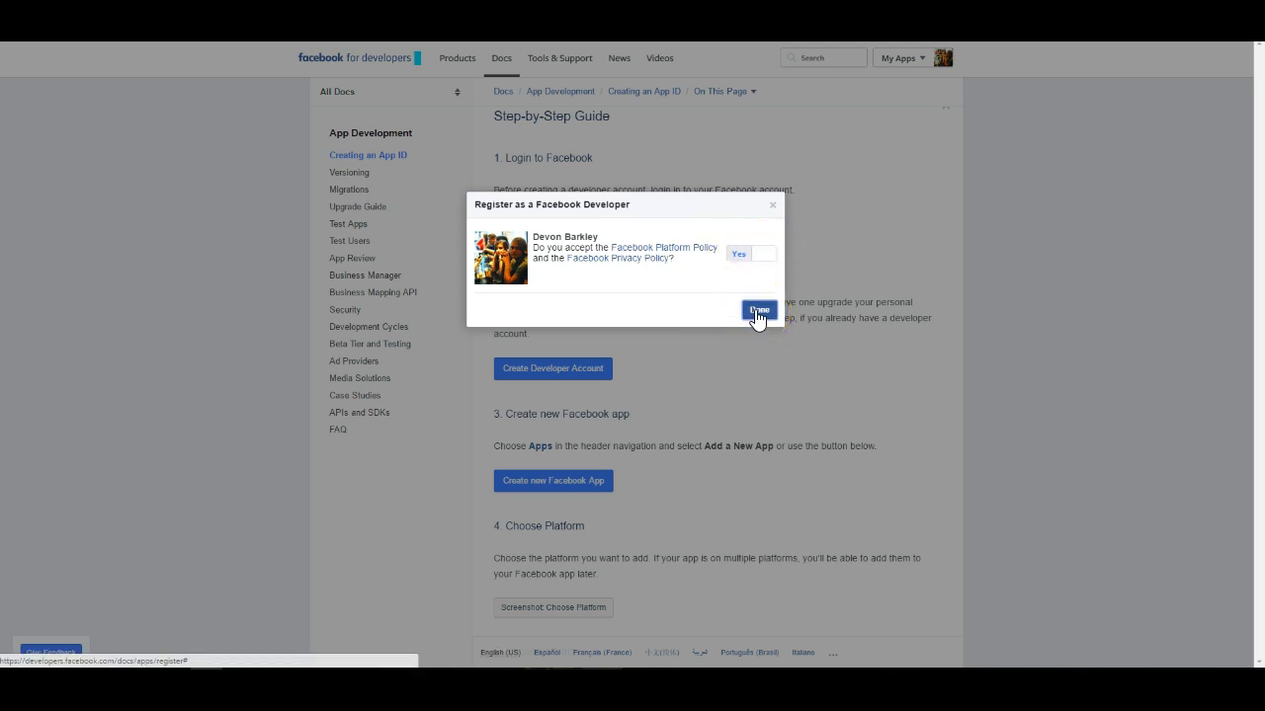
{"action": "left_click", "coordinate": [759, 308]}
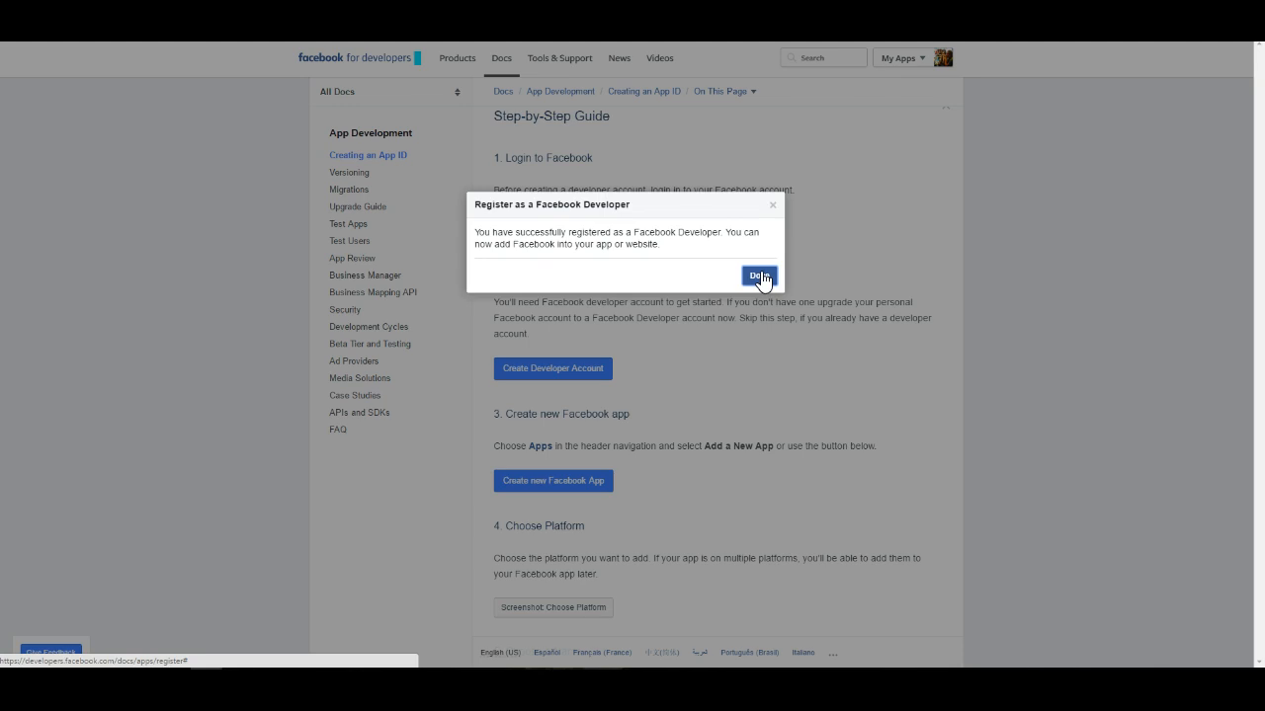
{"action": "left_click", "coordinate": [759, 274]}
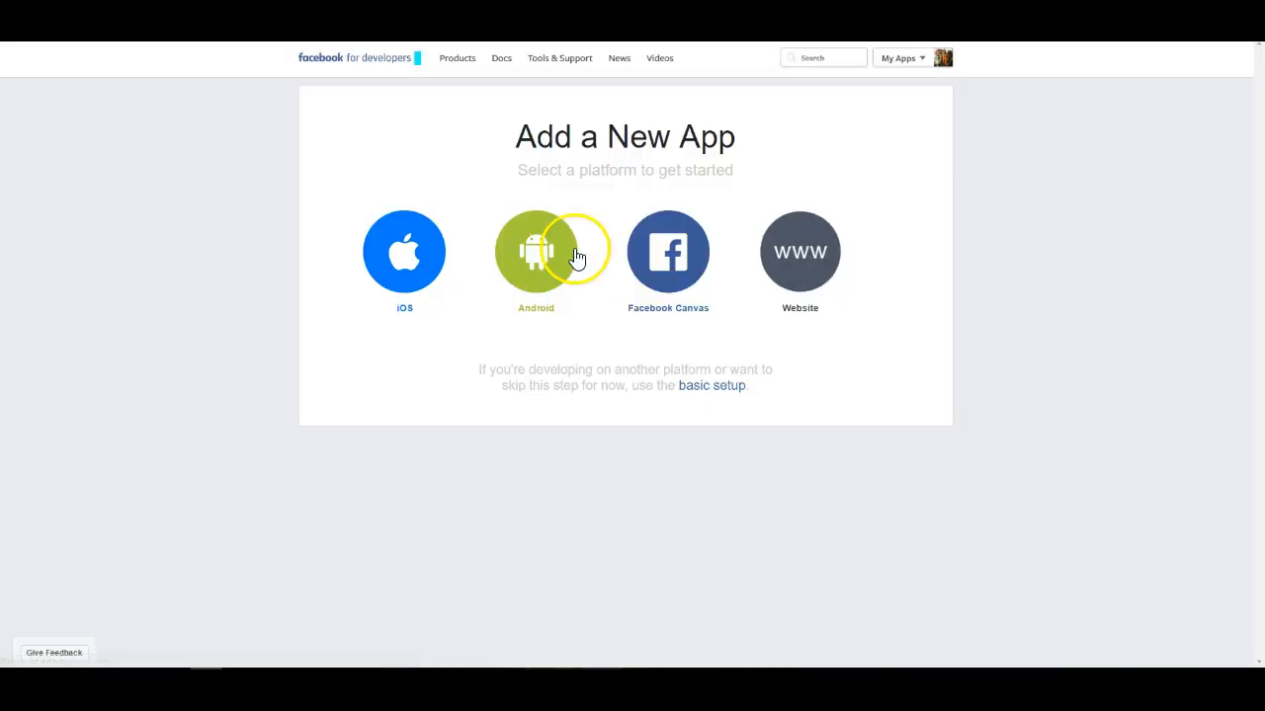
{"action": "mouse_move", "coordinate": [269, 208]}
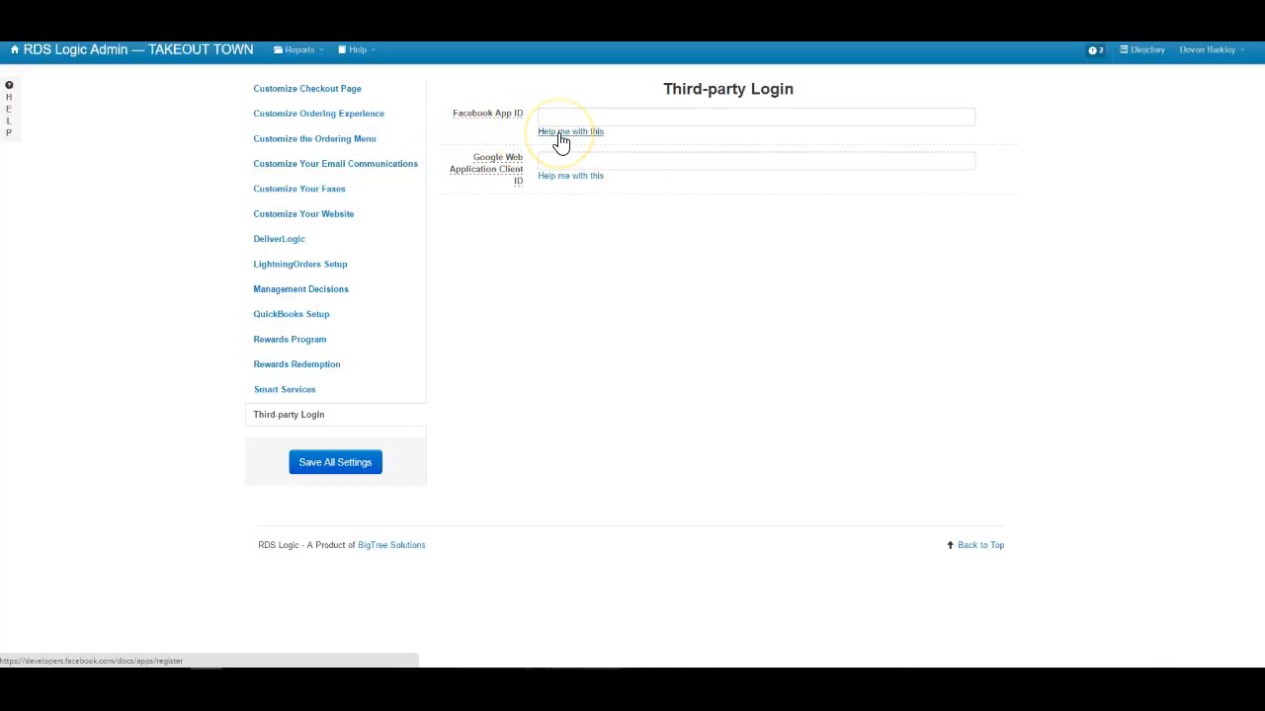
Return to the help guide and bring up its Create new Facebook app step
{"action": "left_click", "coordinate": [569, 130]}
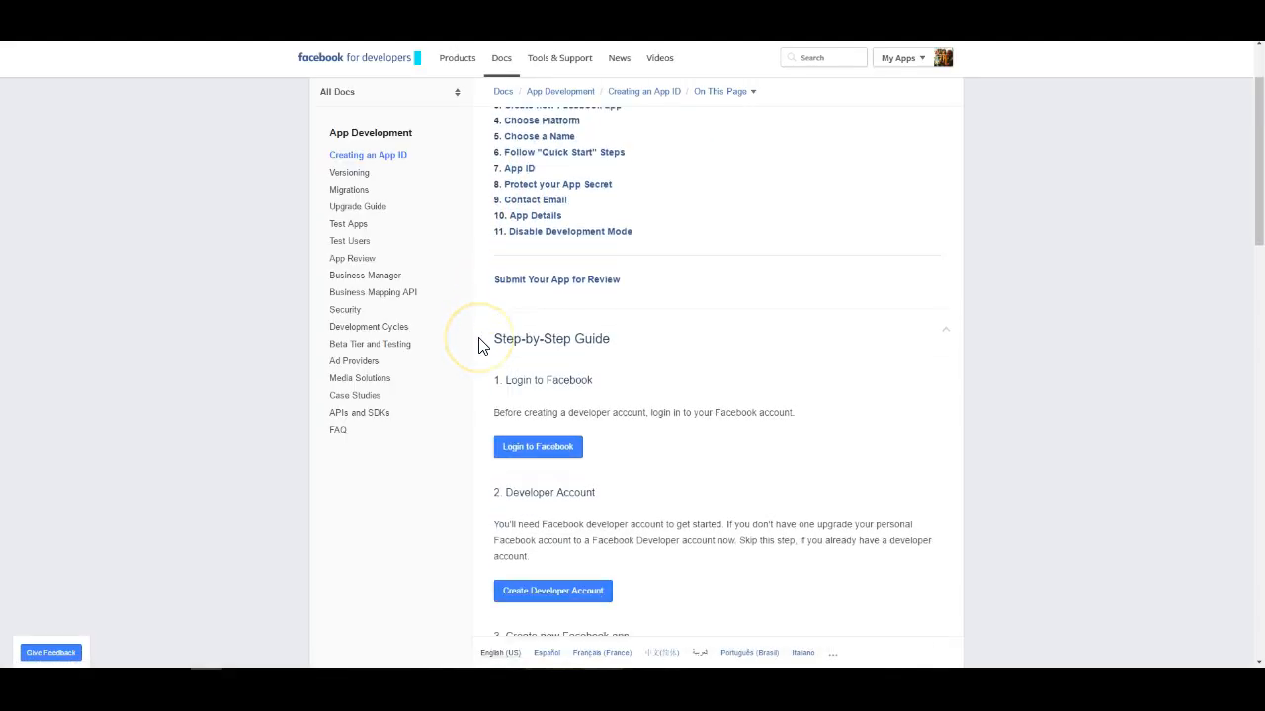
{"action": "scroll", "scroll_direction": "down", "scroll_amount": 3}
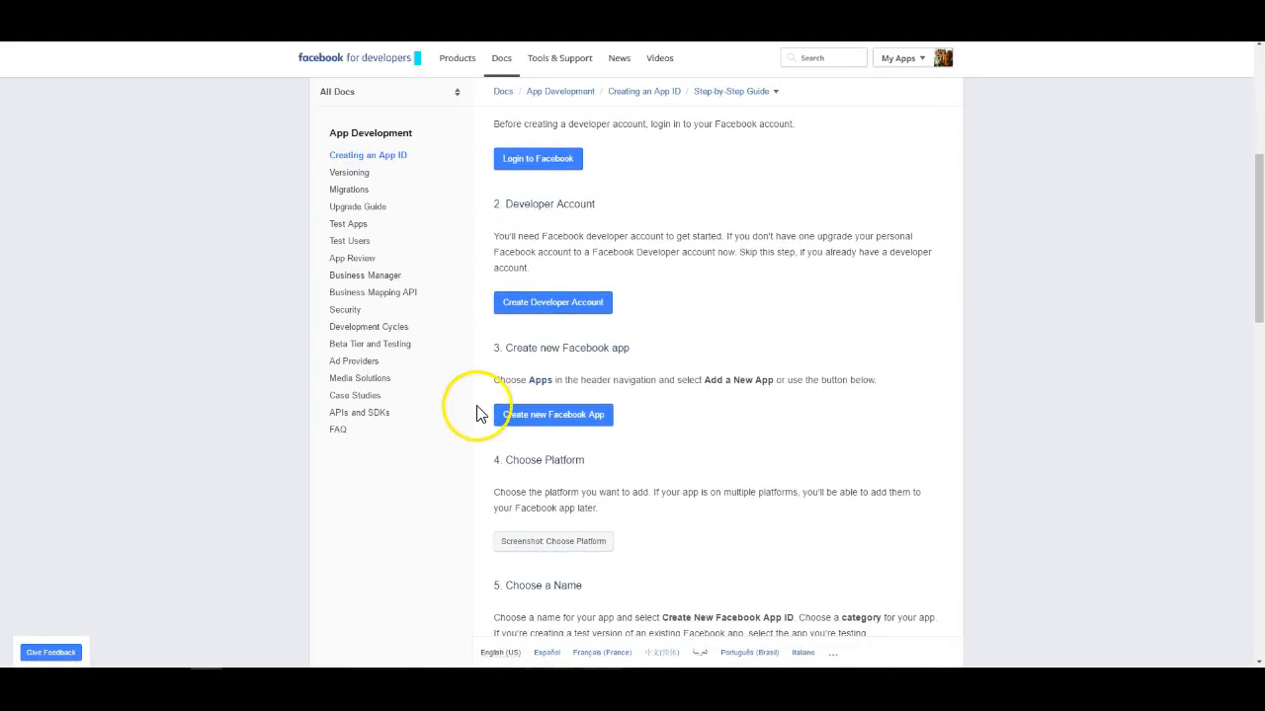
Create a new Facebook app named Takeout Town in the Food & Drink category and submit it
{"action": "left_click", "coordinate": [553, 415]}
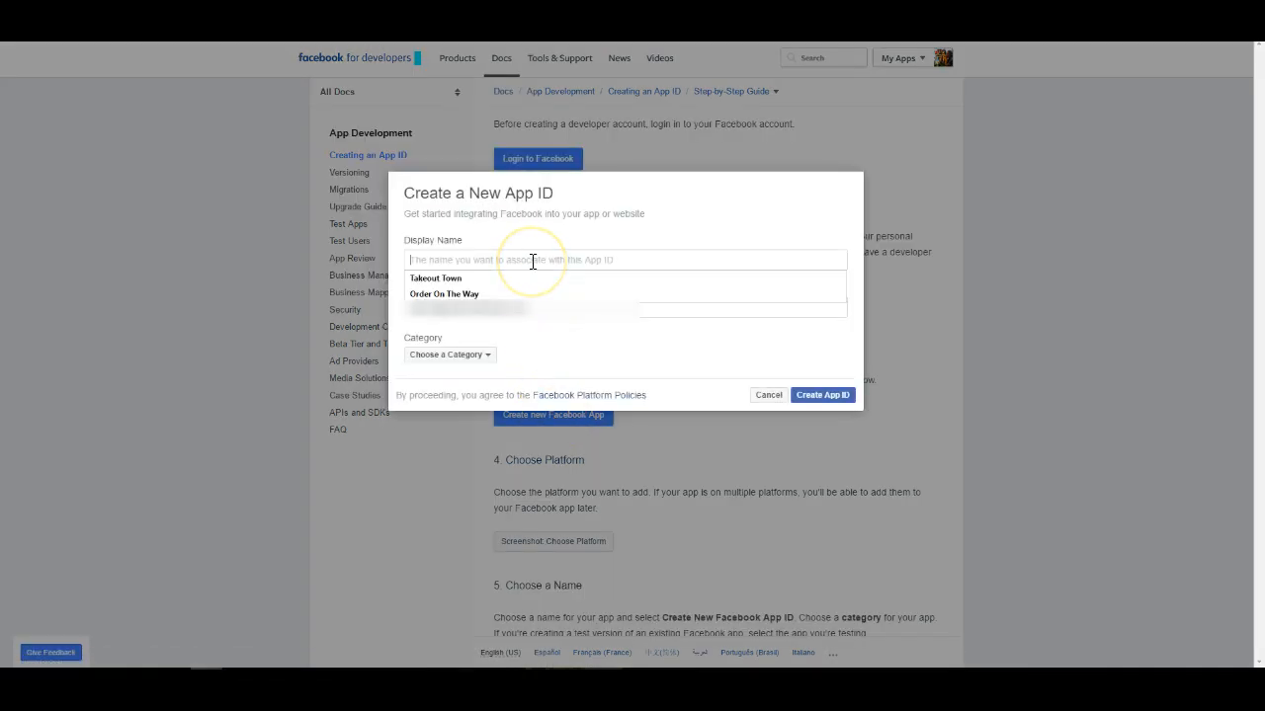
{"action": "type", "text": "Takeout Town"}
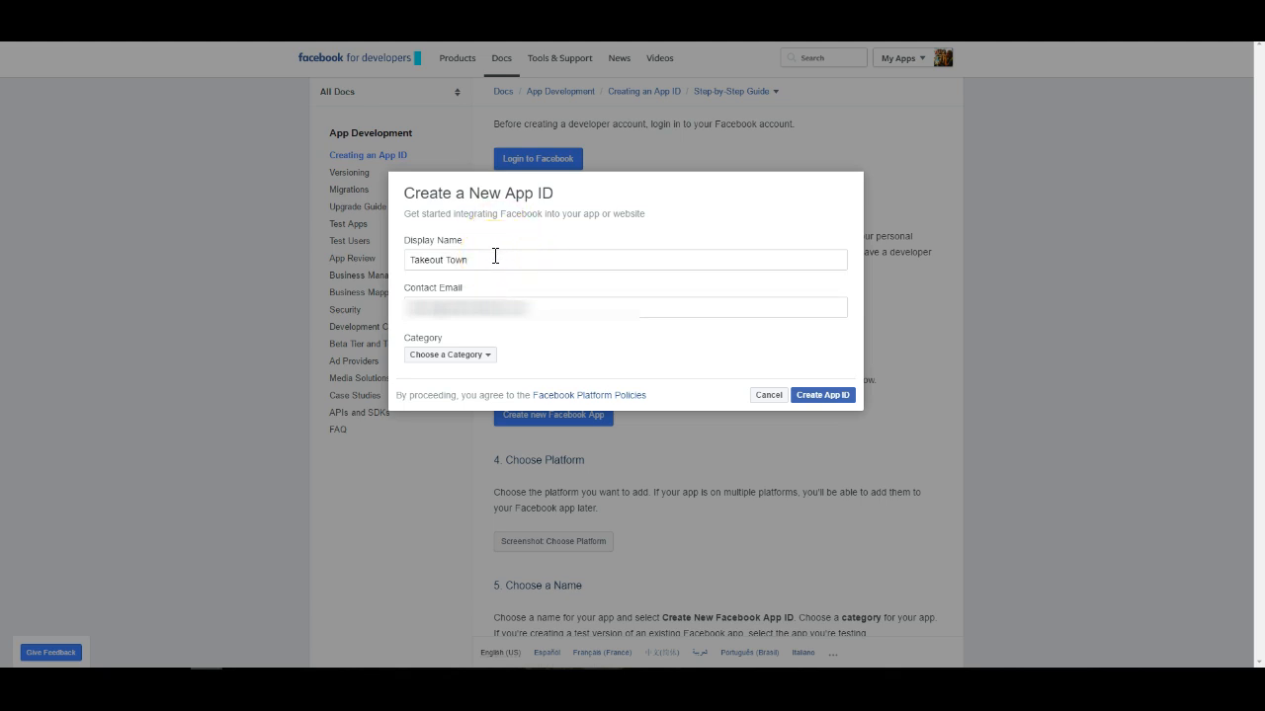
{"action": "mouse_move", "coordinate": [494, 241]}
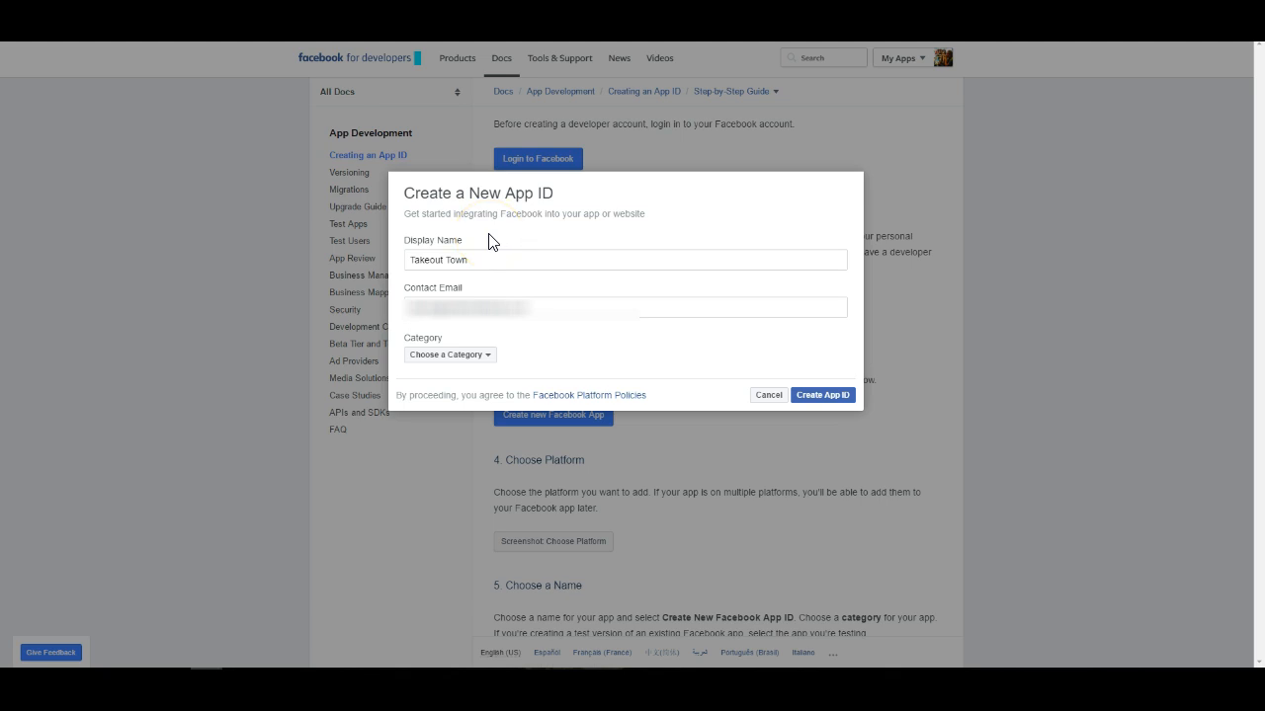
{"action": "mouse_move", "coordinate": [530, 290]}
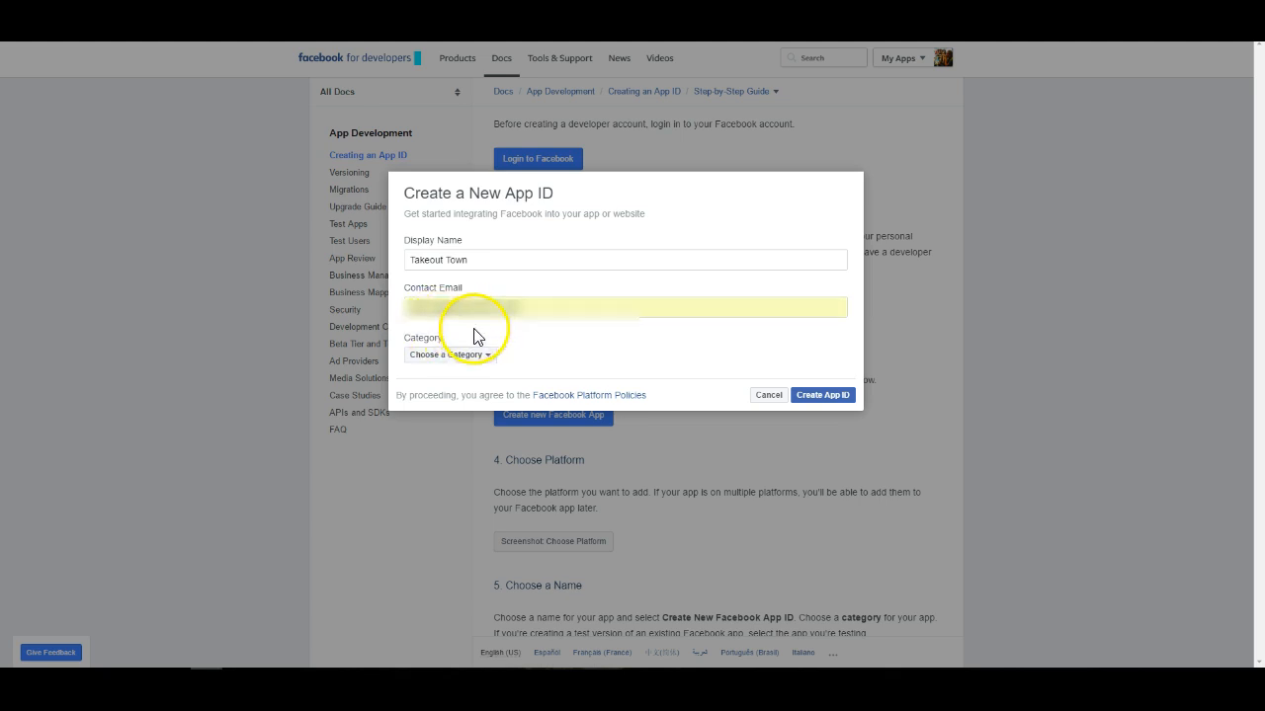
{"action": "mouse_move", "coordinate": [514, 348]}
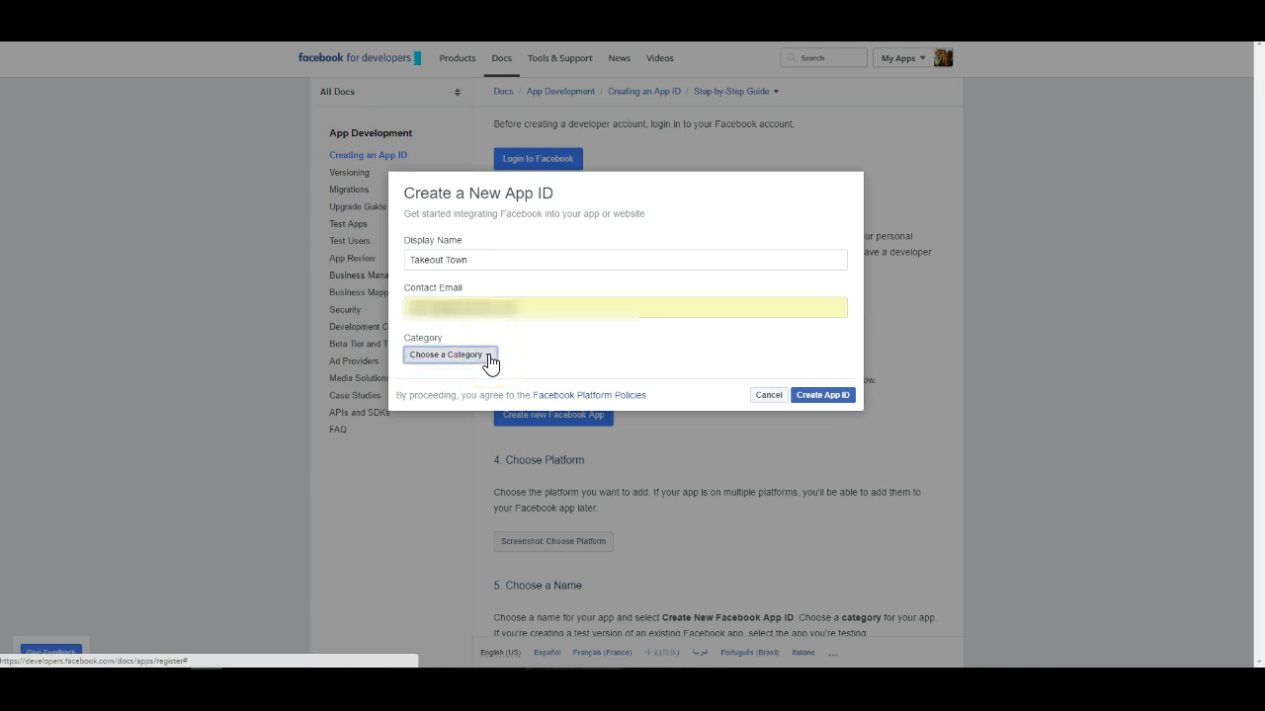
{"action": "left_click", "coordinate": [448, 353]}
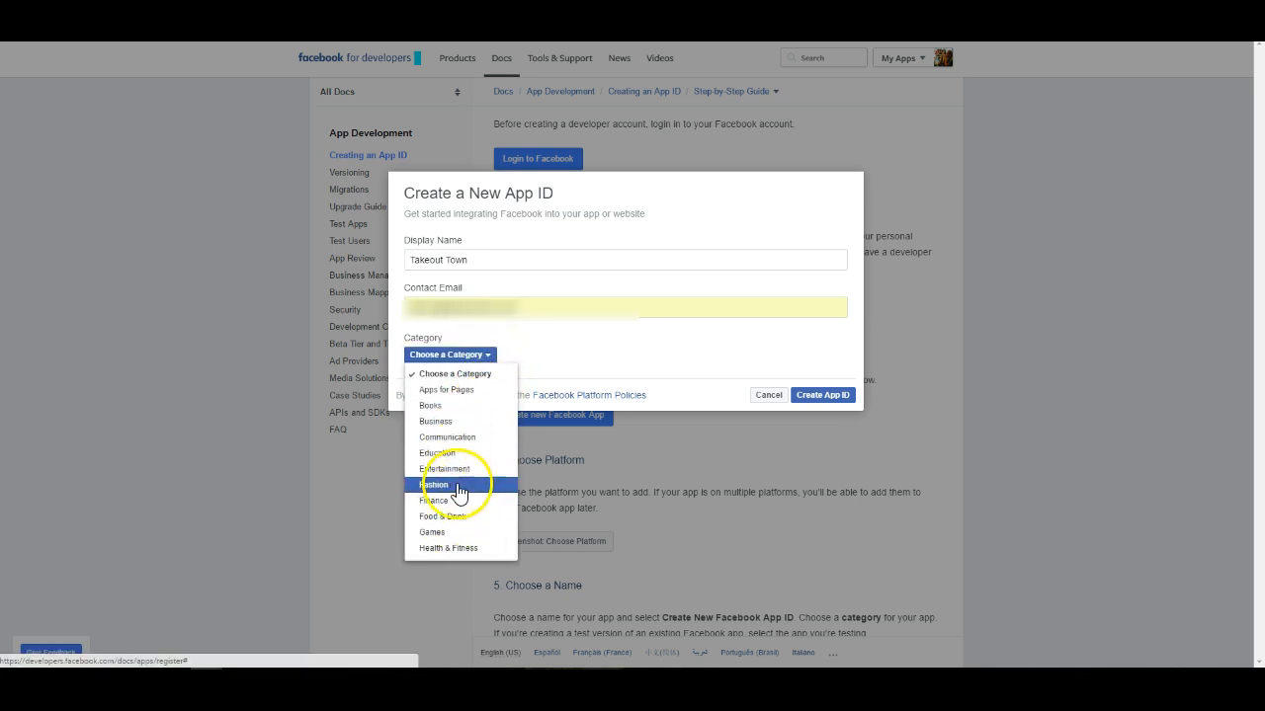
{"action": "left_click", "coordinate": [433, 515]}
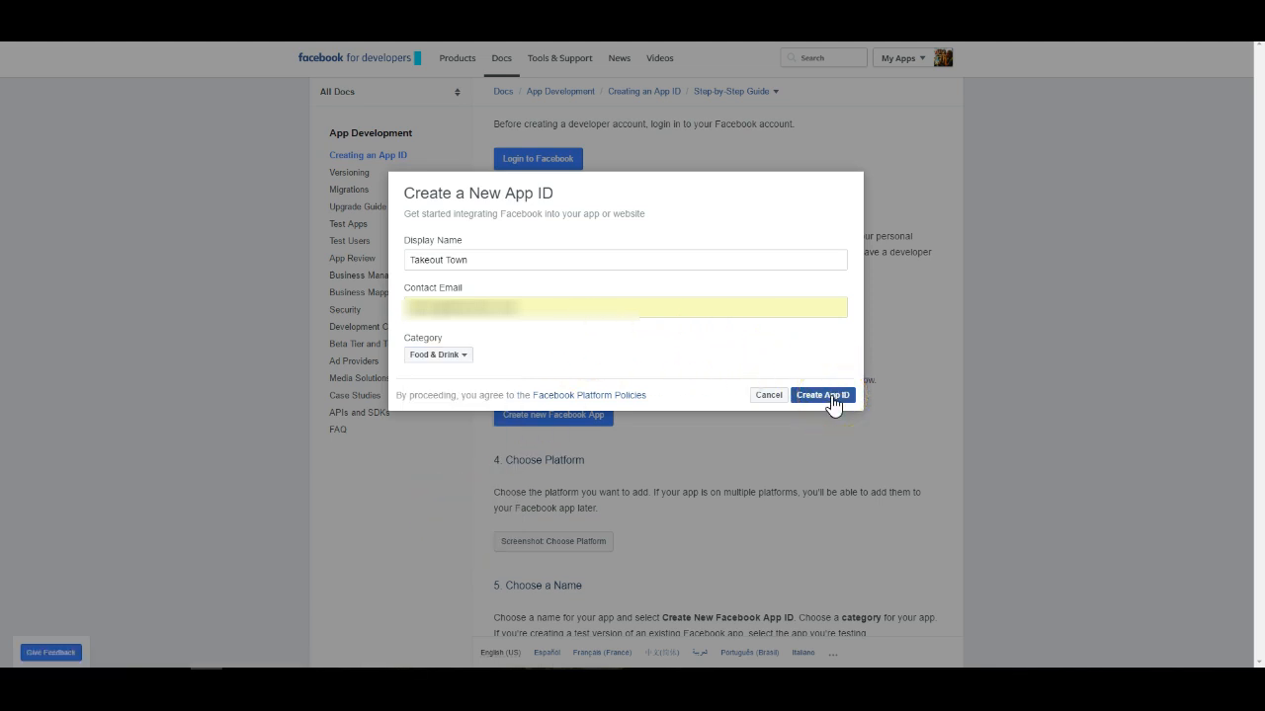
{"action": "left_click", "coordinate": [822, 395]}
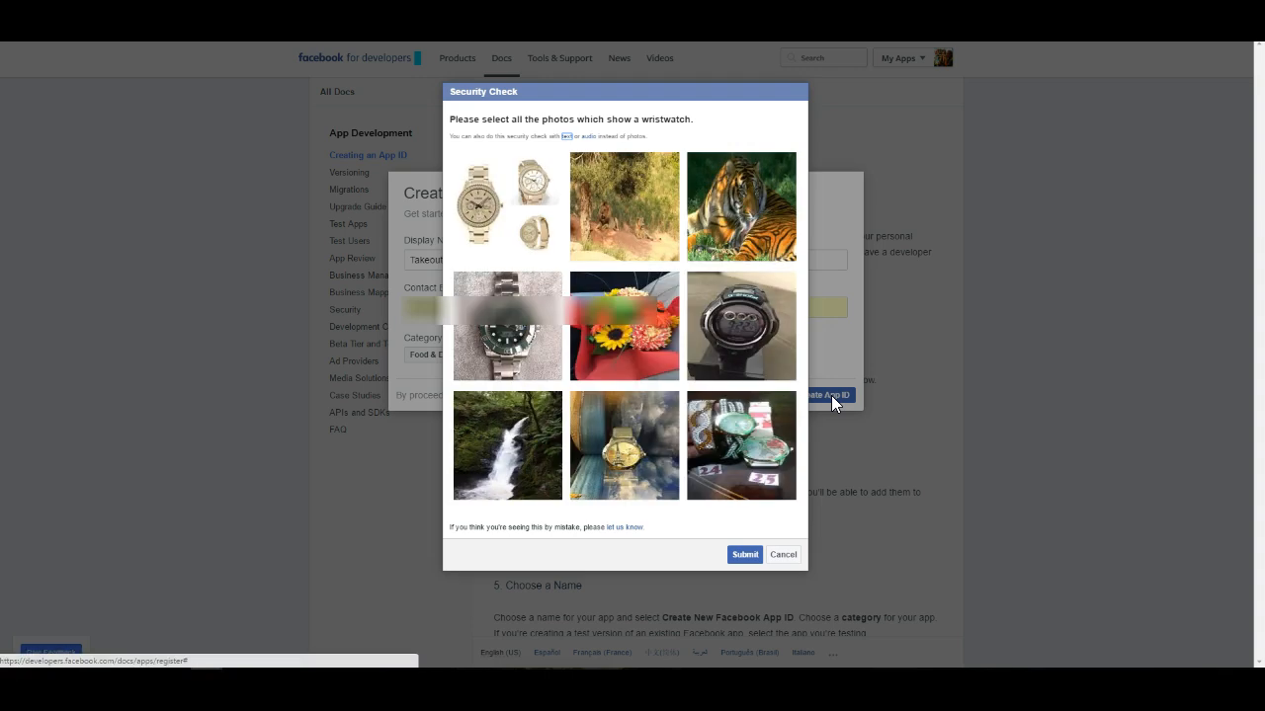
Pass the security check by selecting the wristwatch photos and let the Takeout Town app dashboard load
{"action": "left_click", "coordinate": [506, 326]}
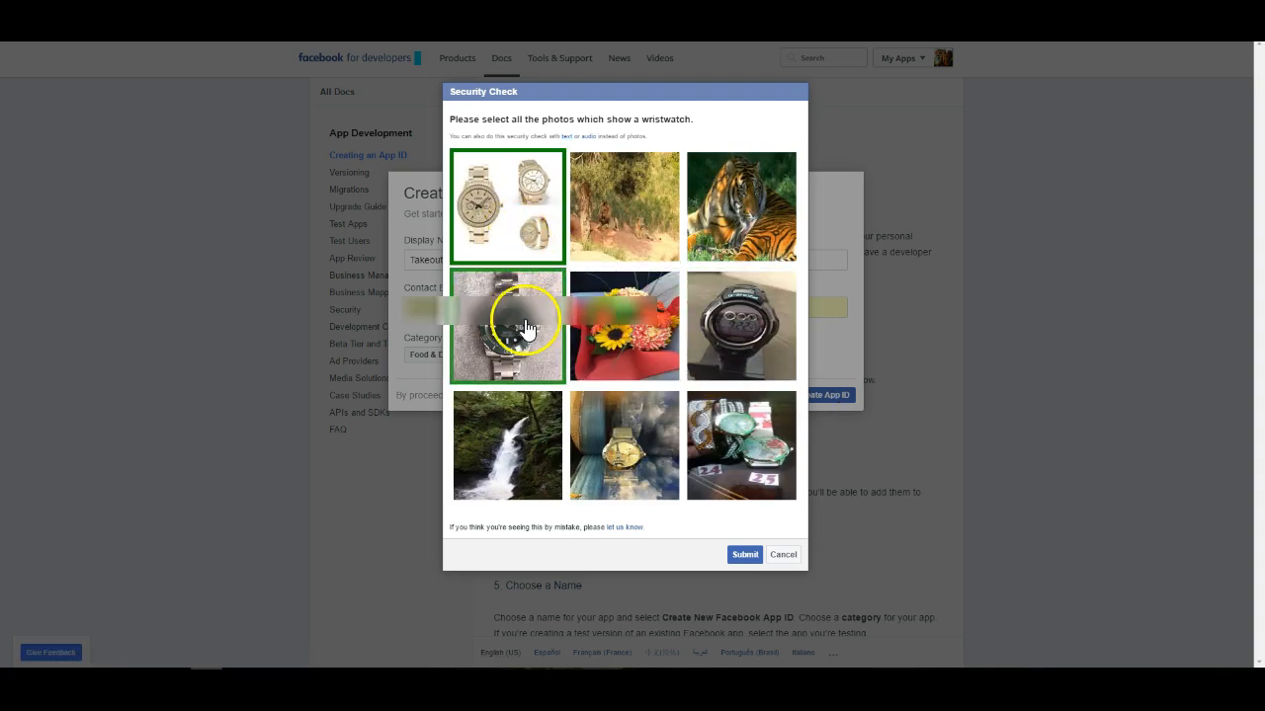
{"action": "left_click", "coordinate": [741, 447]}
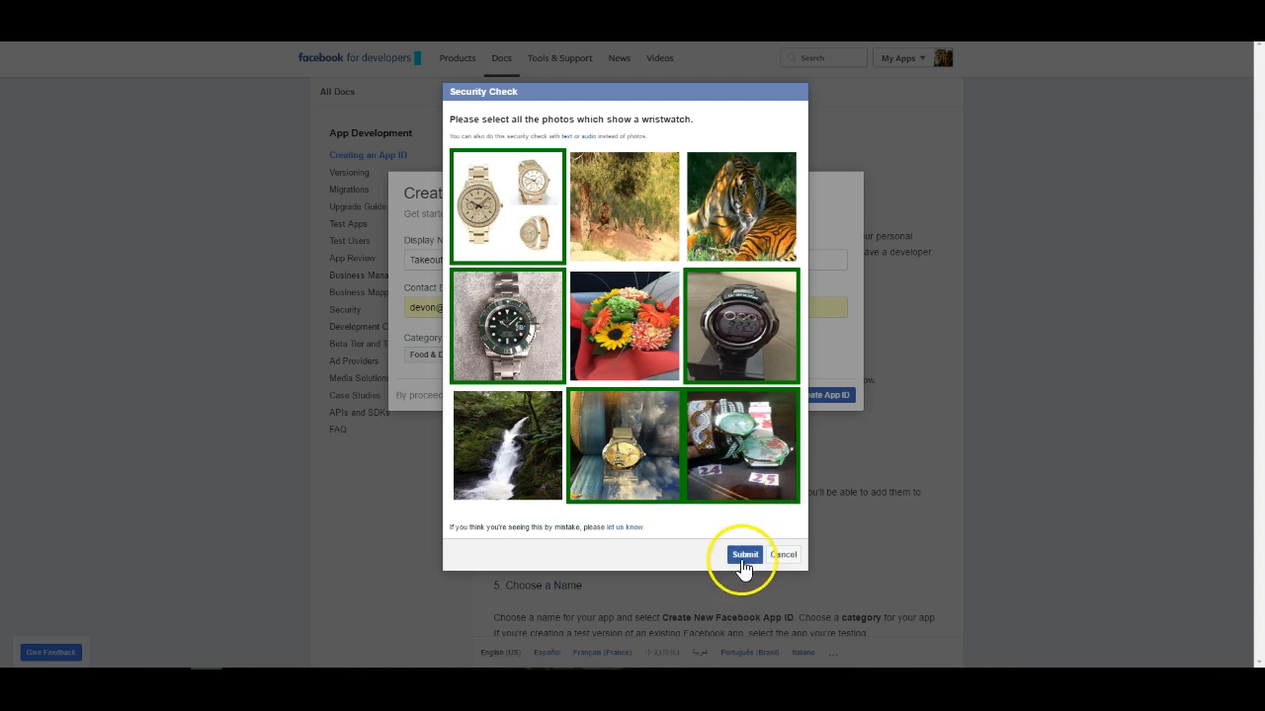
{"action": "left_click", "coordinate": [742, 554]}
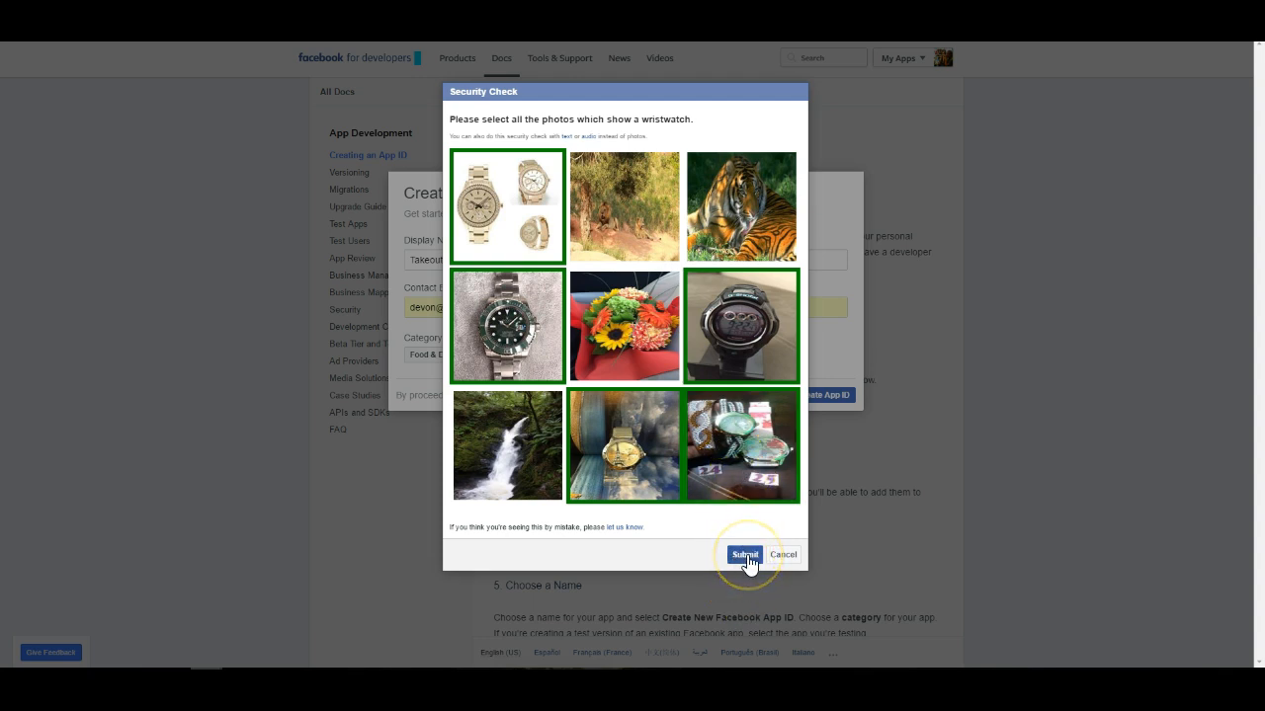
{"action": "left_click", "coordinate": [743, 553]}
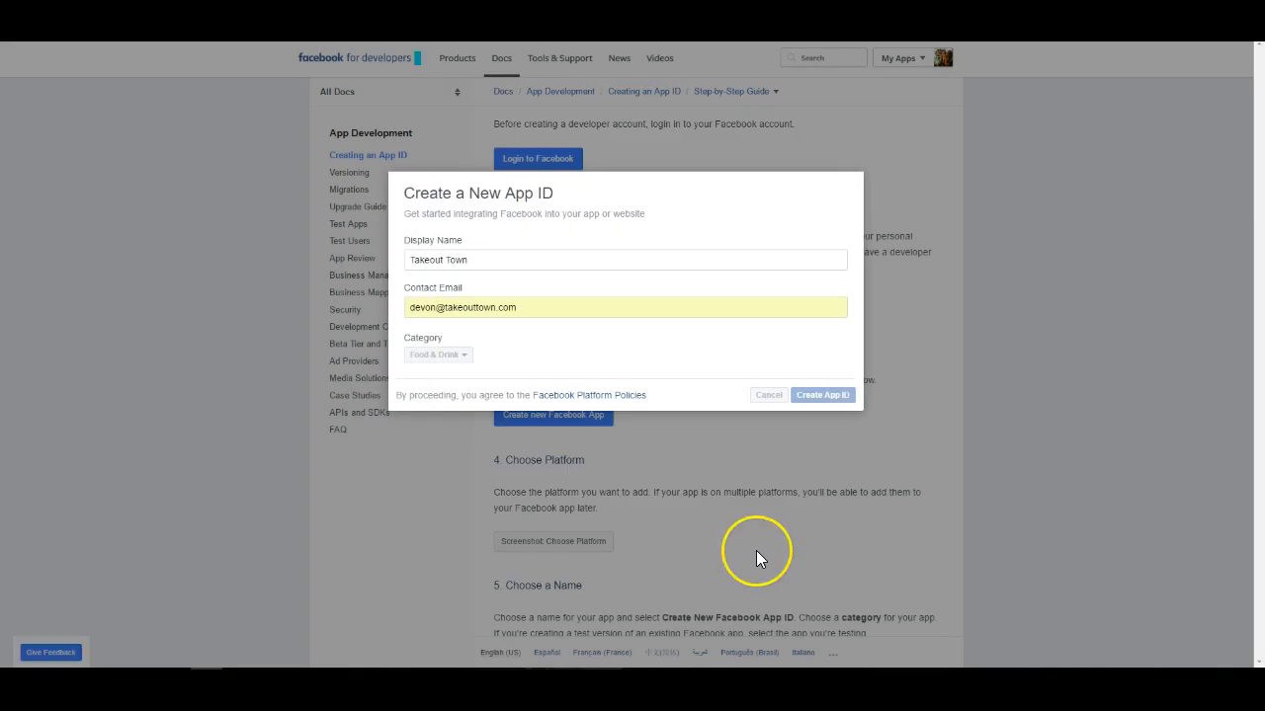
{"action": "left_click", "coordinate": [822, 395]}
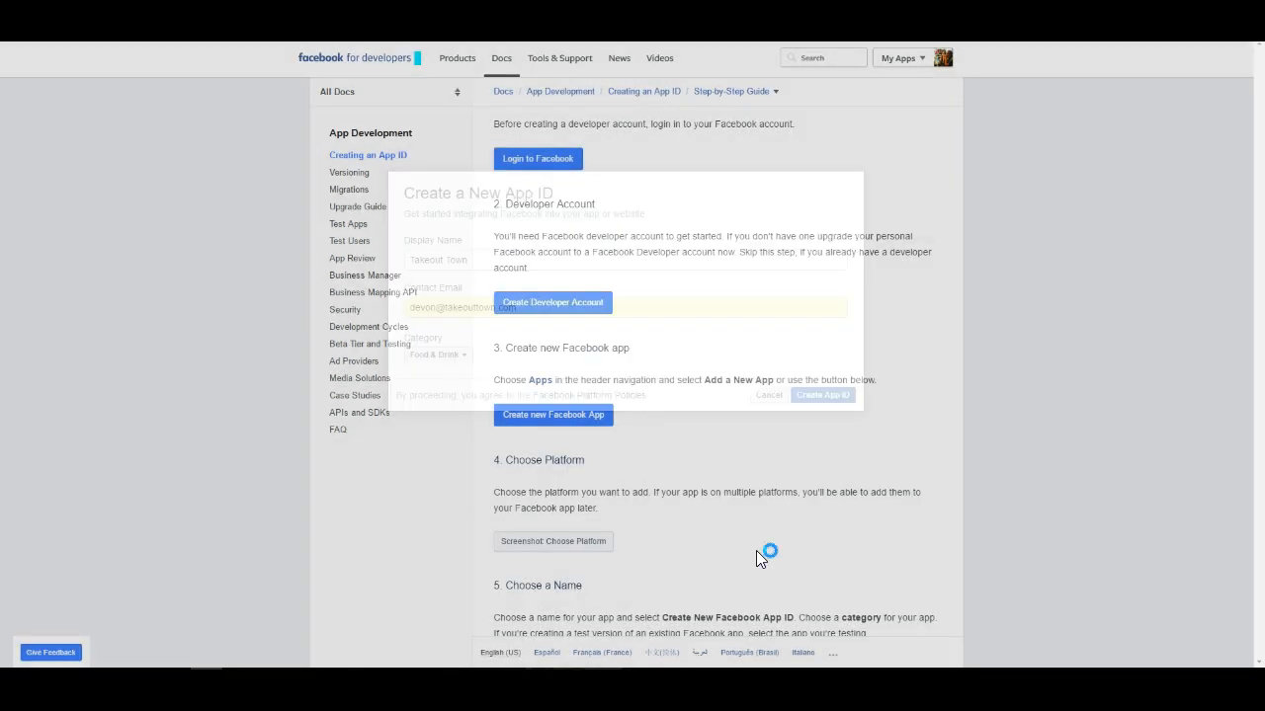
{"action": "left_click", "coordinate": [822, 395]}
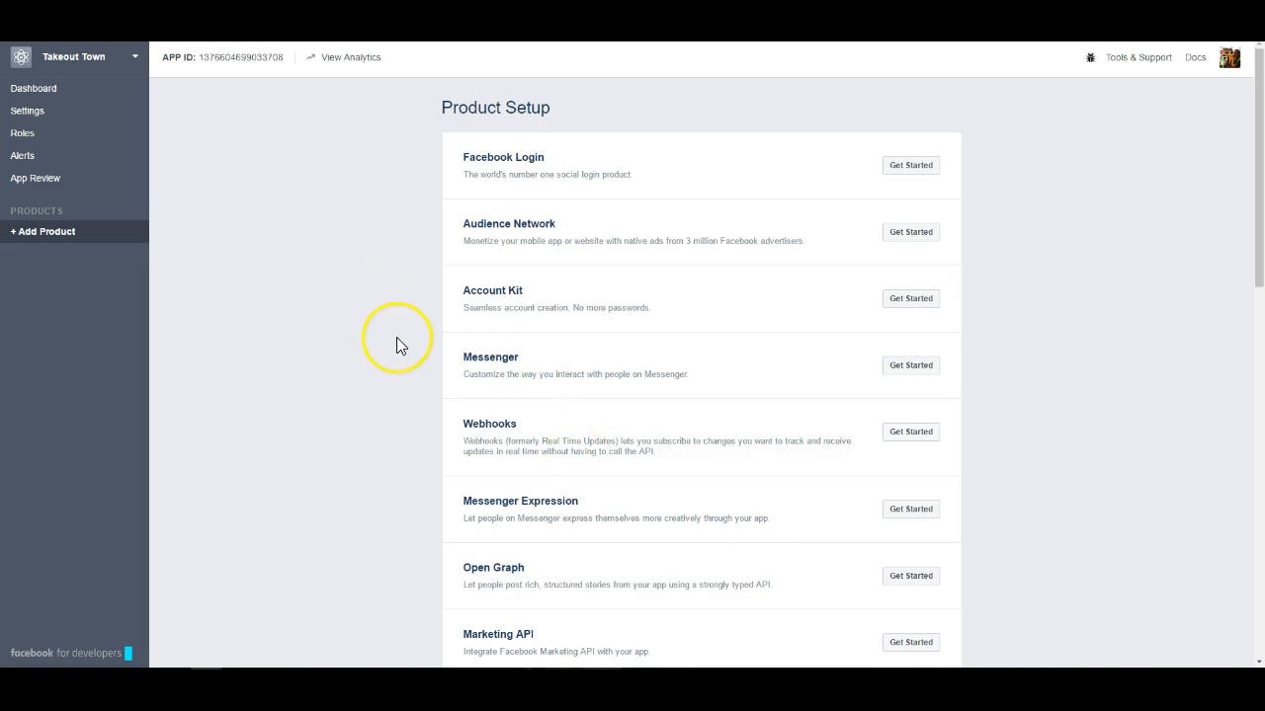
{"action": "mouse_move", "coordinate": [376, 217]}
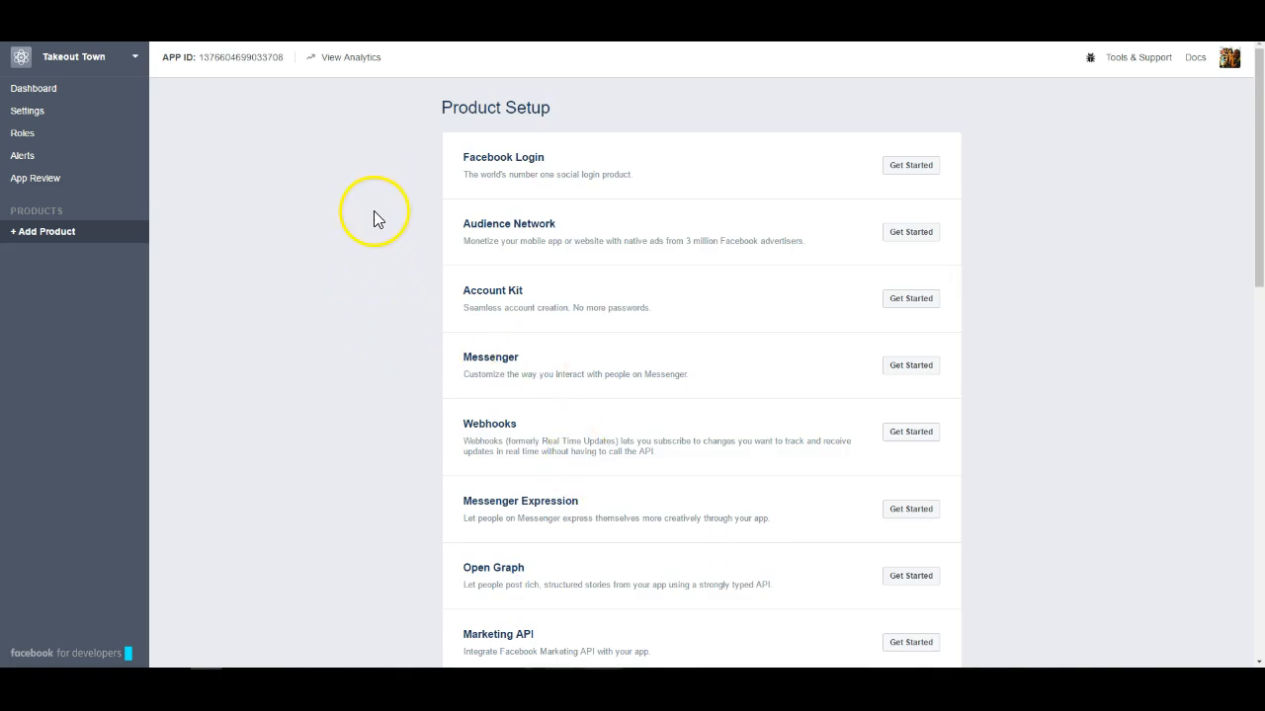
{"action": "mouse_move", "coordinate": [565, 149]}
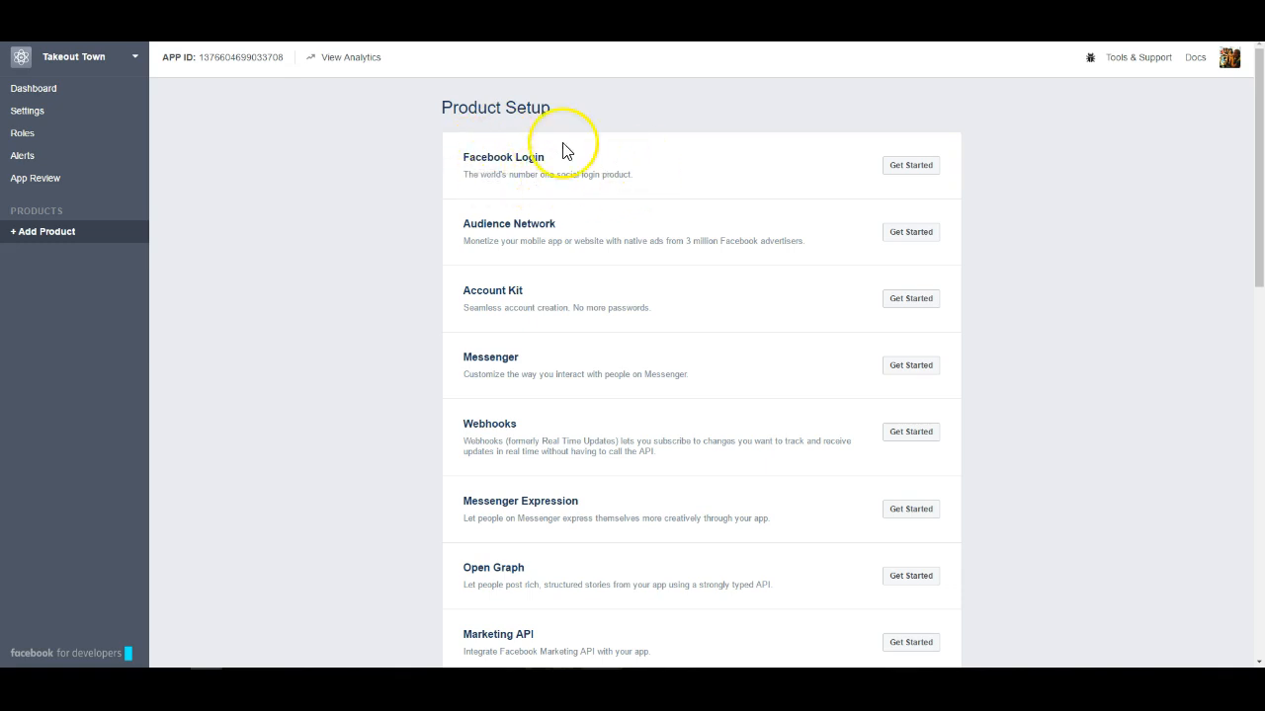
{"action": "mouse_move", "coordinate": [650, 181]}
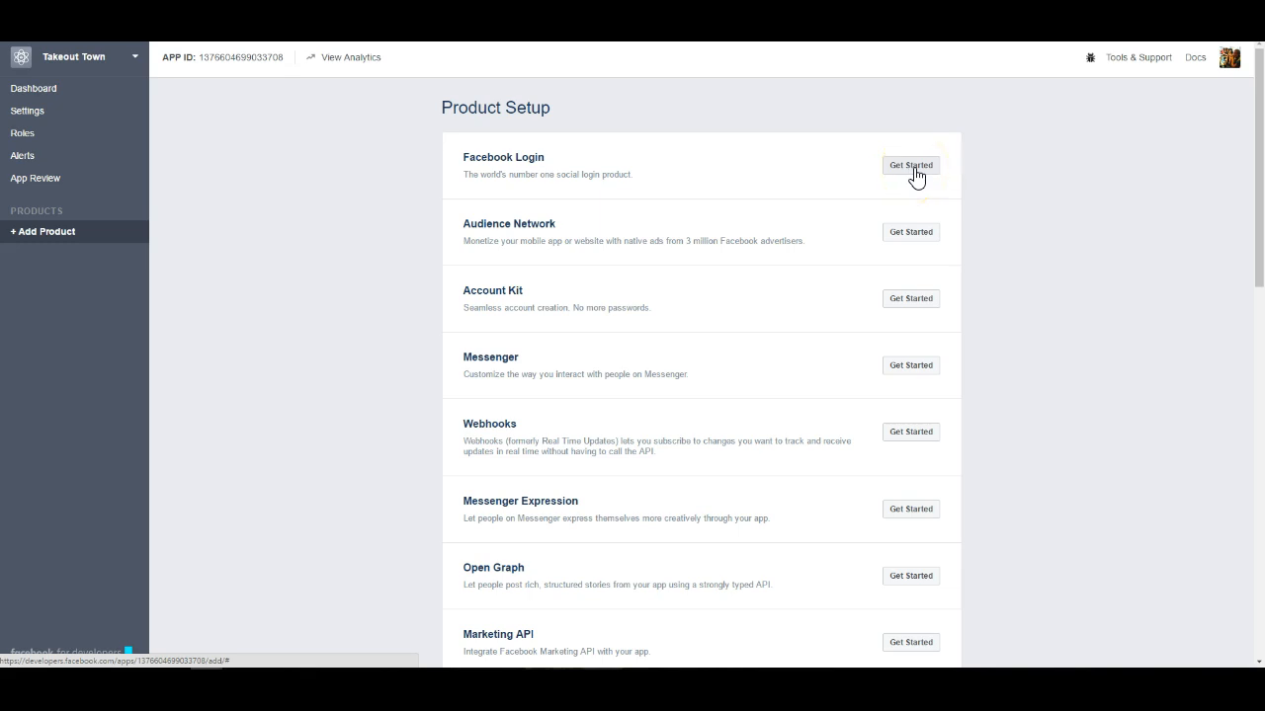
Add Facebook Login as a product to the Takeout Town app
{"action": "left_click", "coordinate": [909, 166]}
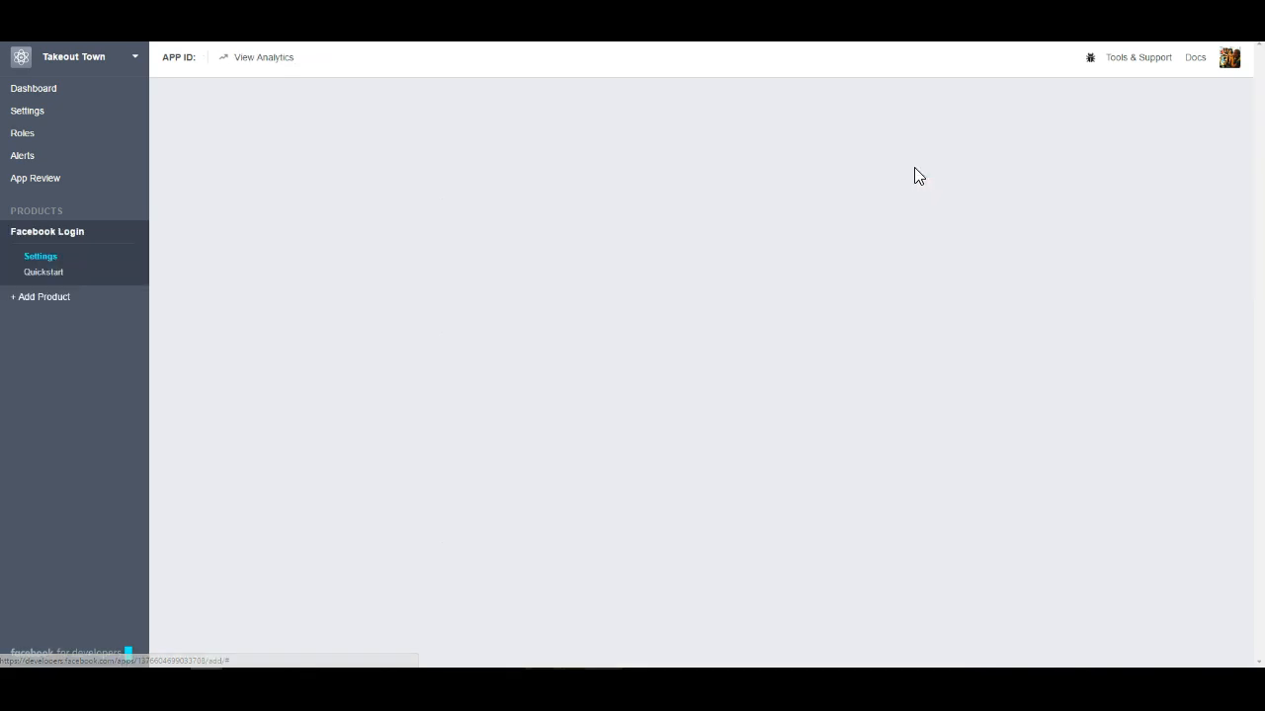
{"action": "left_click", "coordinate": [39, 257]}
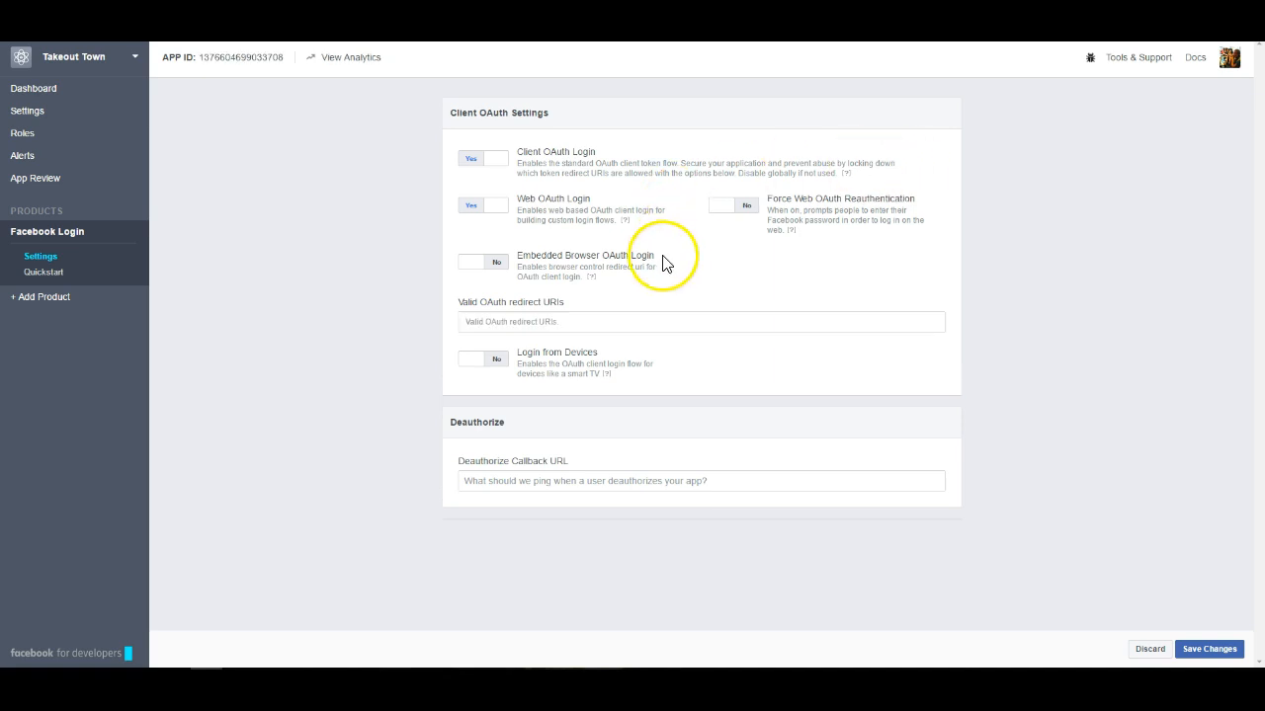
{"action": "mouse_move", "coordinate": [411, 309]}
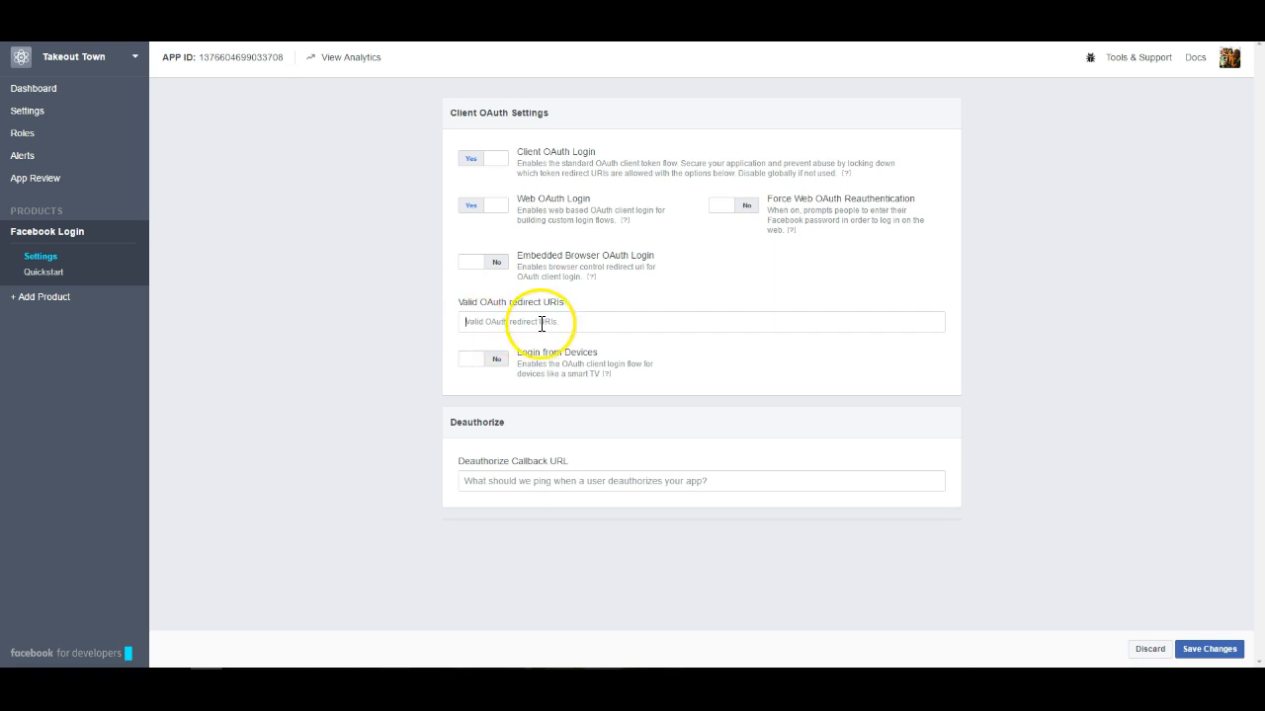
{"action": "mouse_move", "coordinate": [612, 320]}
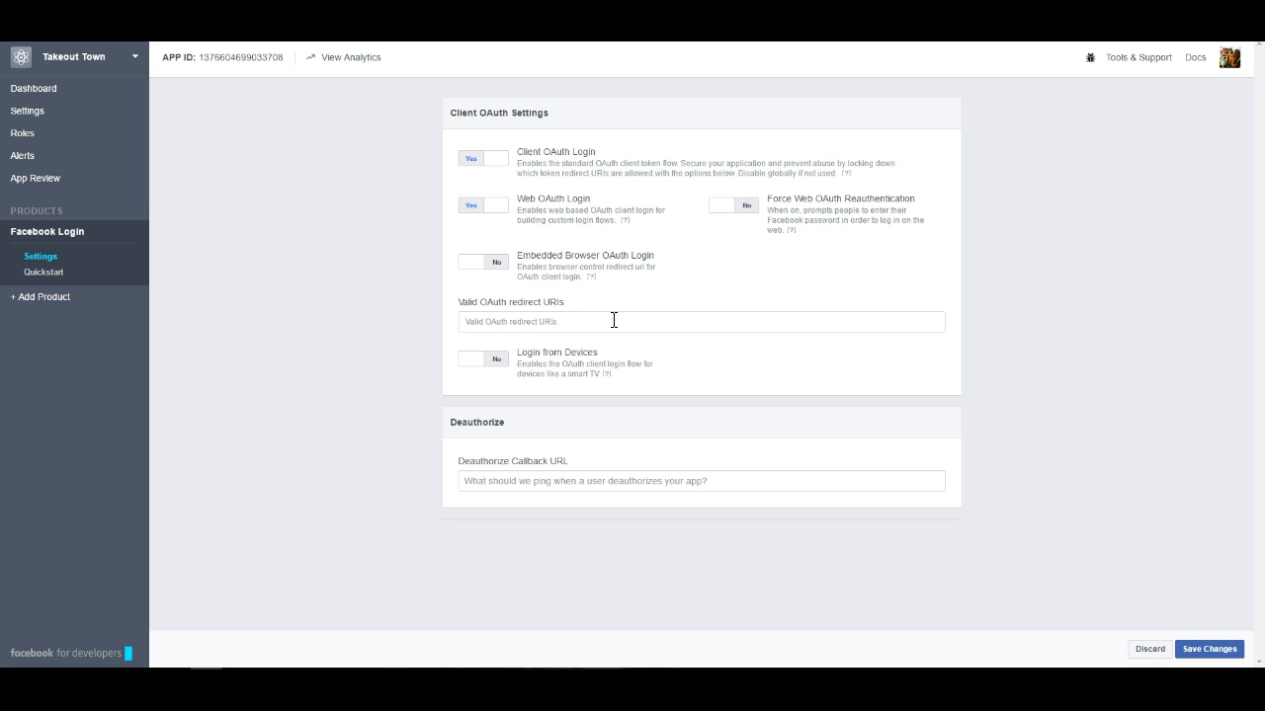
{"action": "type", "text": "http"}
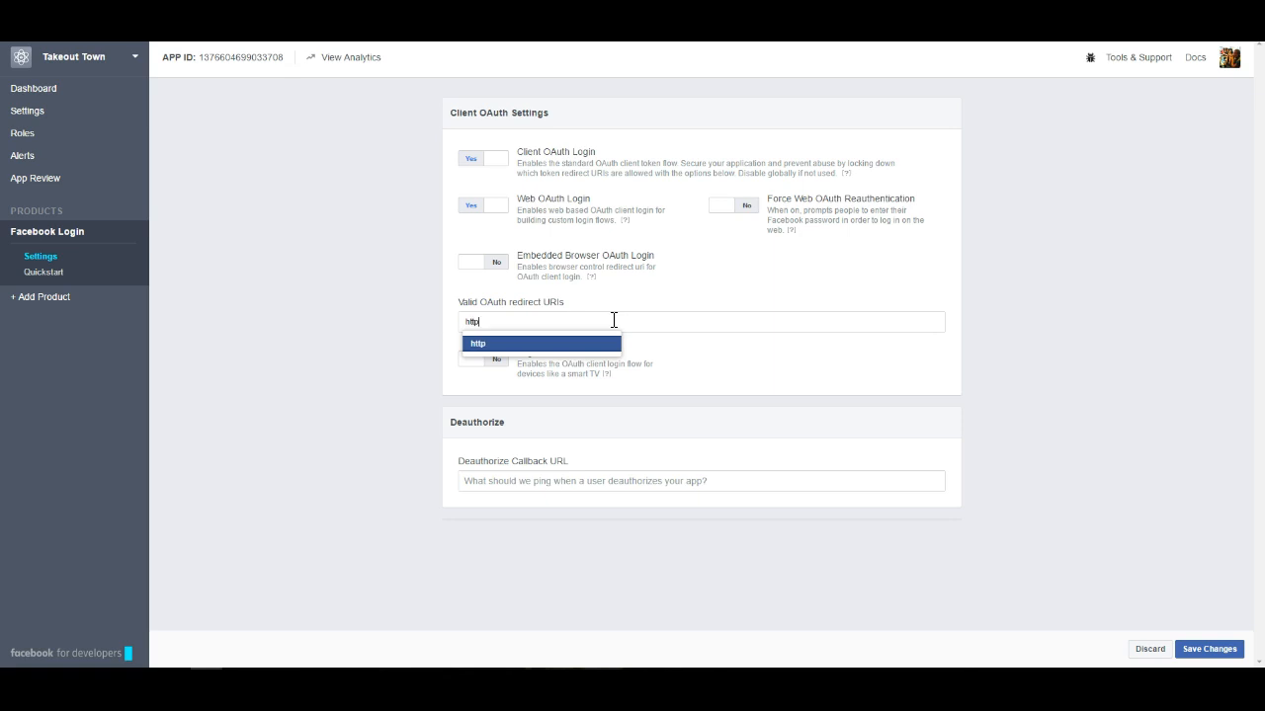
{"action": "type", "text": "s://"}
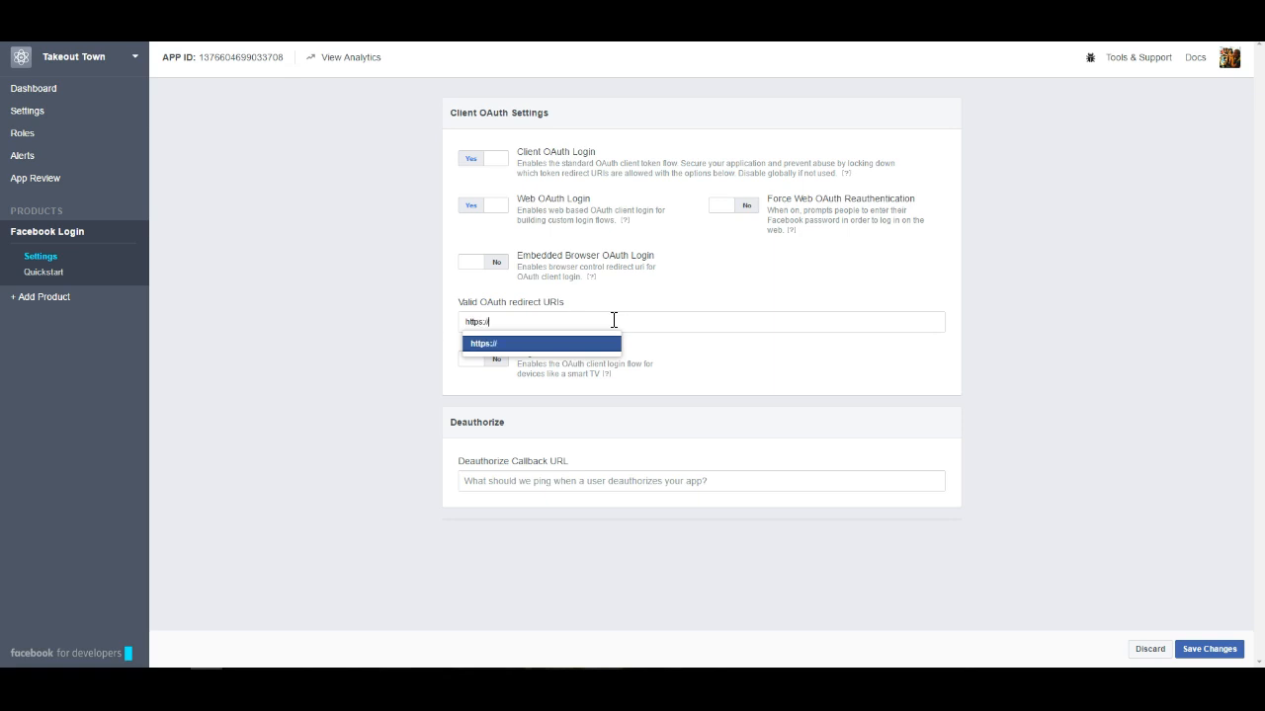
{"action": "type", "text": "www."}
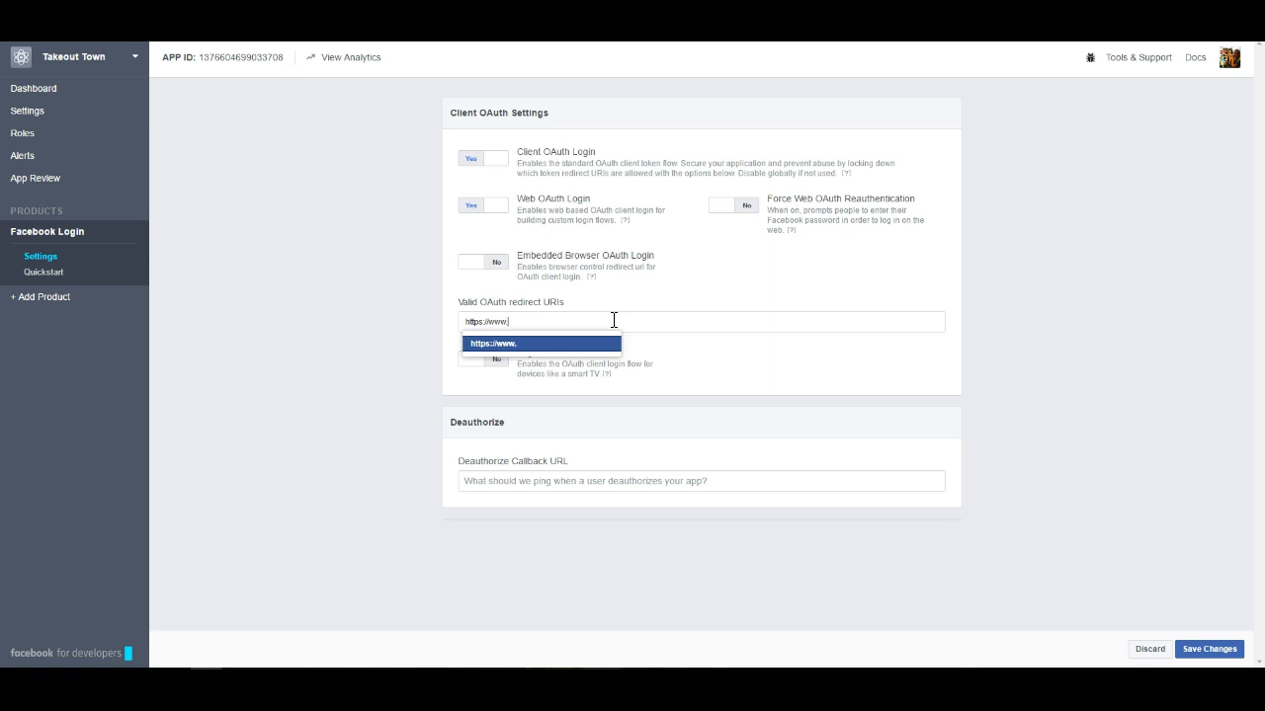
{"action": "type", "text": "takeou"}
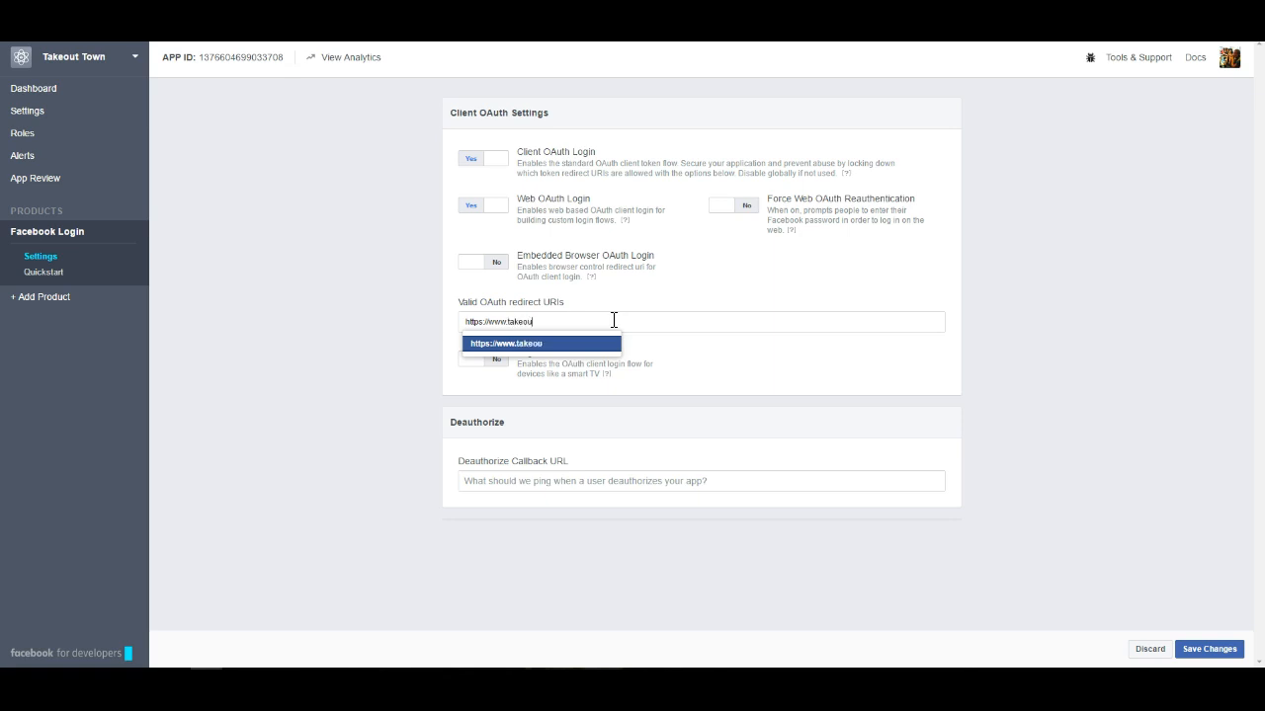
{"action": "type", "text": "ttown."}
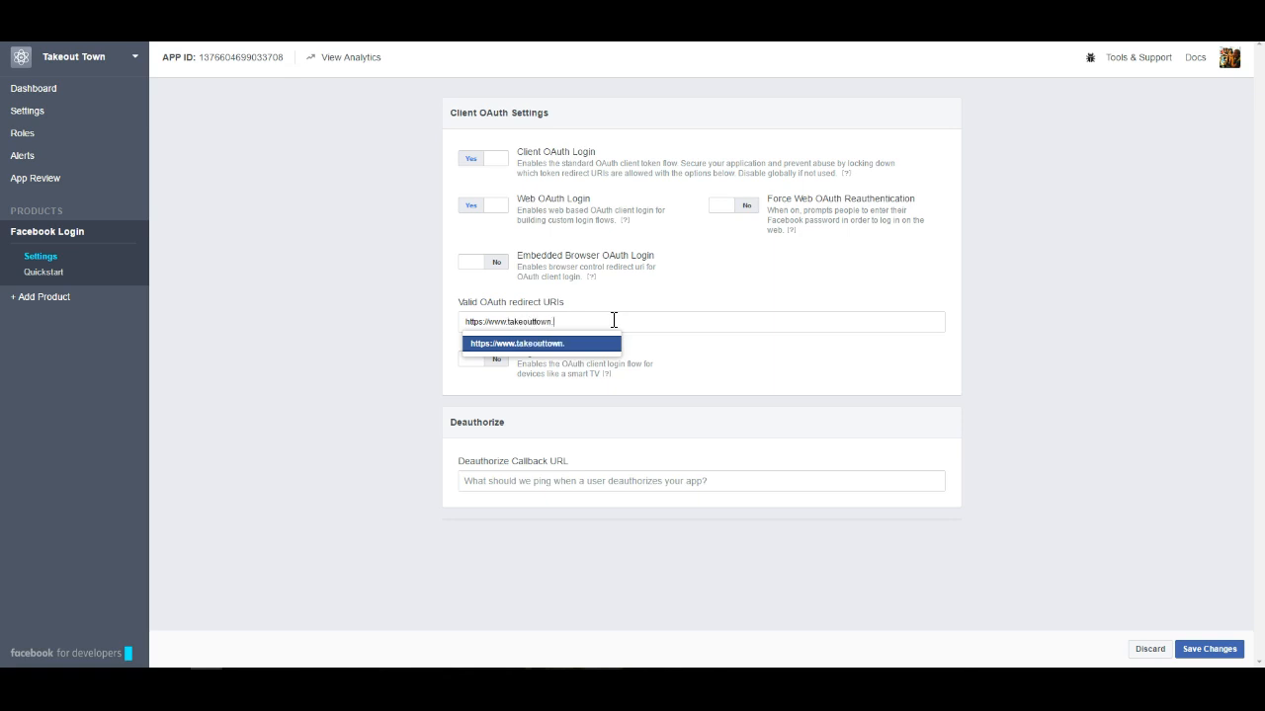
{"action": "type", "text": "com"}
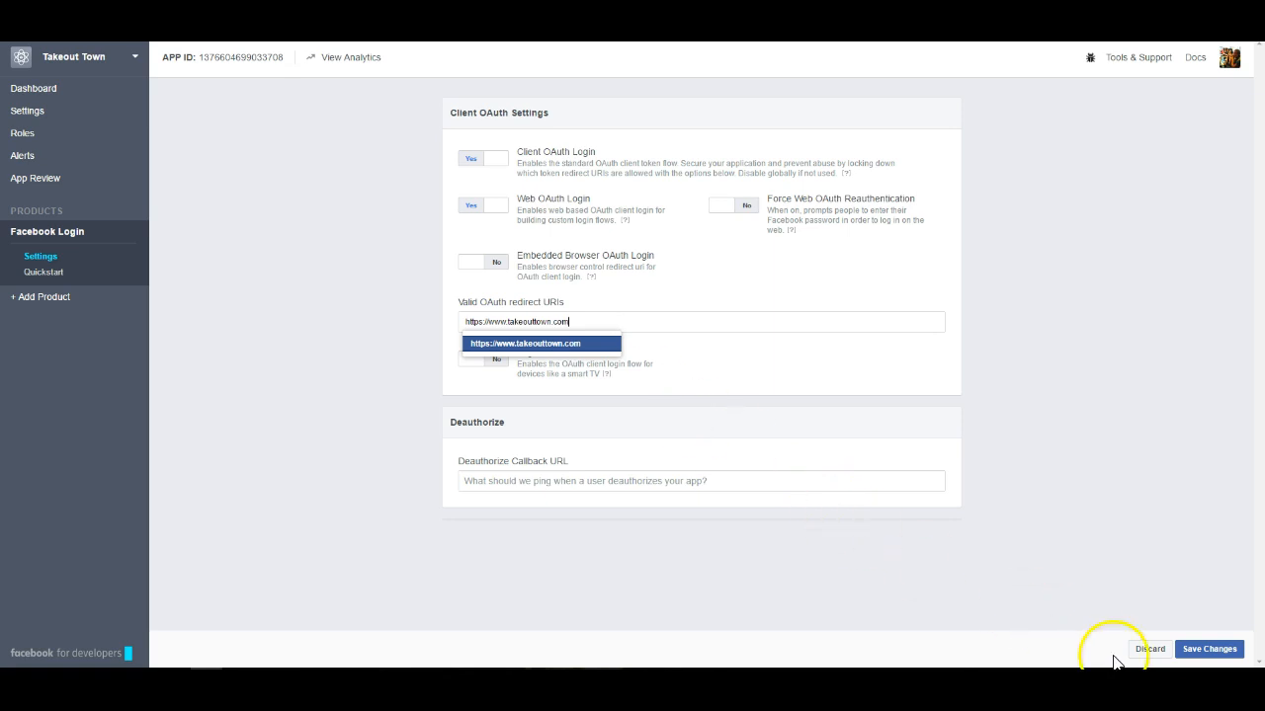
{"action": "left_click", "coordinate": [1209, 648]}
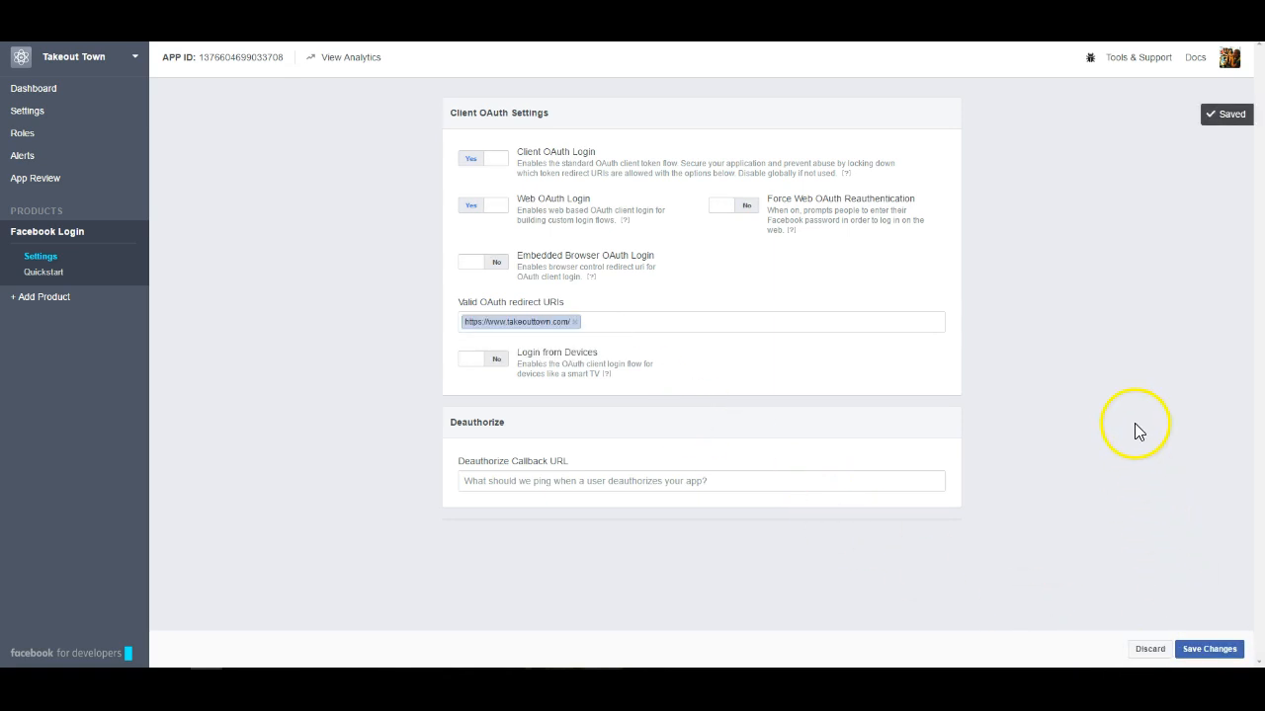
{"action": "mouse_move", "coordinate": [406, 339]}
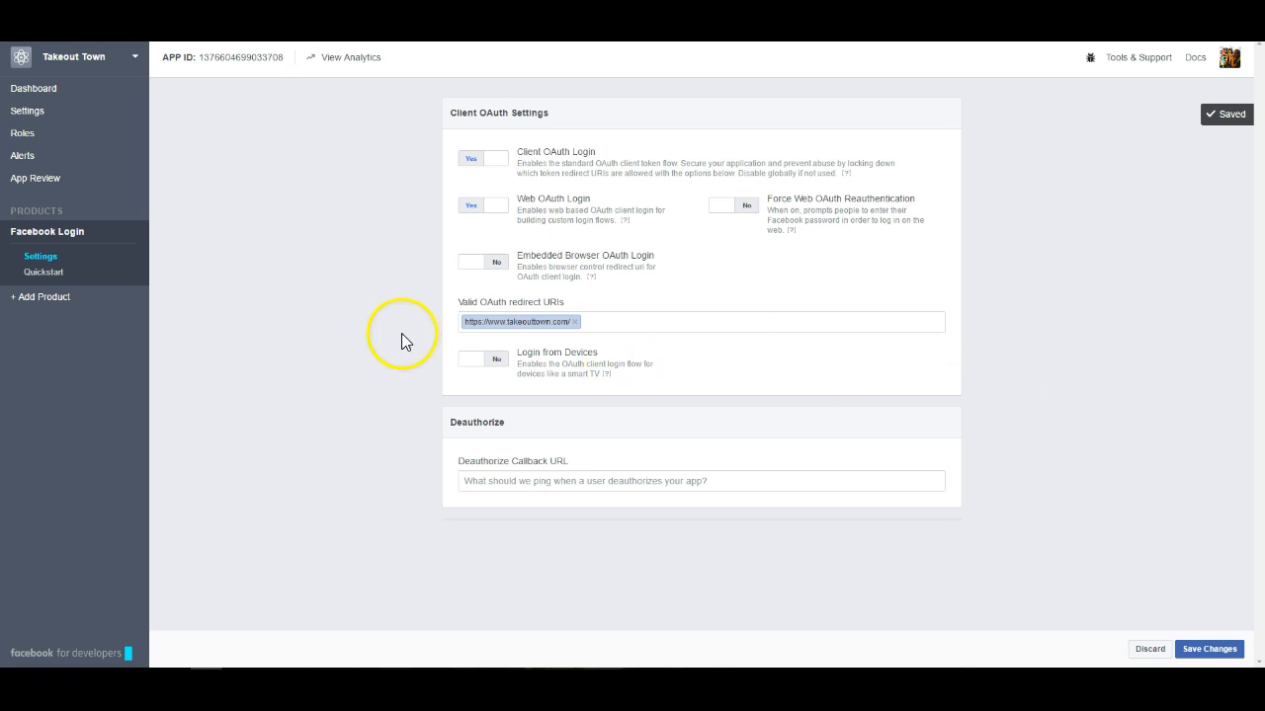
{"action": "mouse_move", "coordinate": [396, 308]}
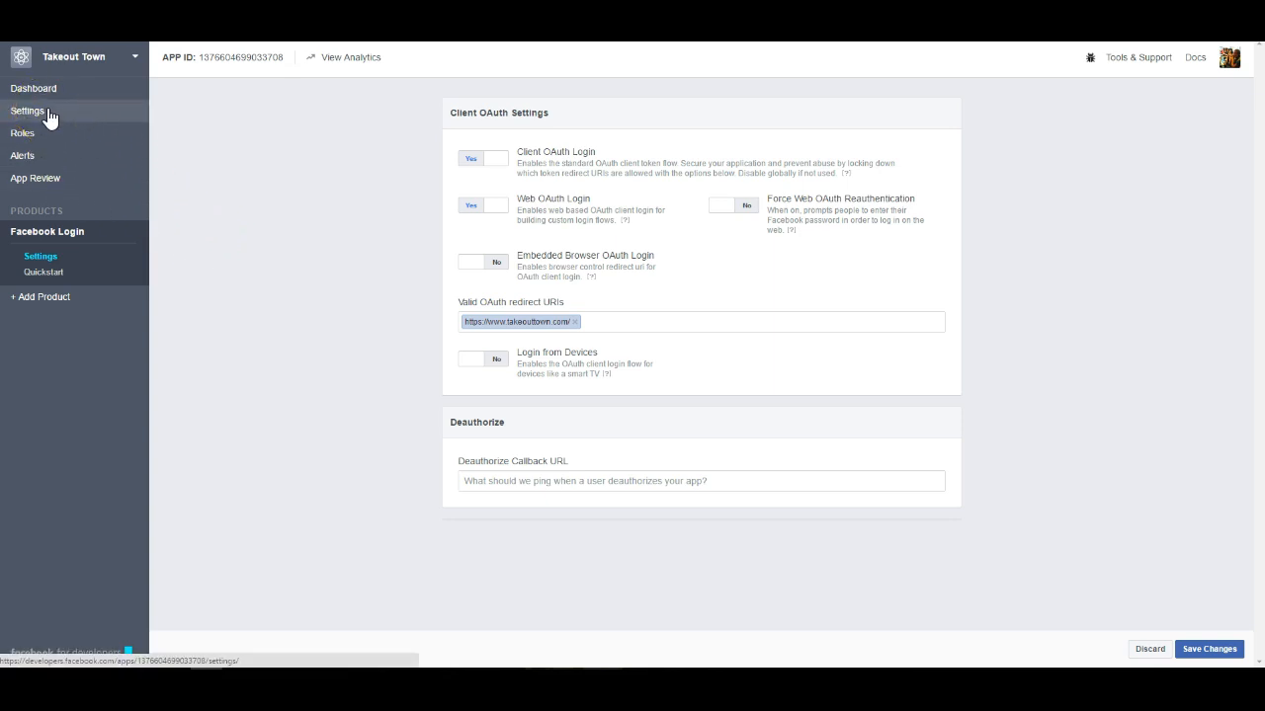
{"action": "left_click", "coordinate": [28, 110]}
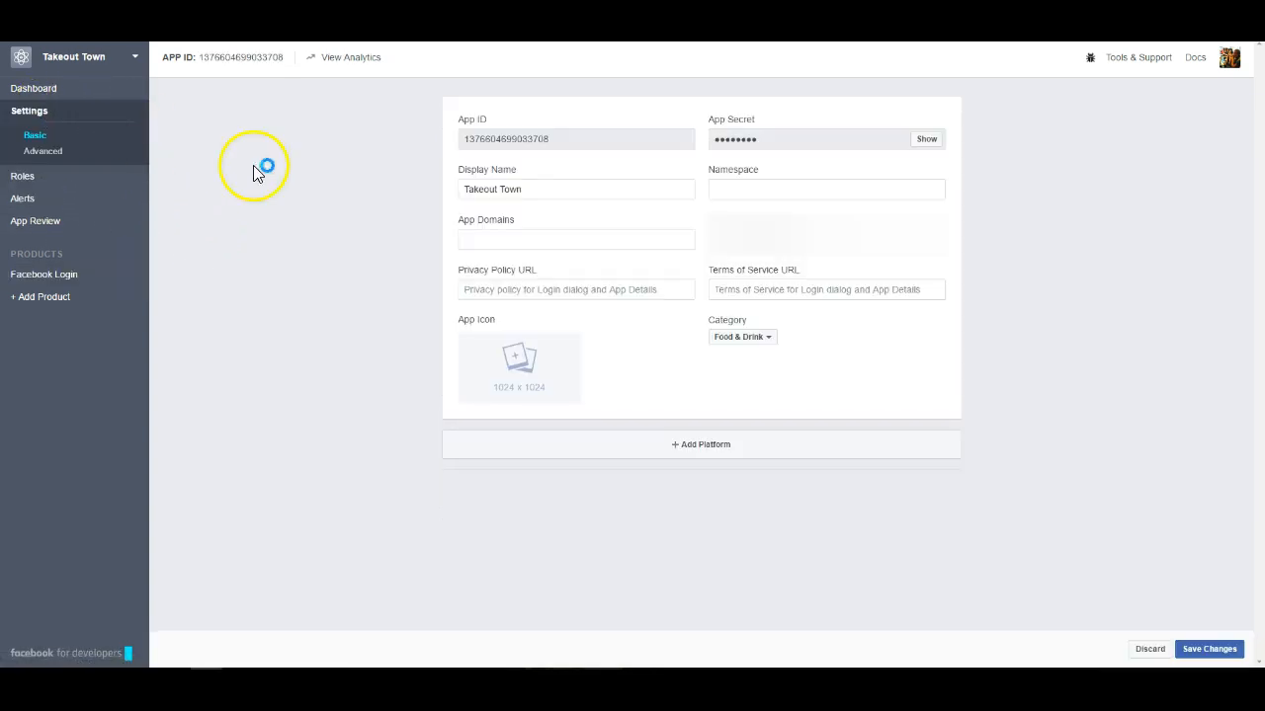
{"action": "mouse_move", "coordinate": [533, 375]}
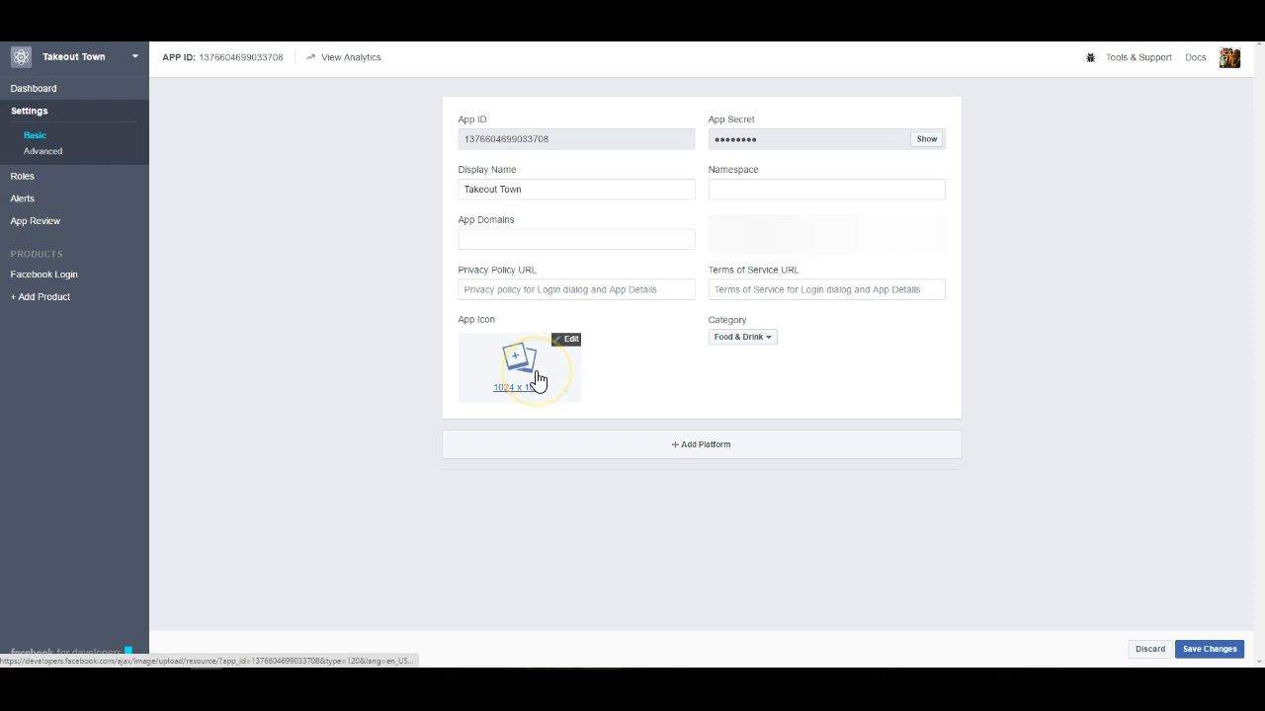
{"action": "left_click", "coordinate": [565, 340]}
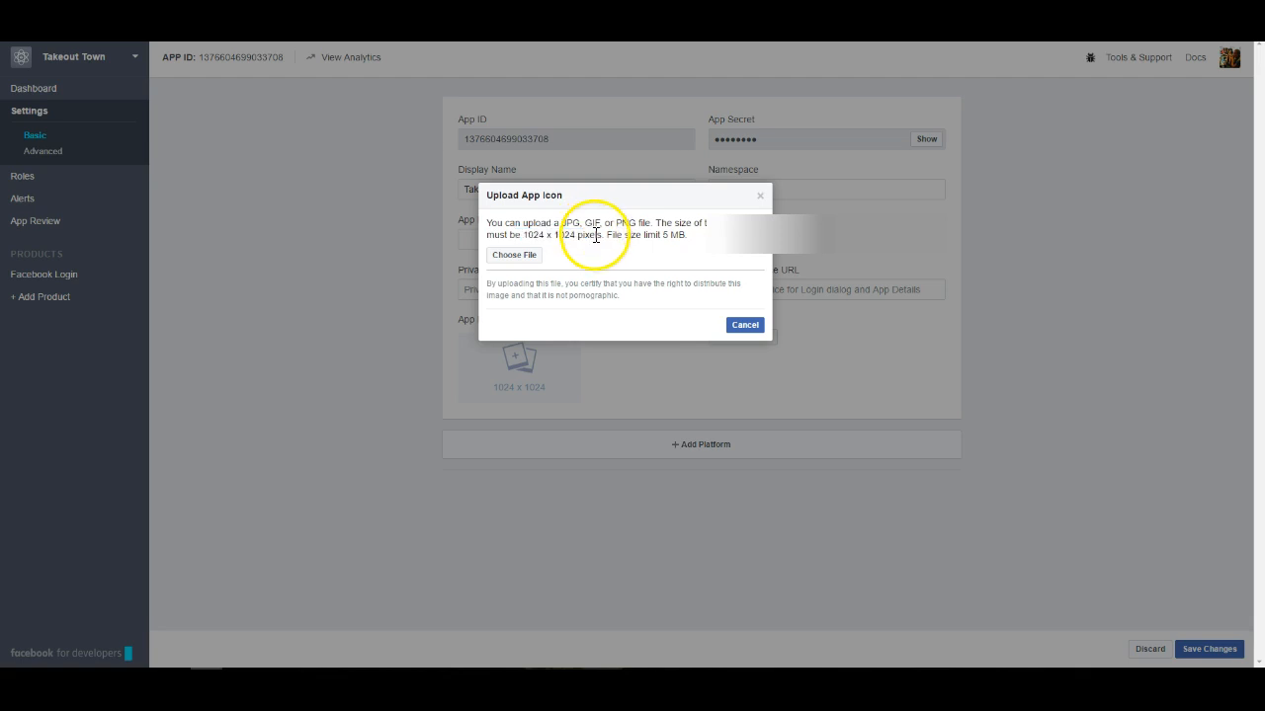
{"action": "mouse_move", "coordinate": [605, 234]}
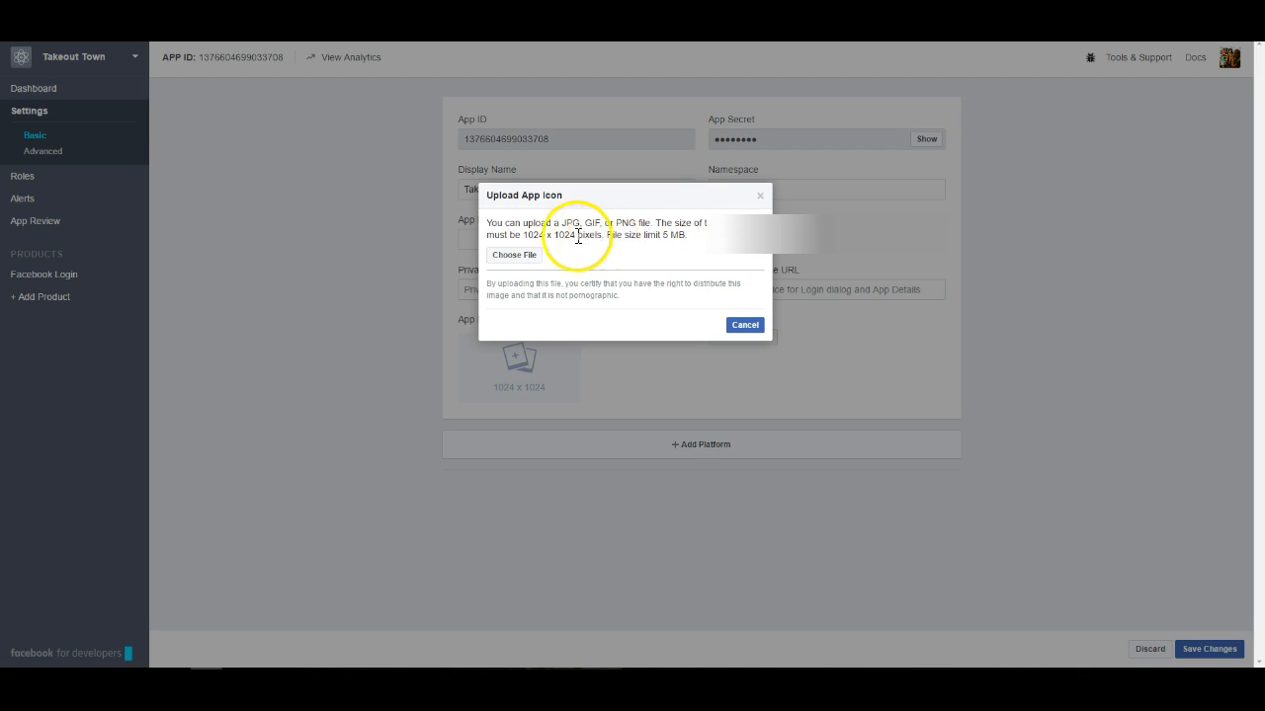
{"action": "mouse_move", "coordinate": [544, 237]}
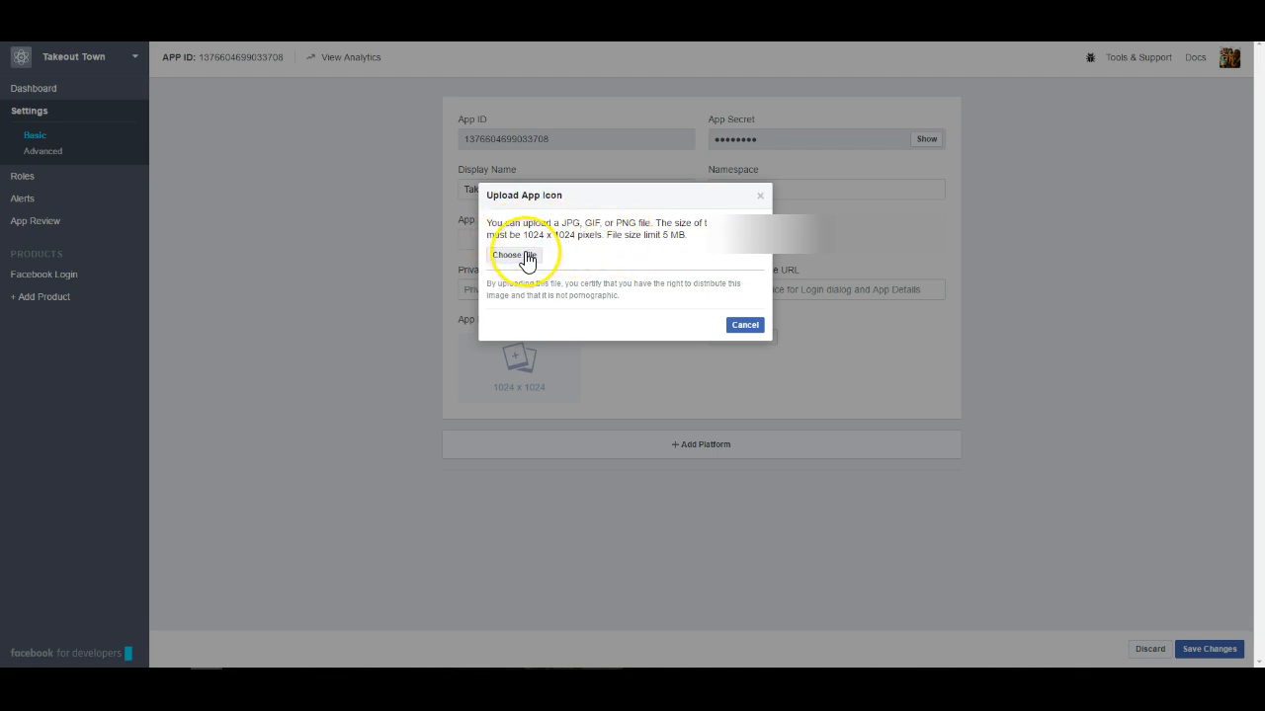
{"action": "mouse_move", "coordinate": [754, 247]}
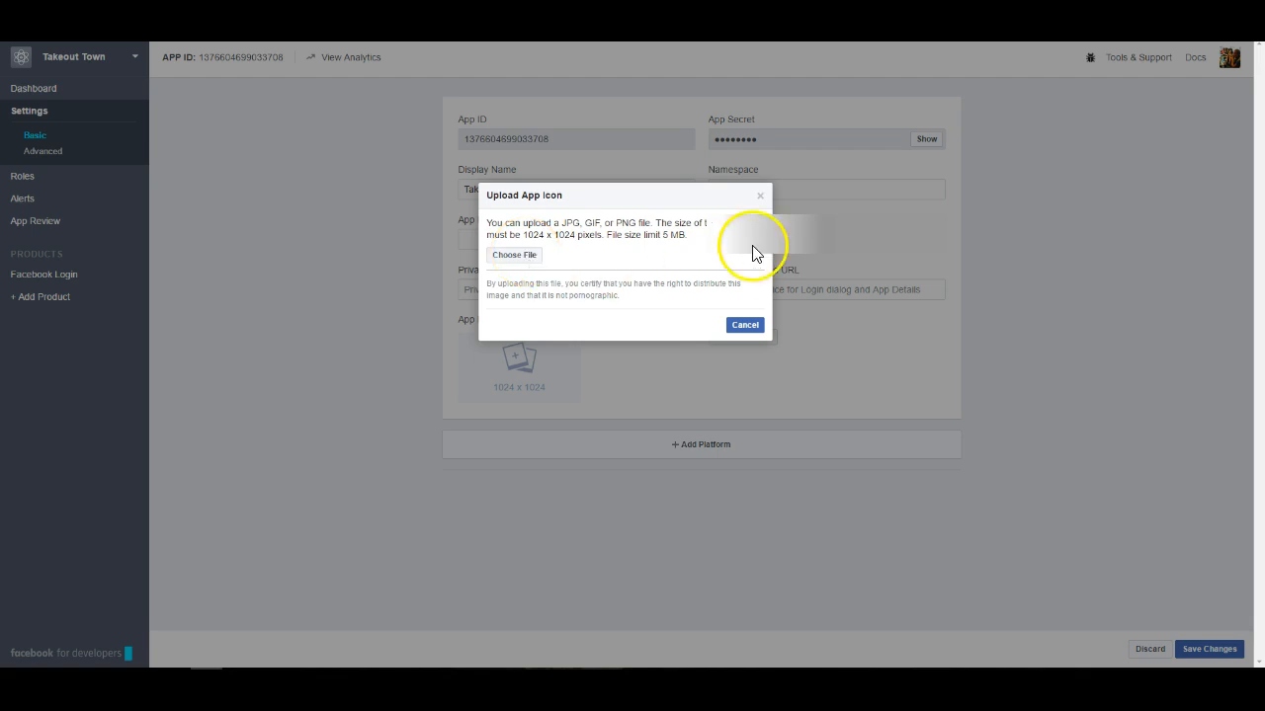
{"action": "left_click", "coordinate": [743, 324]}
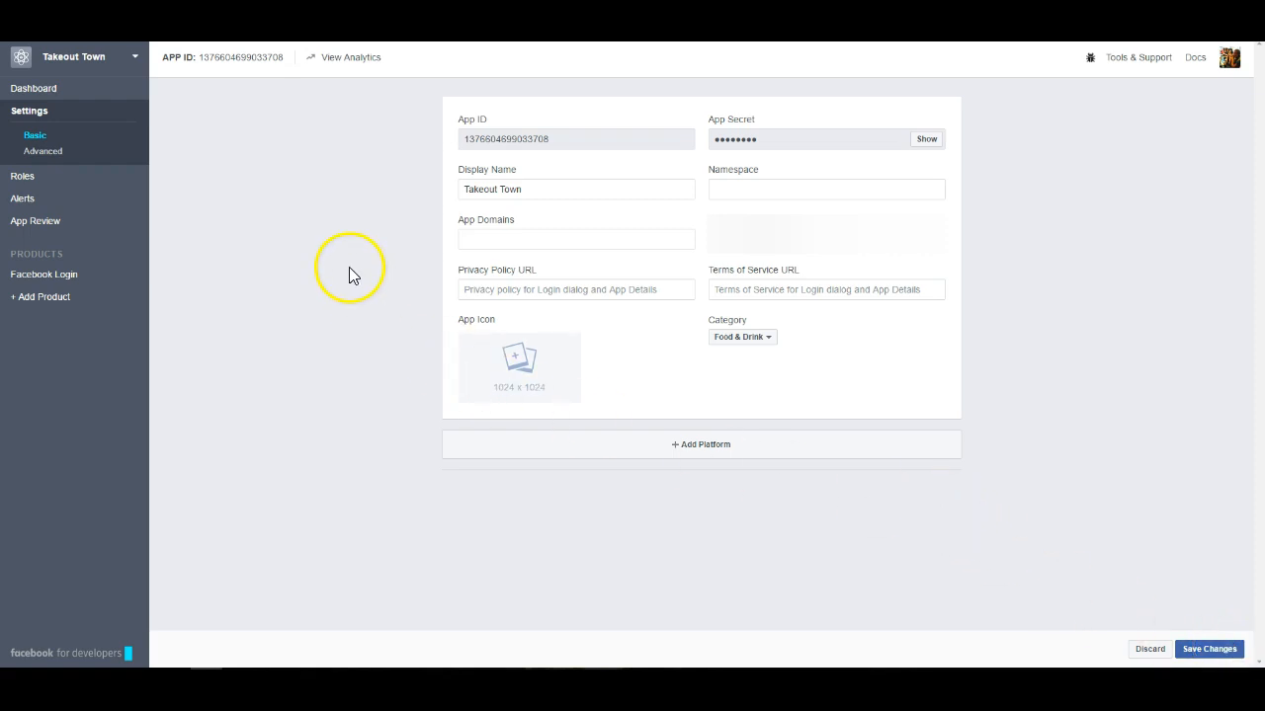
{"action": "mouse_move", "coordinate": [261, 214]}
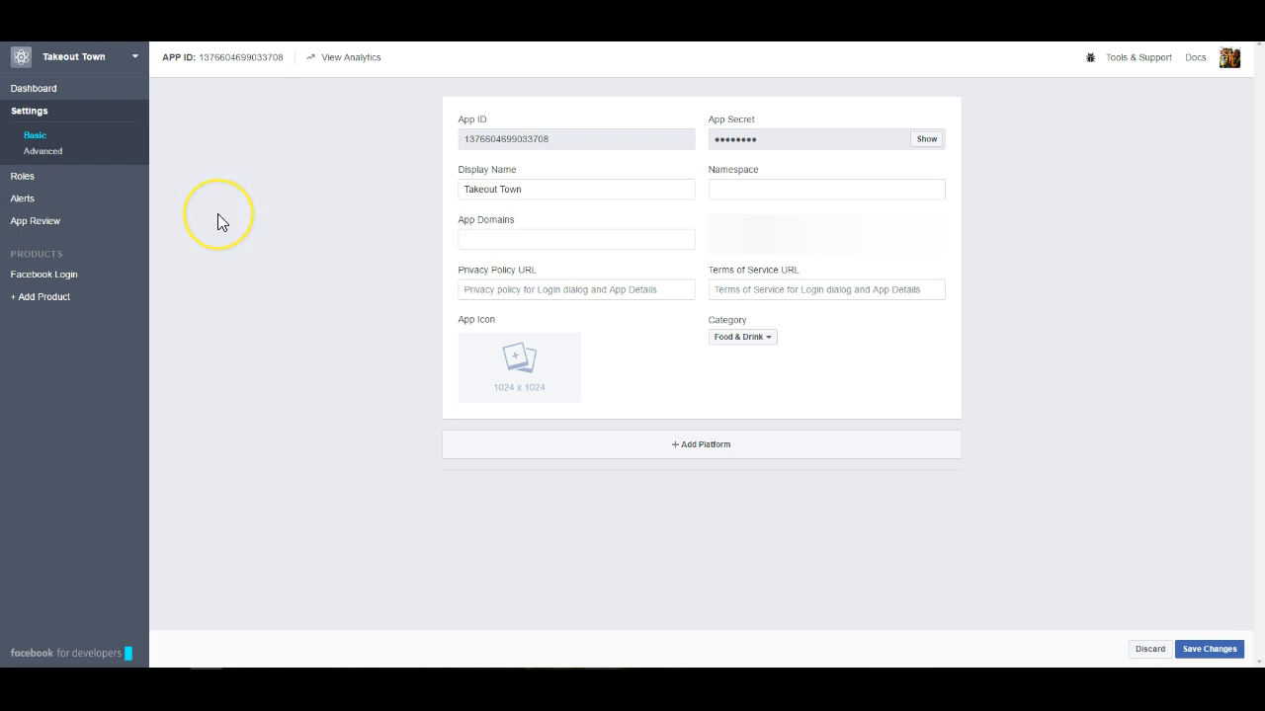
{"action": "mouse_move", "coordinate": [217, 222]}
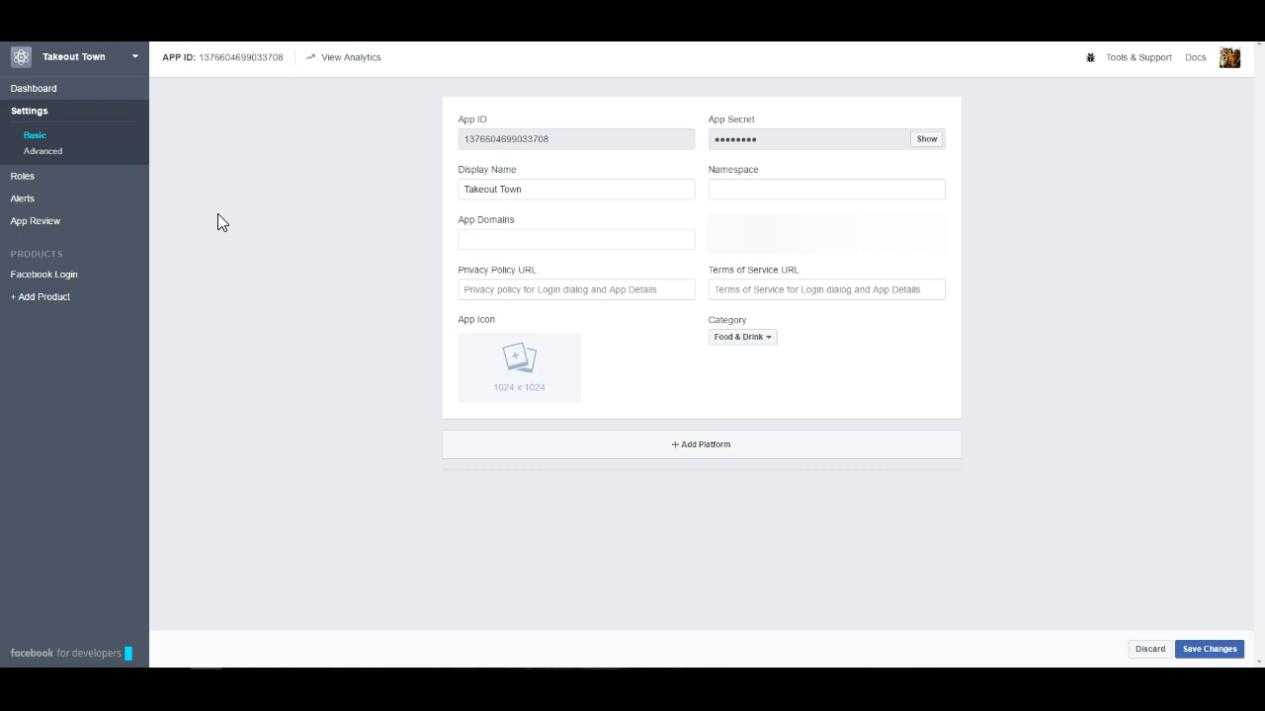
{"action": "mouse_move", "coordinate": [168, 300]}
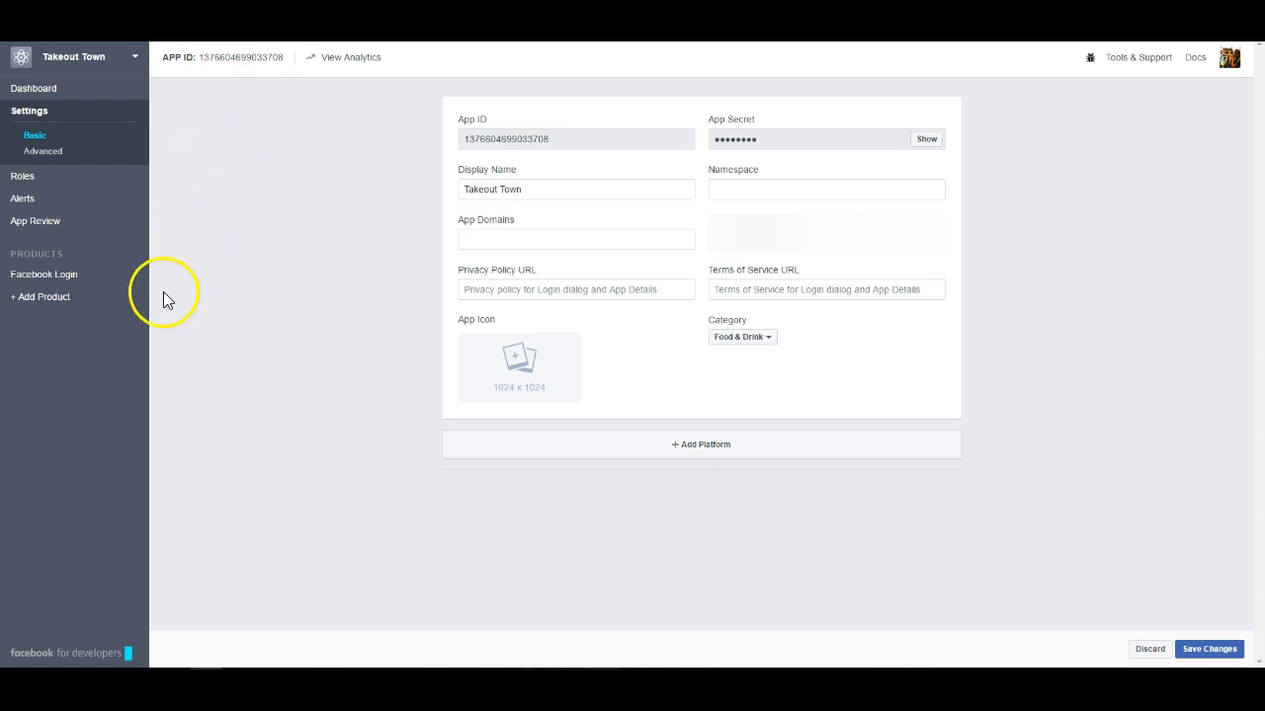
{"action": "mouse_move", "coordinate": [36, 221]}
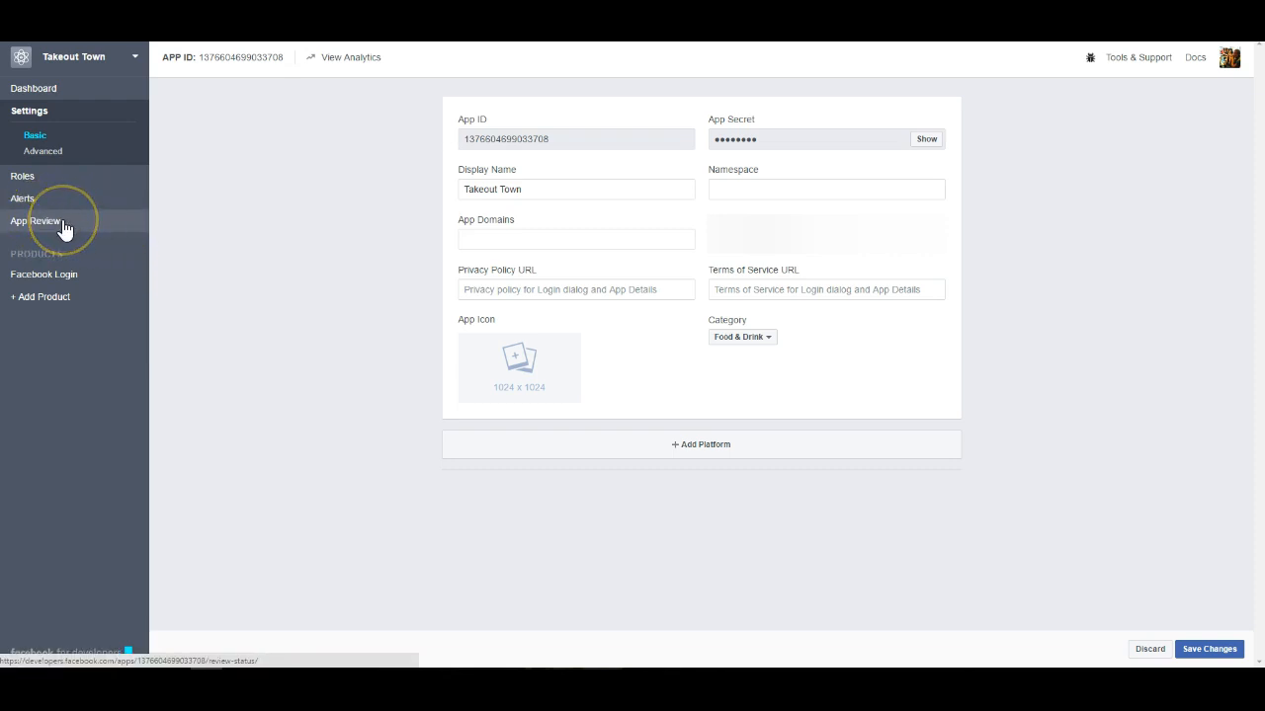
Make Takeout Town public via App Review, confirm it, and copy the App ID
{"action": "left_click", "coordinate": [36, 221]}
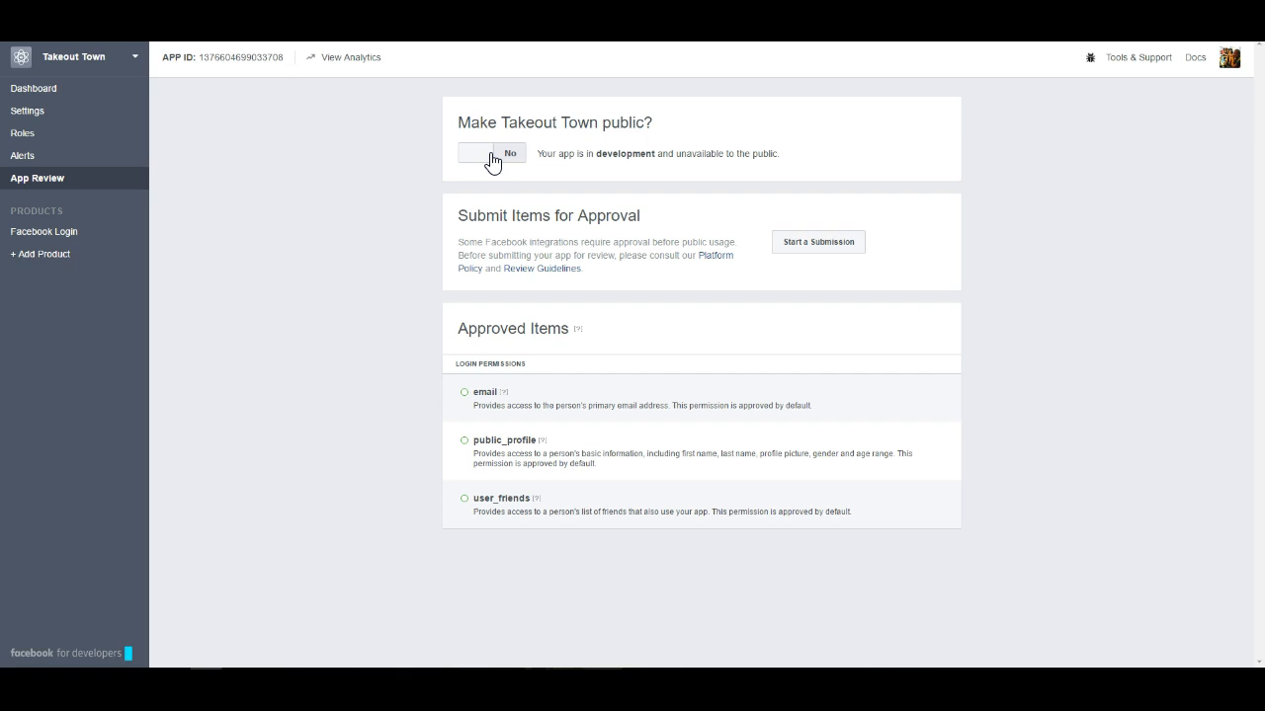
{"action": "left_click", "coordinate": [492, 154]}
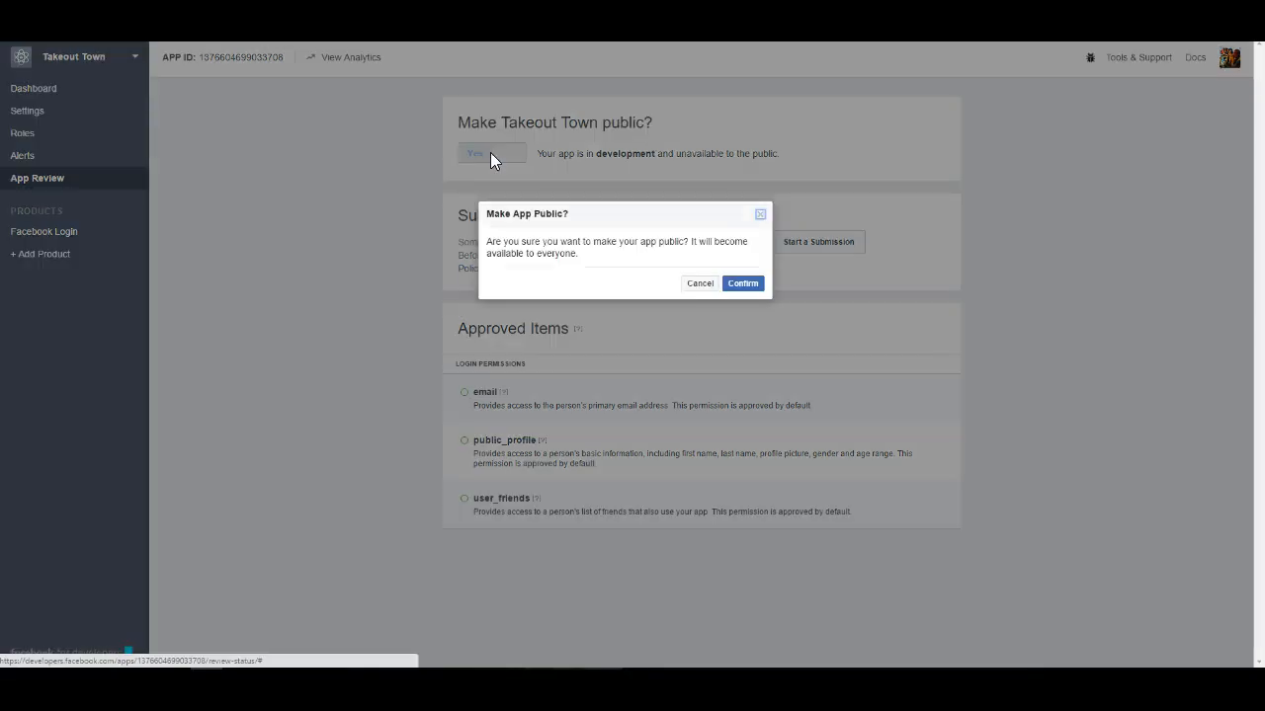
{"action": "left_click", "coordinate": [699, 282]}
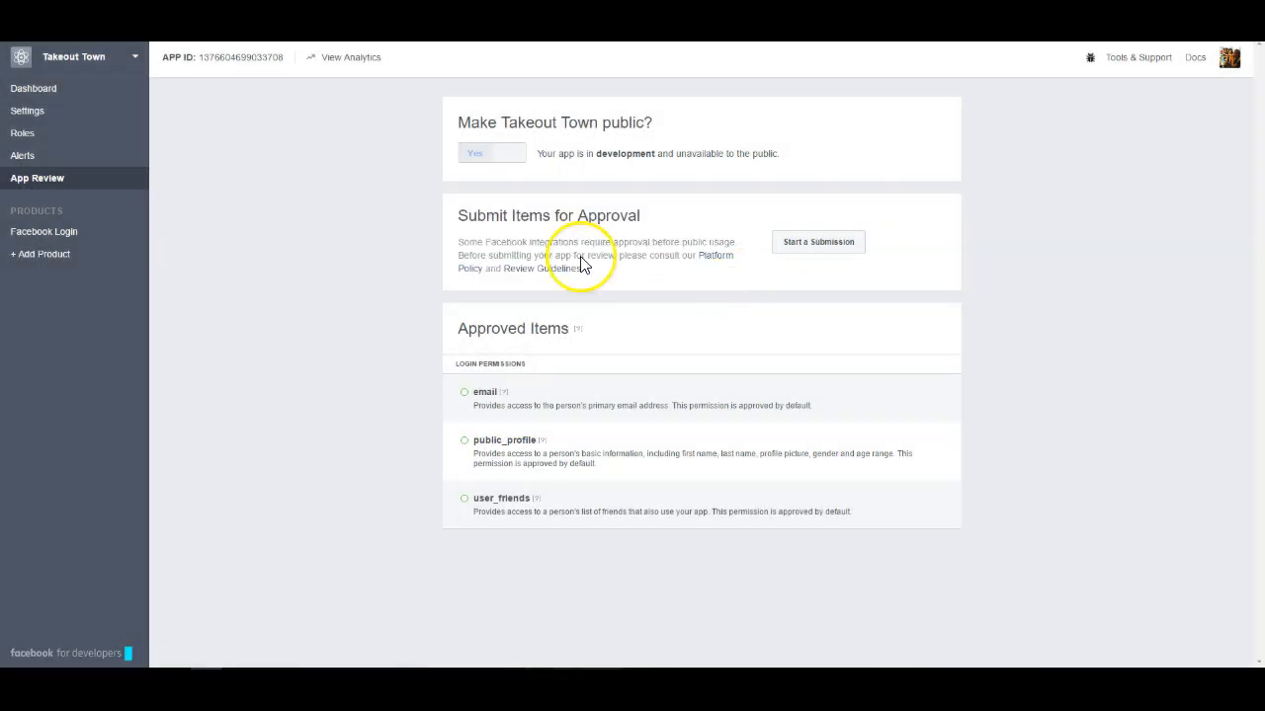
{"action": "left_click", "coordinate": [474, 155]}
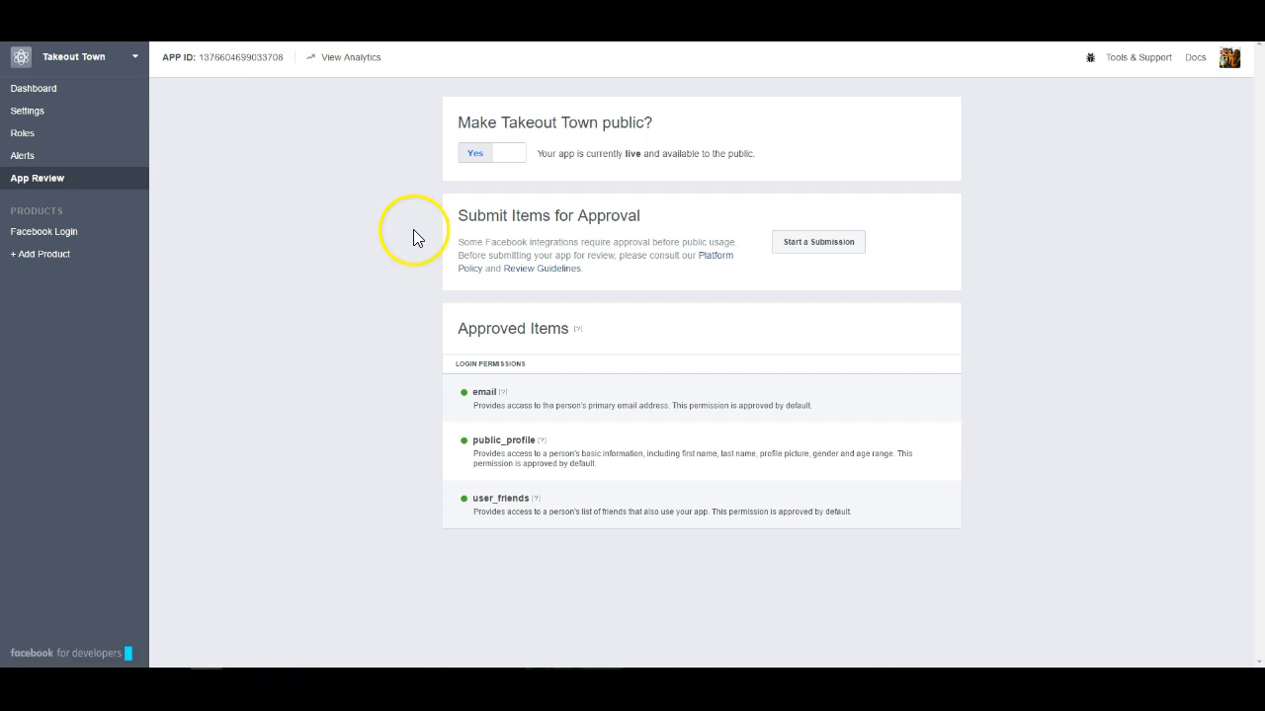
{"action": "mouse_move", "coordinate": [235, 55]}
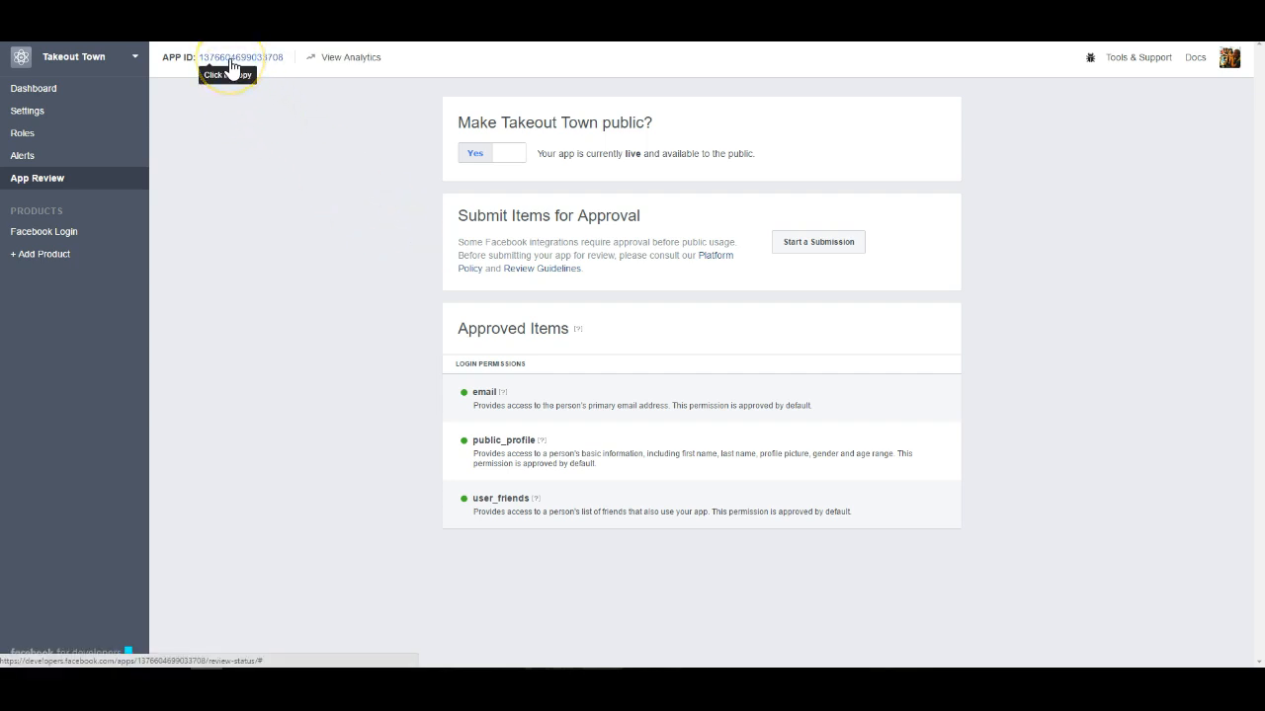
{"action": "left_click", "coordinate": [241, 55]}
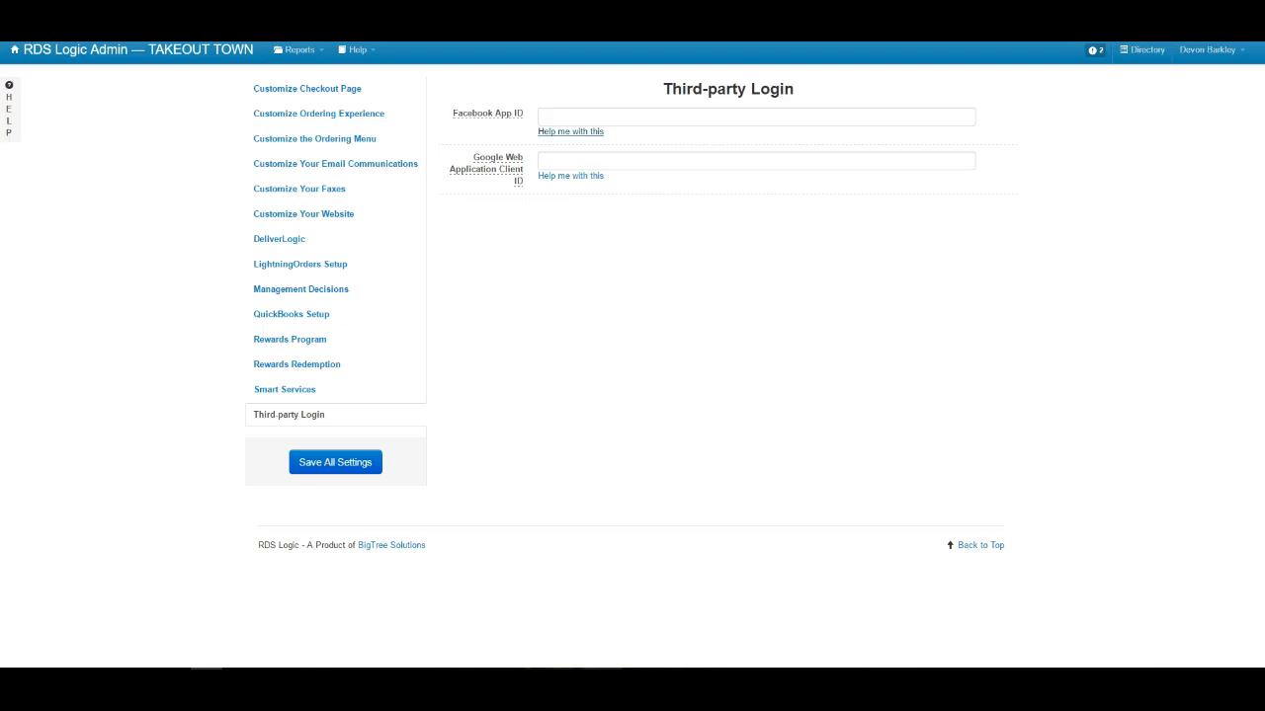
Paste the copied App ID into the Facebook App ID field
{"action": "right_click", "coordinate": [754, 114]}
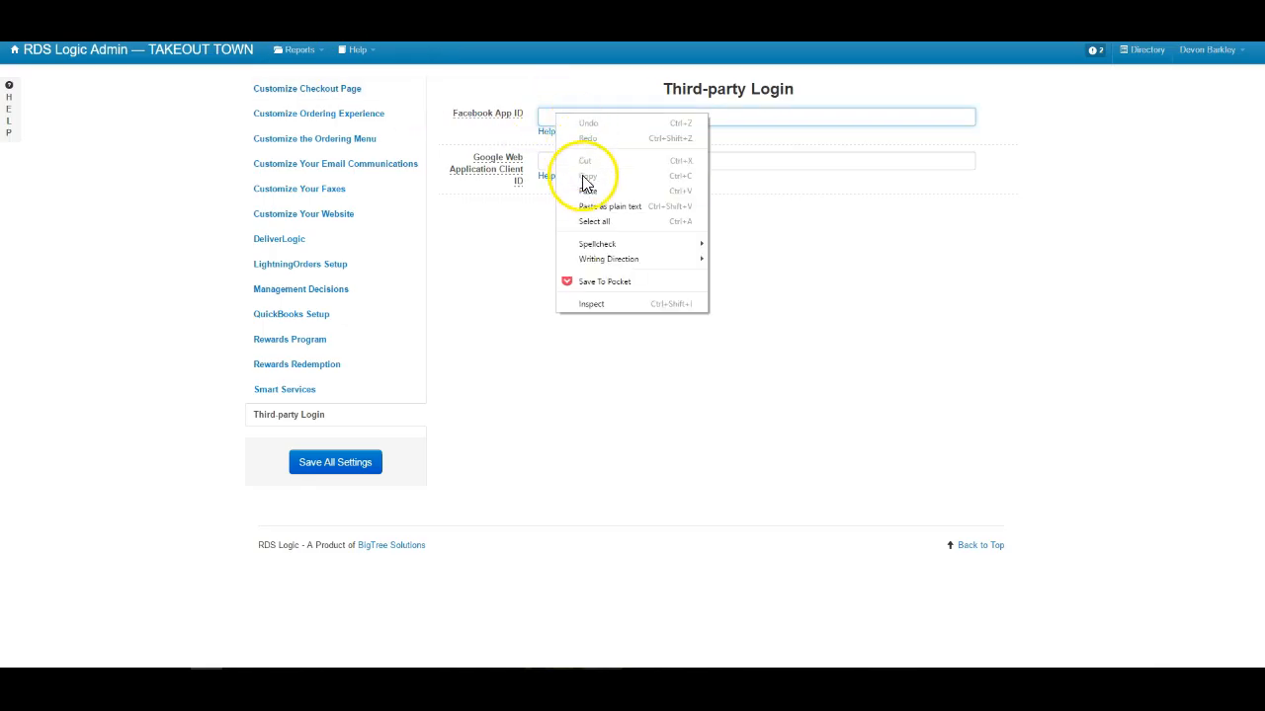
{"action": "left_click", "coordinate": [588, 190]}
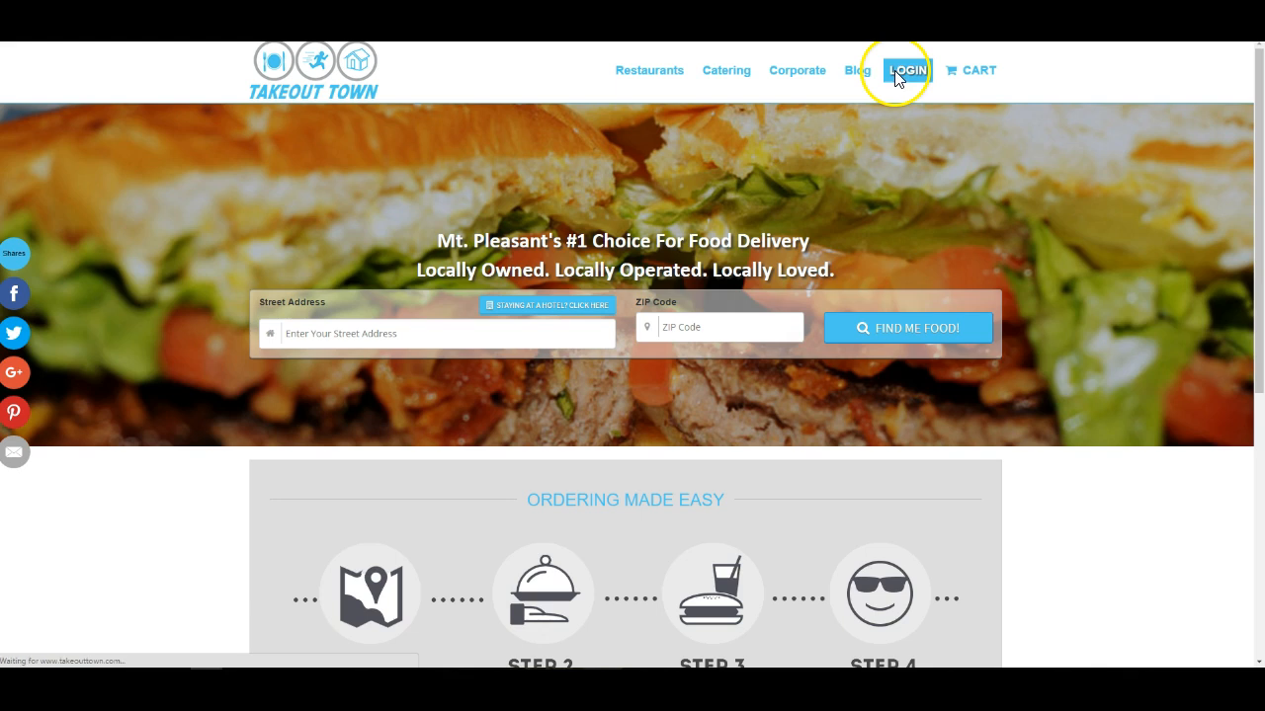
Sign in to Takeout Town with 'Log In with Facebook' and approve the Facebook prompt
{"action": "left_click", "coordinate": [907, 71]}
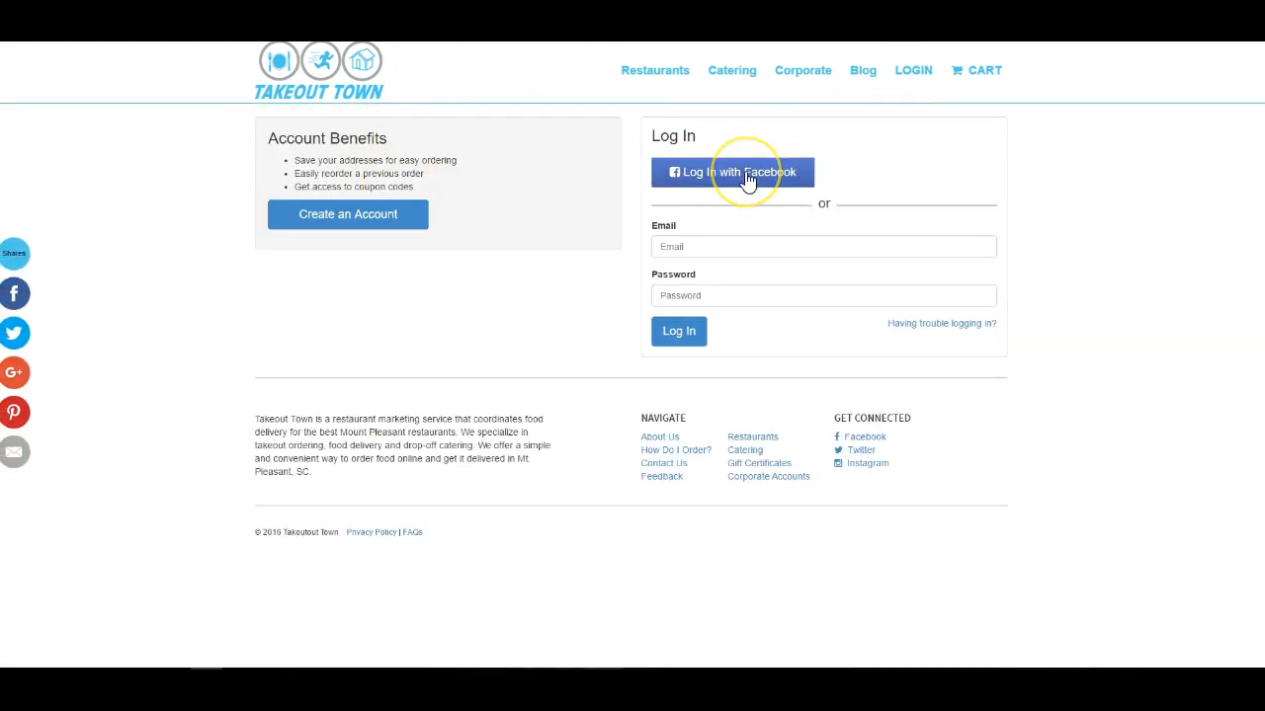
{"action": "left_click", "coordinate": [731, 172]}
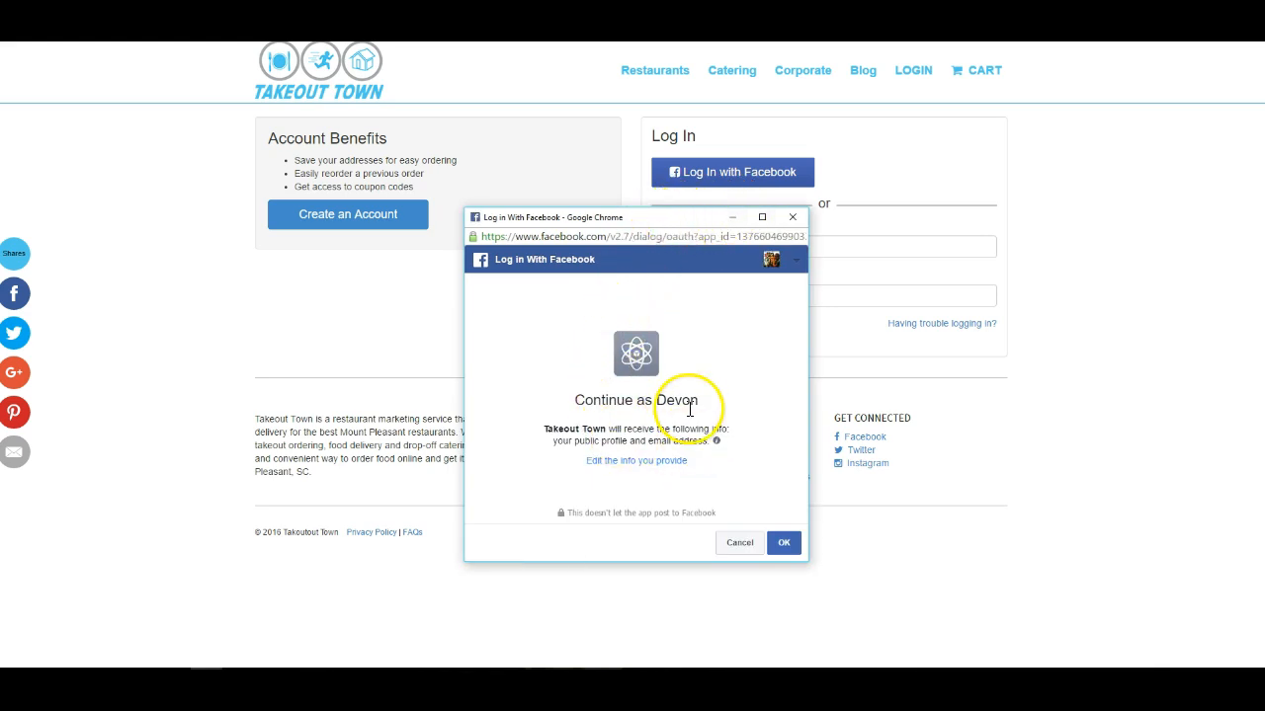
{"action": "mouse_move", "coordinate": [602, 369]}
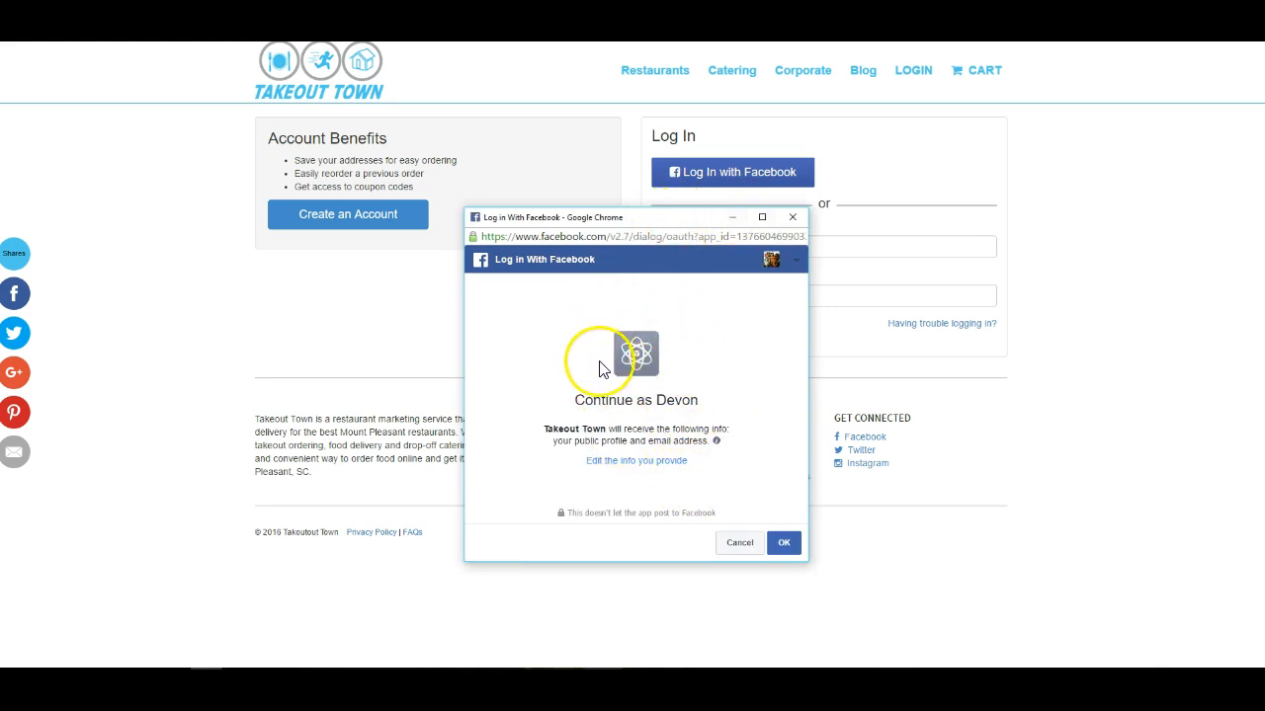
{"action": "mouse_move", "coordinate": [691, 285]}
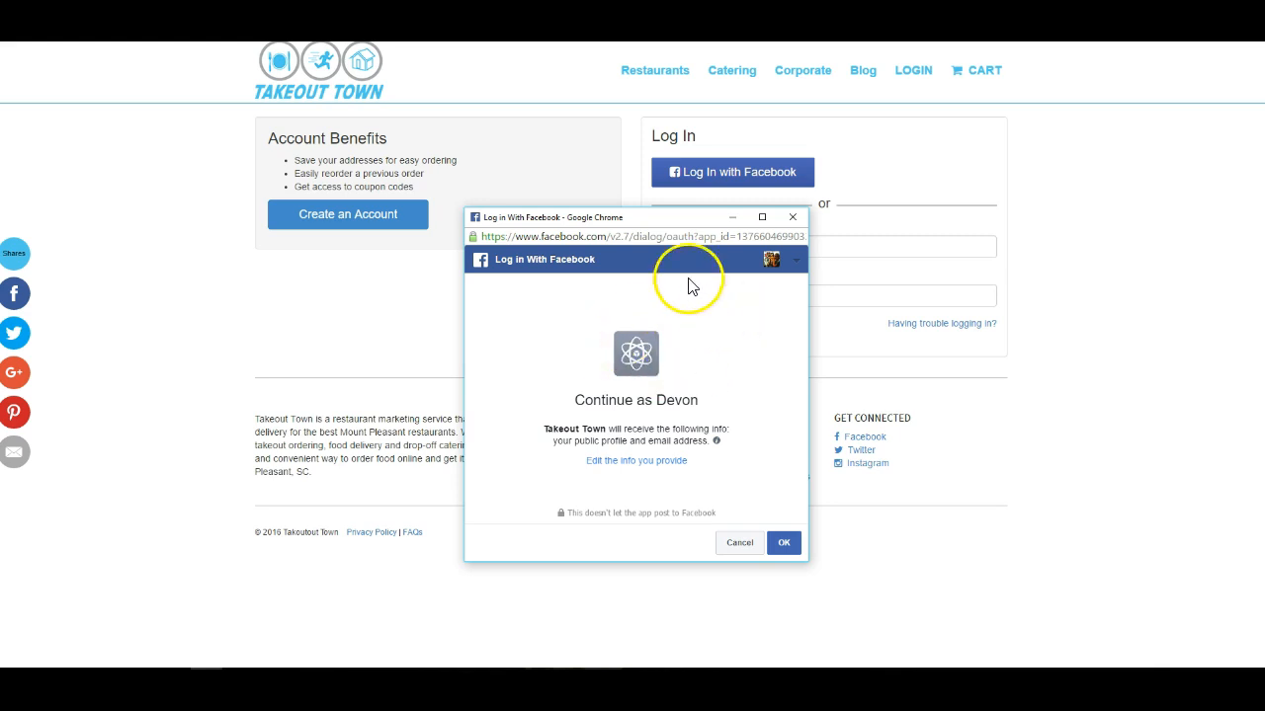
{"action": "mouse_move", "coordinate": [597, 391]}
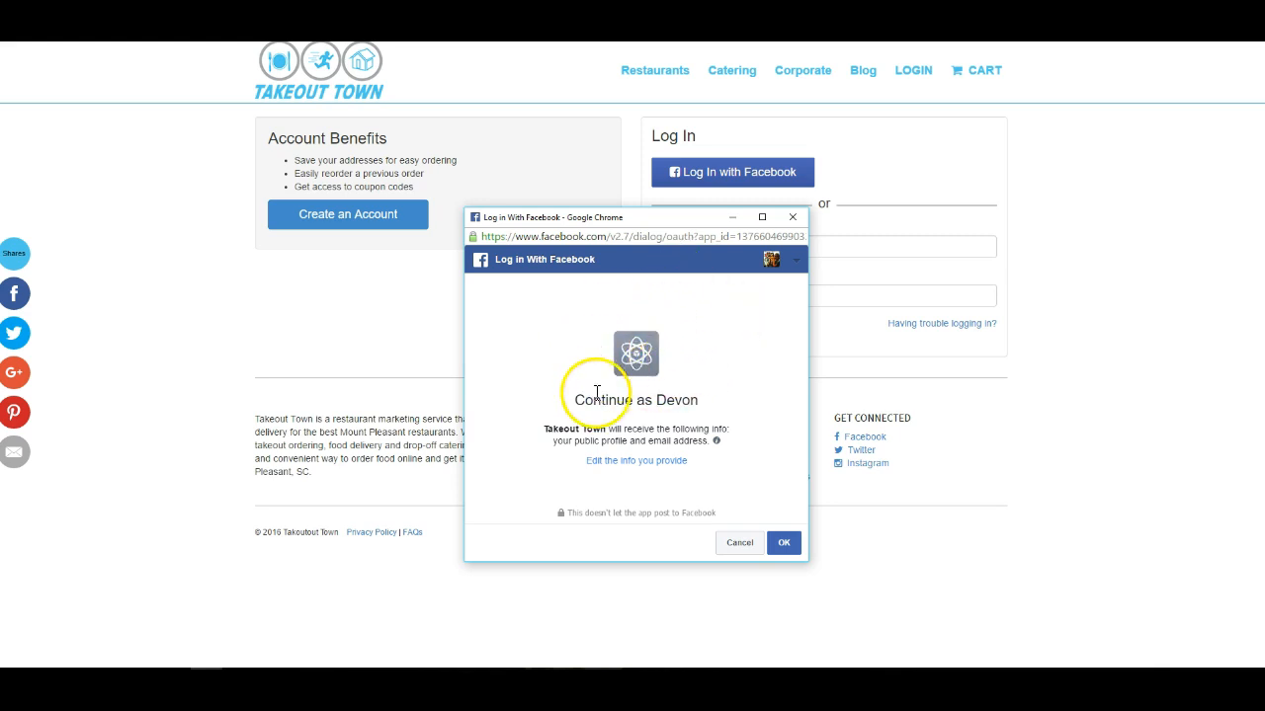
{"action": "mouse_move", "coordinate": [661, 395]}
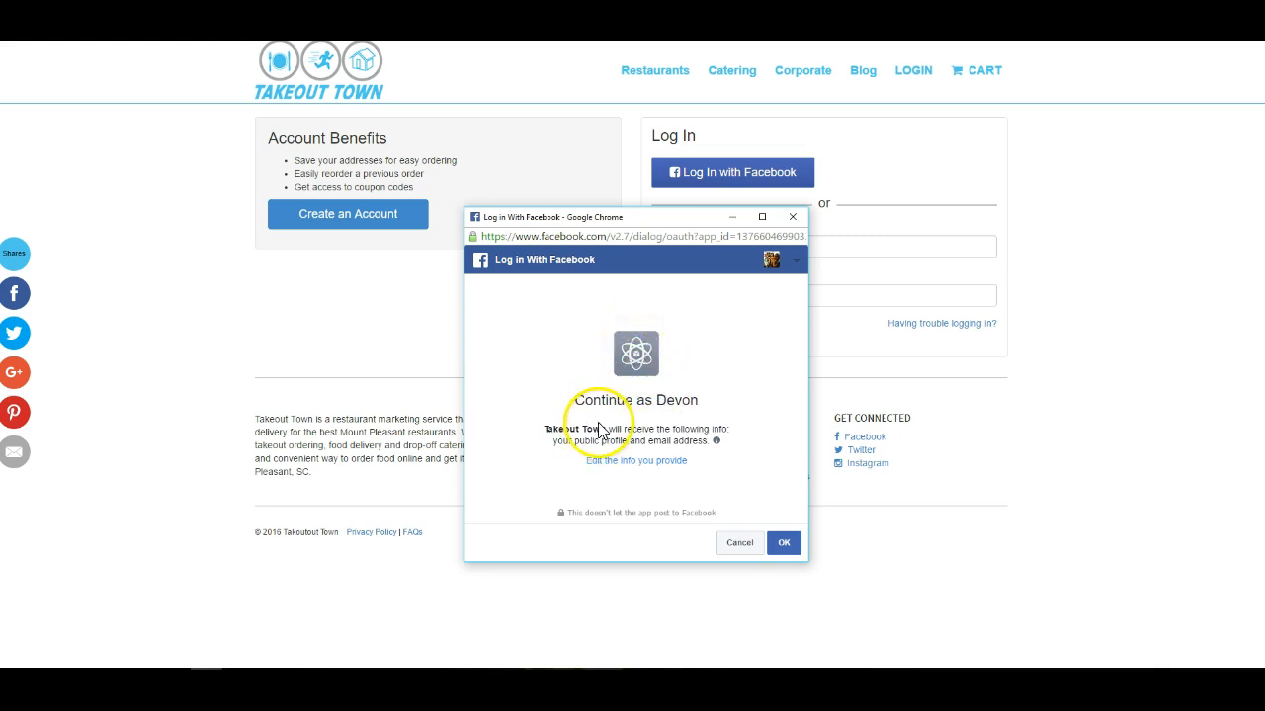
{"action": "mouse_move", "coordinate": [759, 510]}
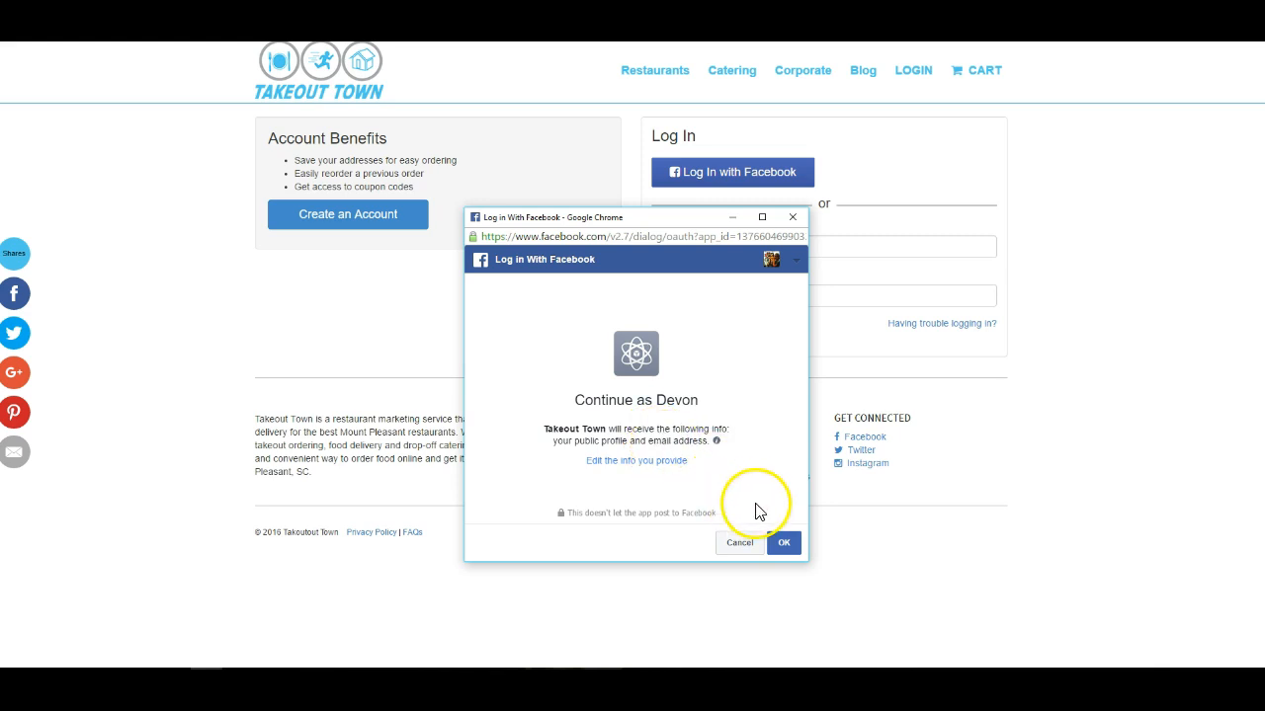
{"action": "mouse_move", "coordinate": [707, 510]}
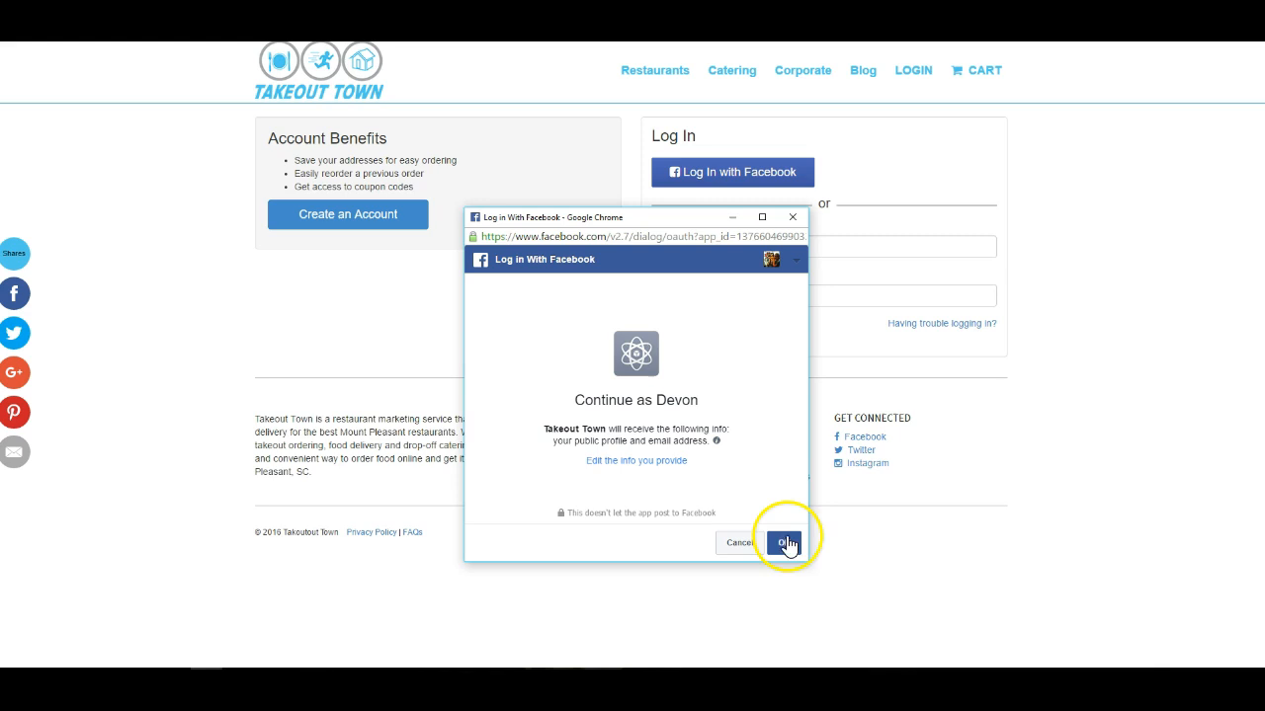
{"action": "left_click", "coordinate": [782, 542]}
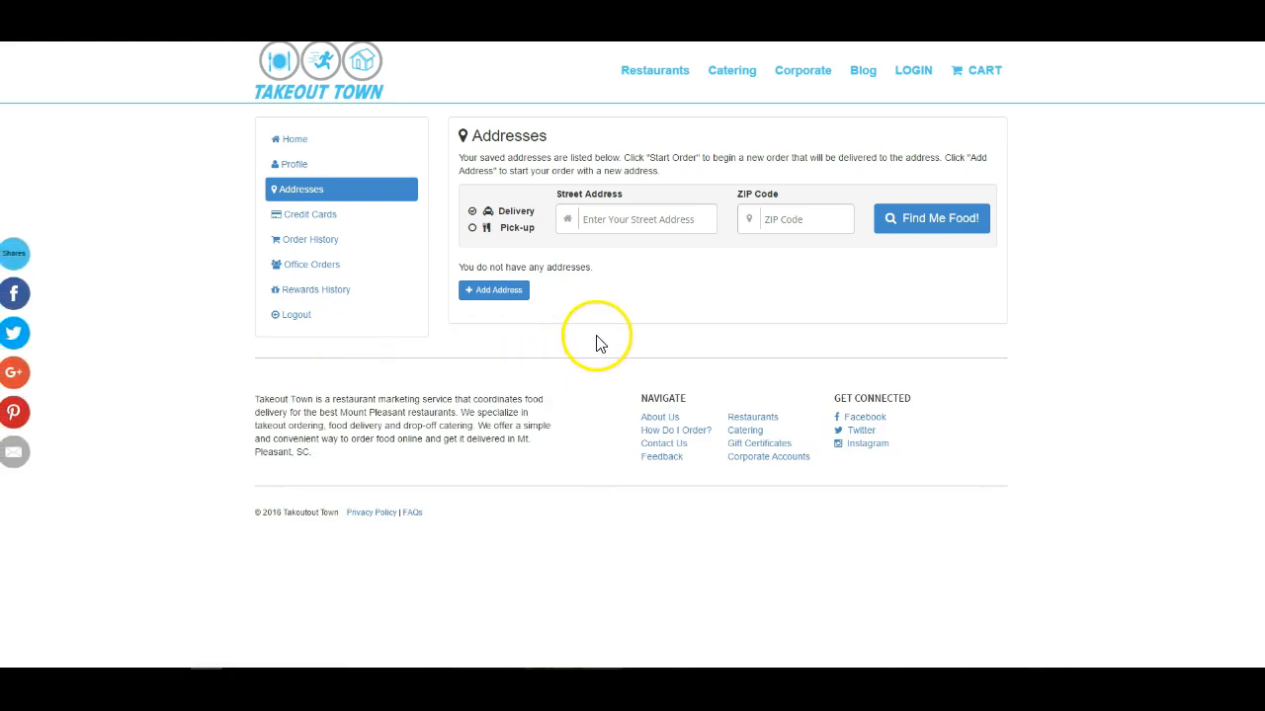
{"action": "mouse_move", "coordinate": [719, 344]}
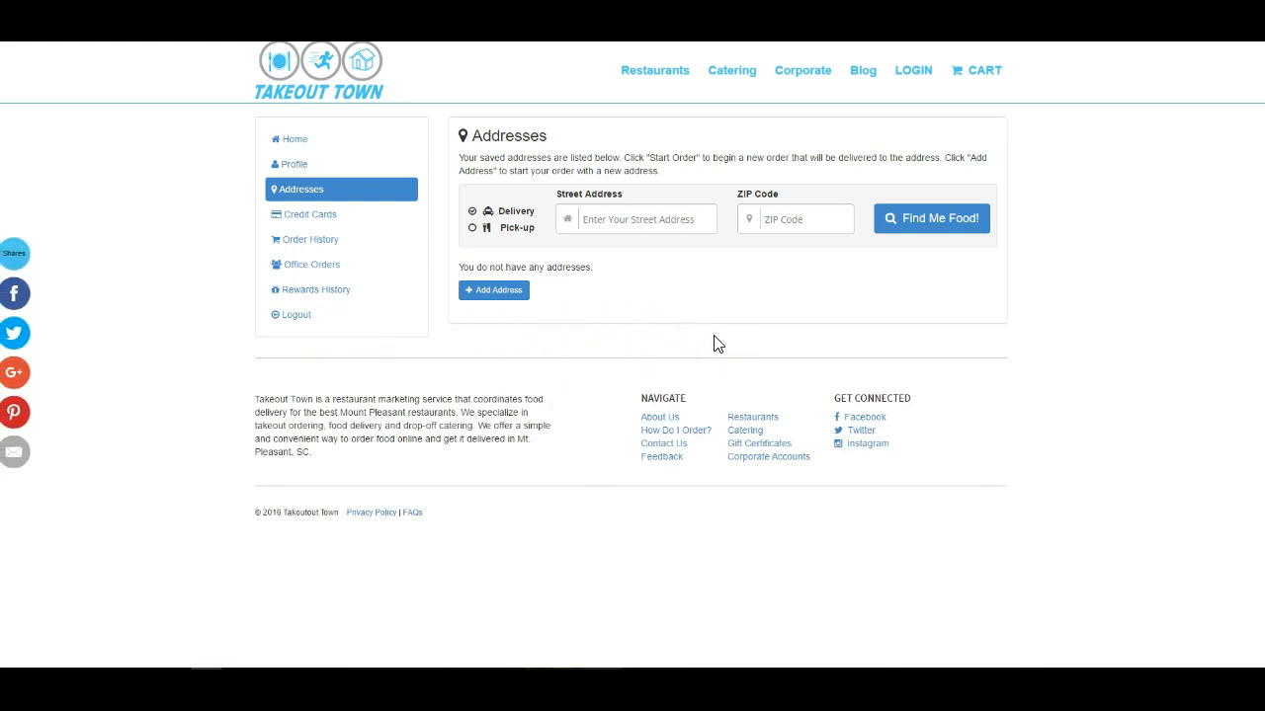
{"action": "mouse_move", "coordinate": [531, 130]}
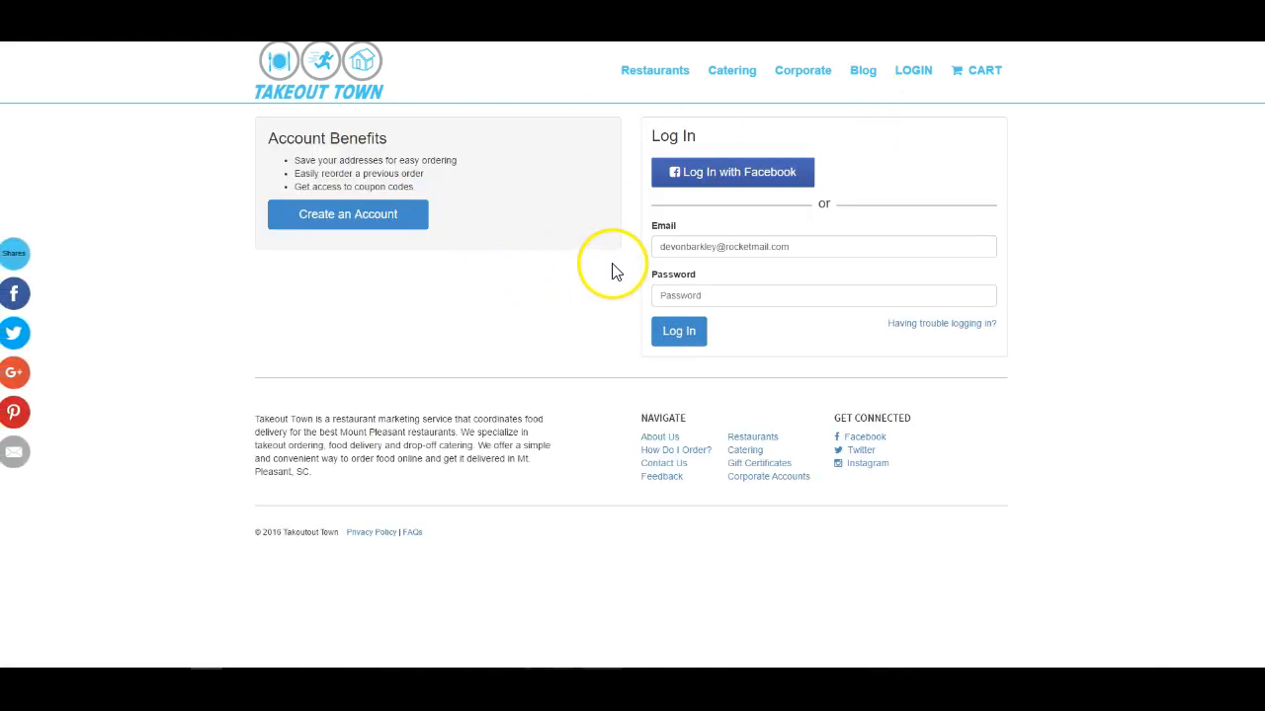
{"action": "mouse_move", "coordinate": [628, 179]}
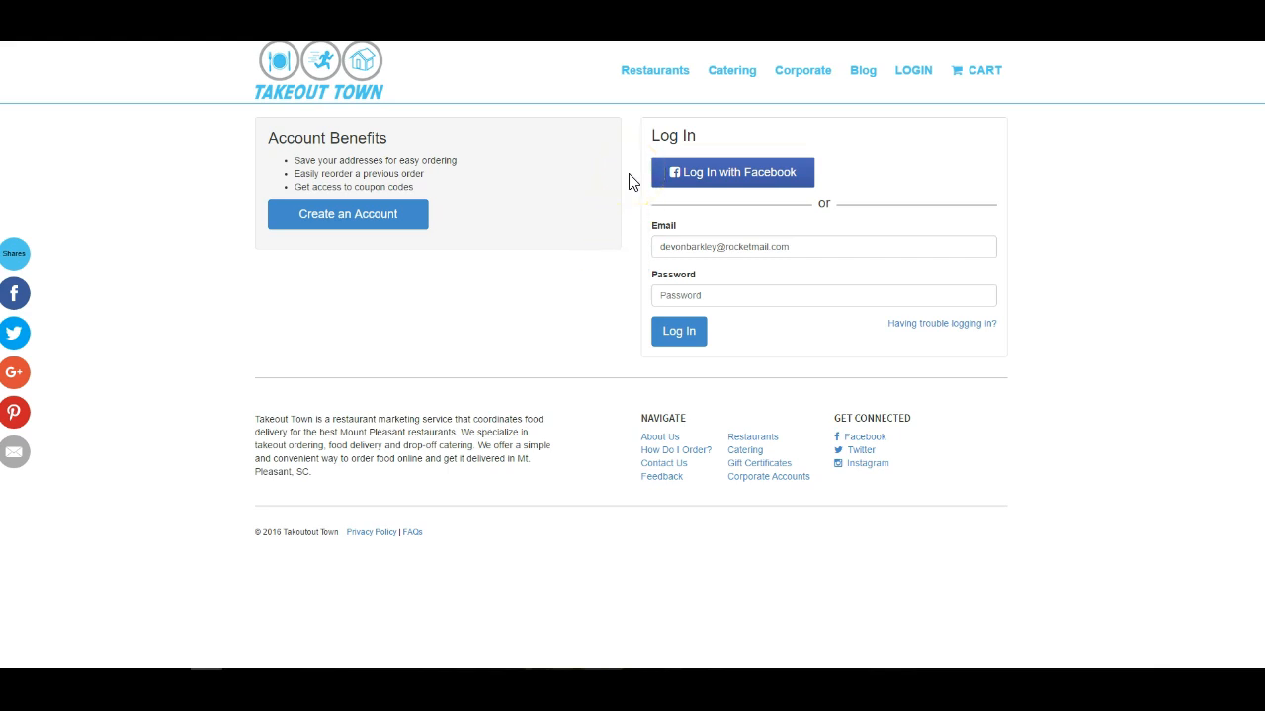
{"action": "left_click", "coordinate": [731, 172]}
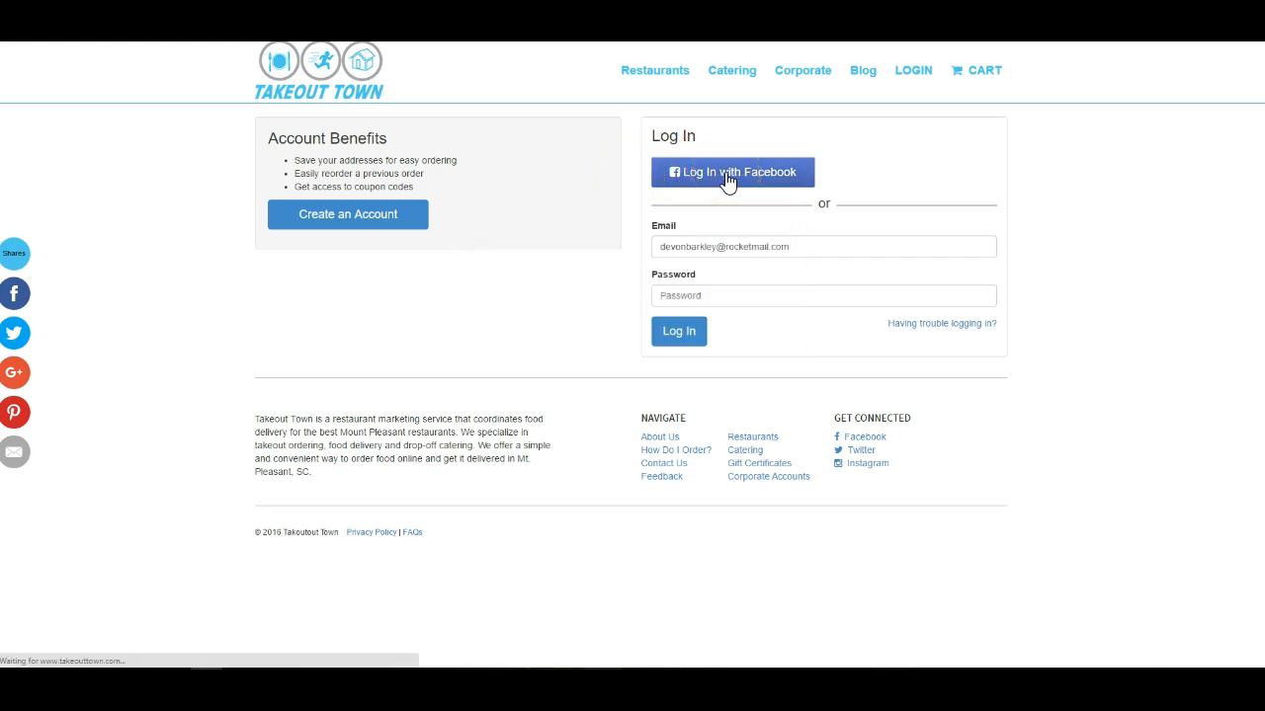
{"action": "left_click", "coordinate": [731, 172]}
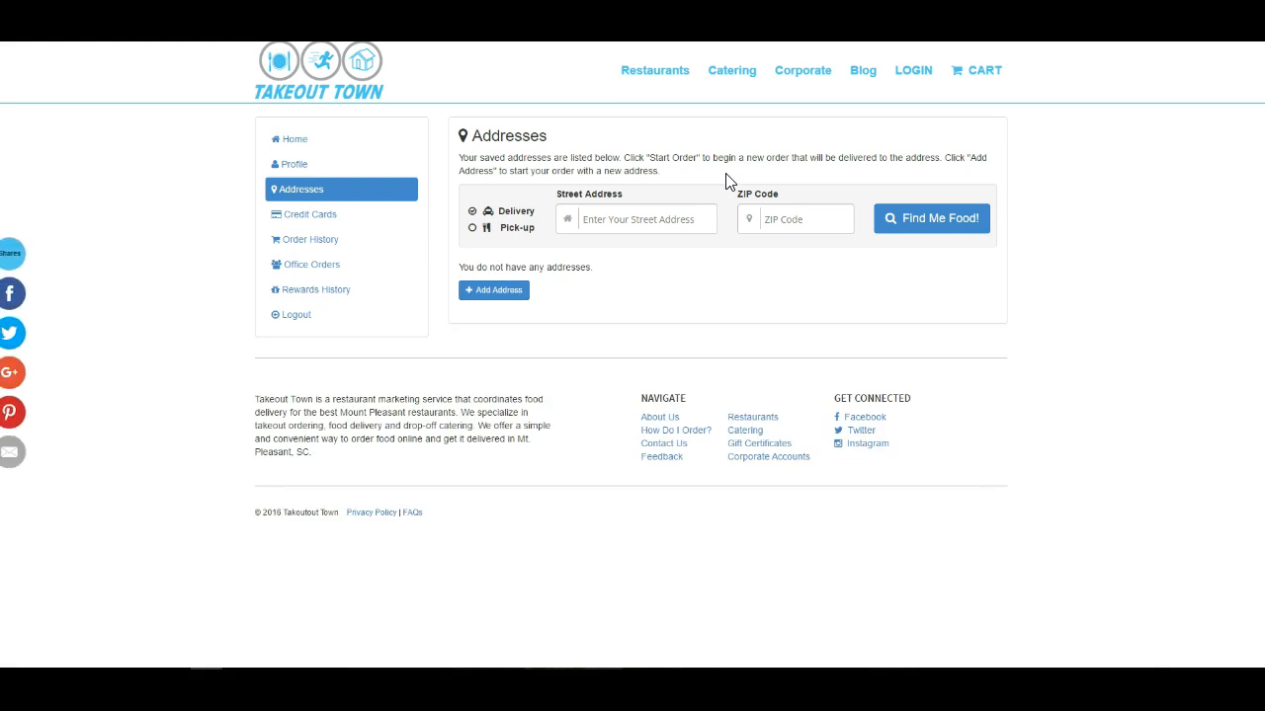